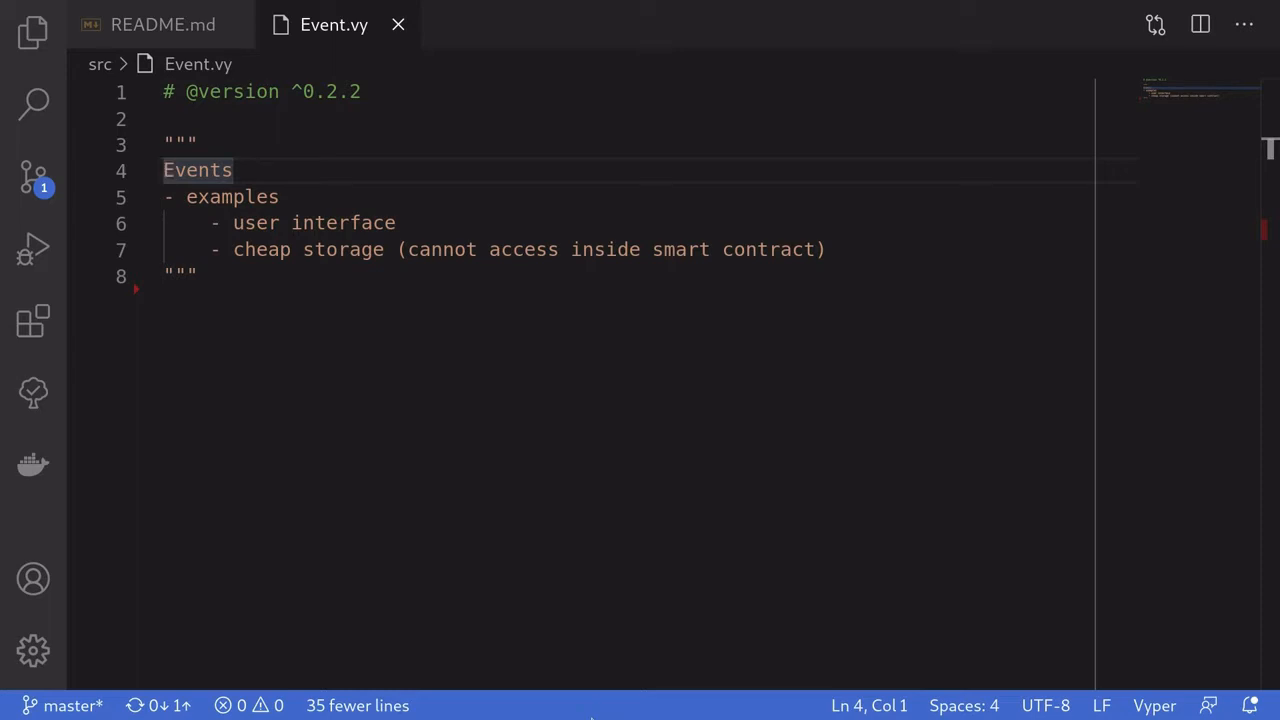
Review the external transfer(to: address, amount: uint256) function, highlighting its amount and to parameters
left_click_drag(408, 248, 812, 248)
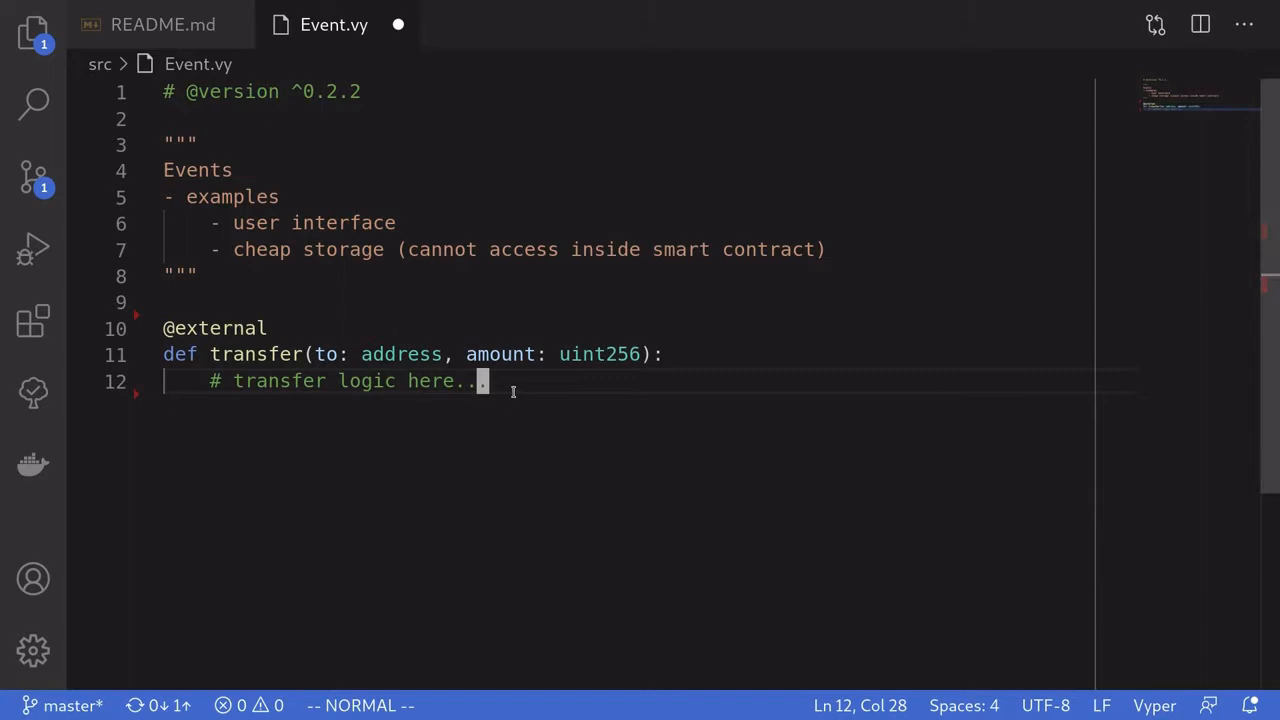
key("V")
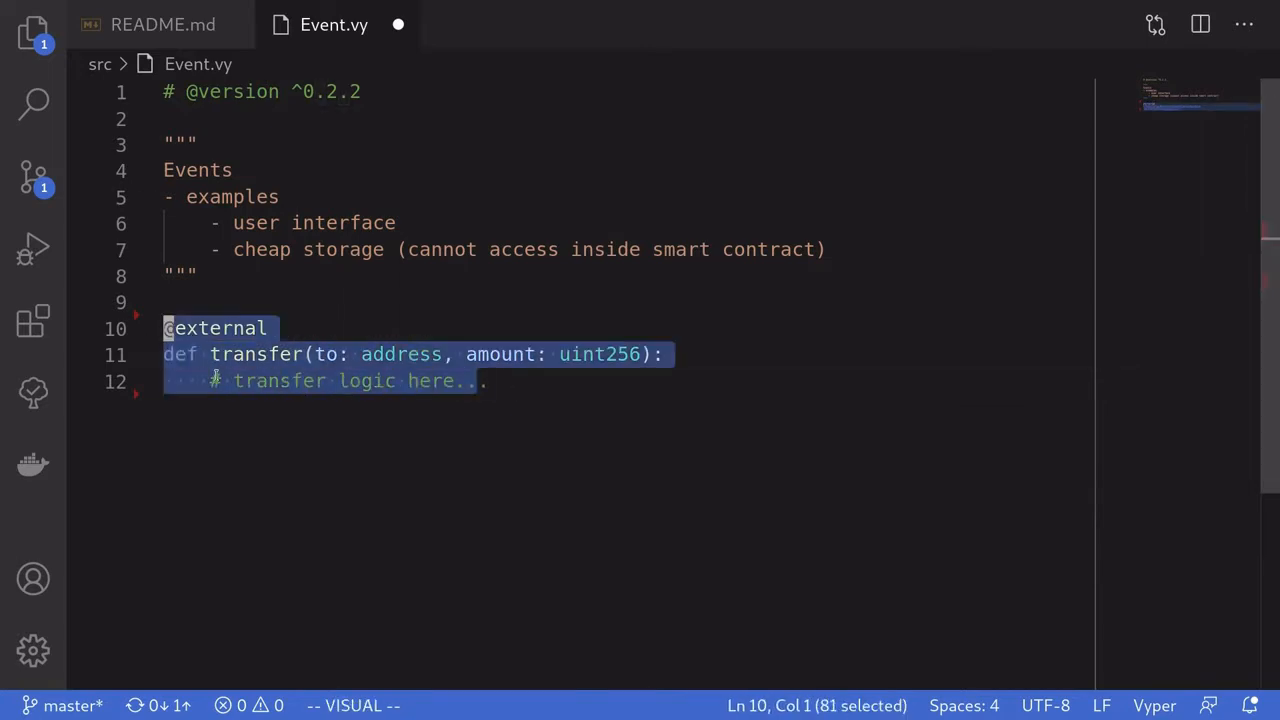
double_click(500, 354)
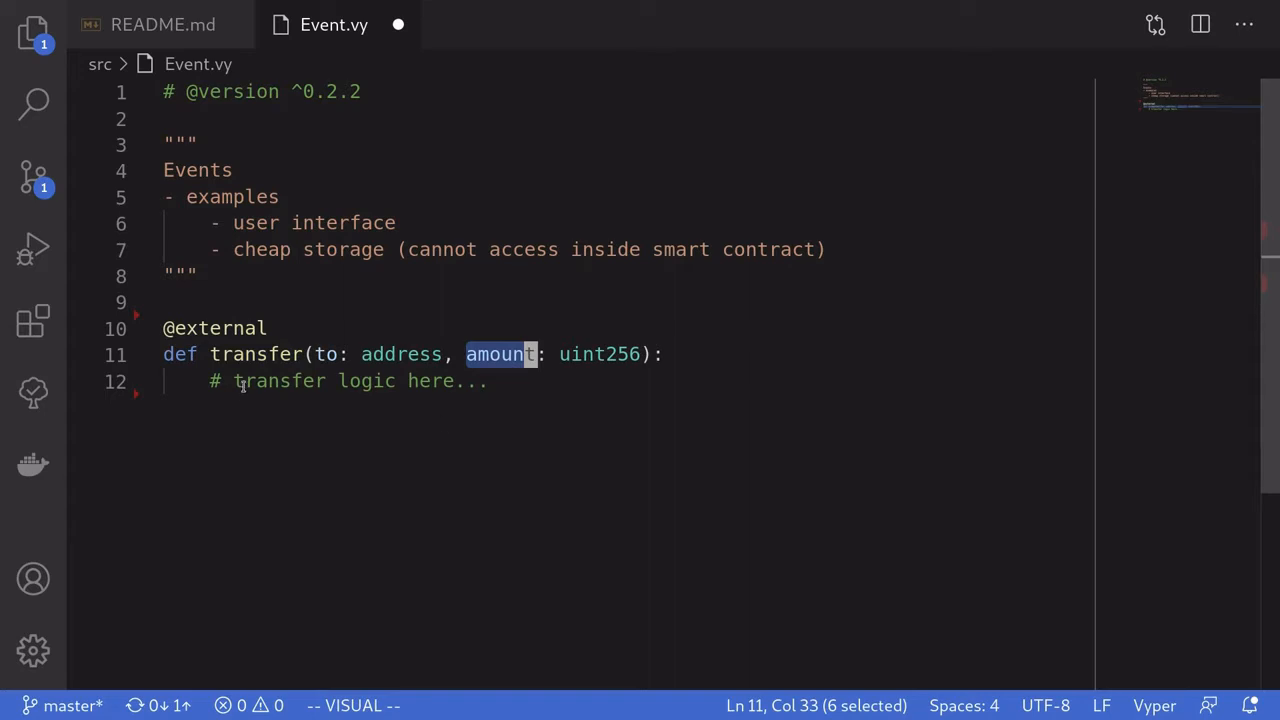
double_click(328, 354)
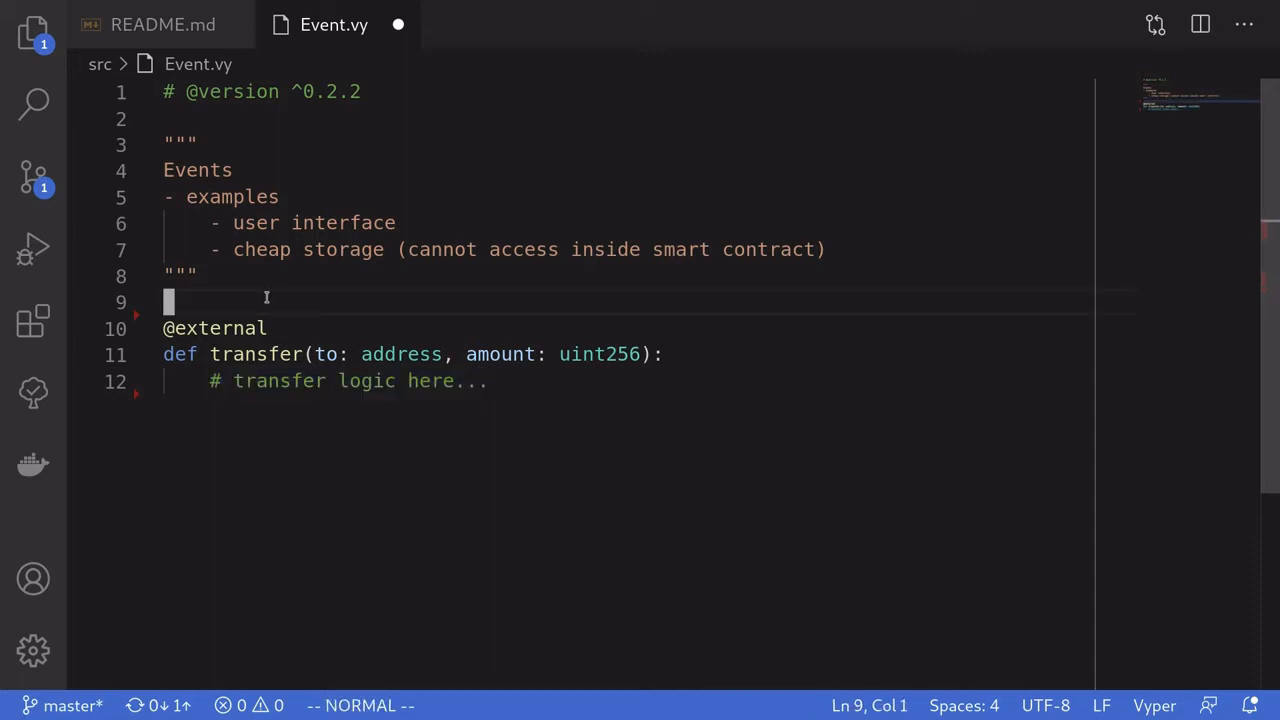
Declare event Transfer with sender: address, receiver: address and value: uint256
type("event Transe")
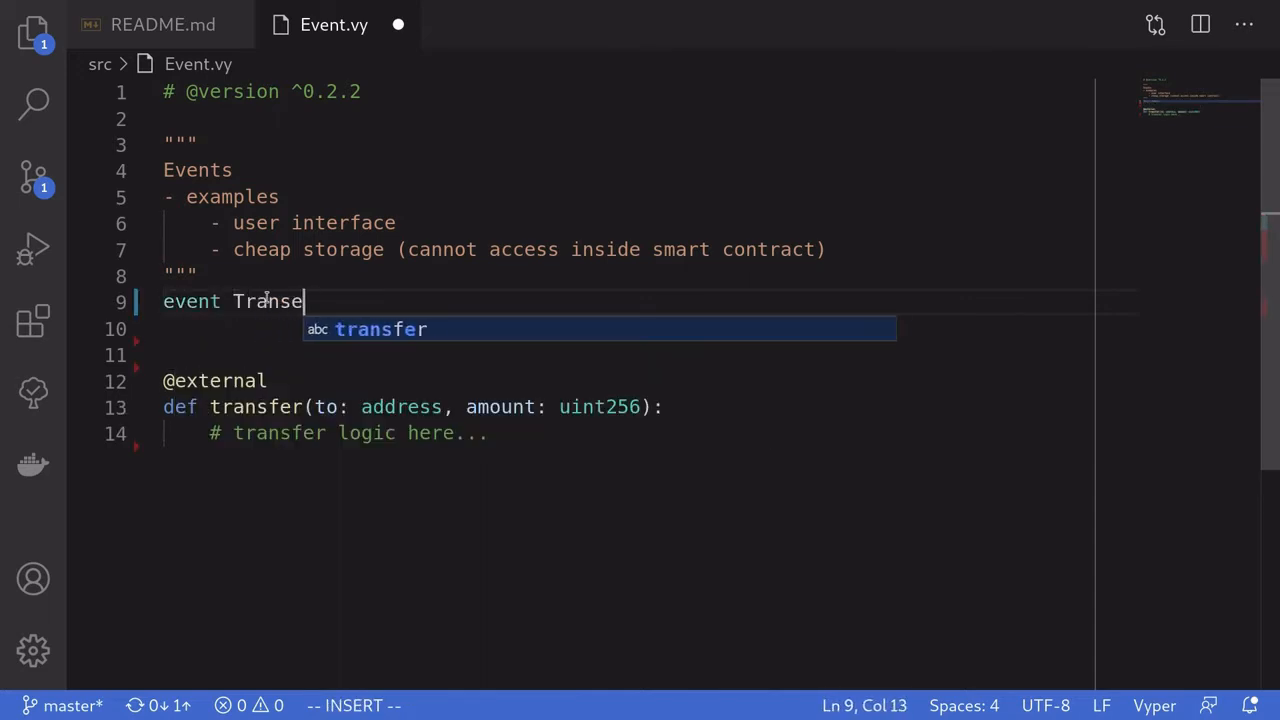
type("fer:")
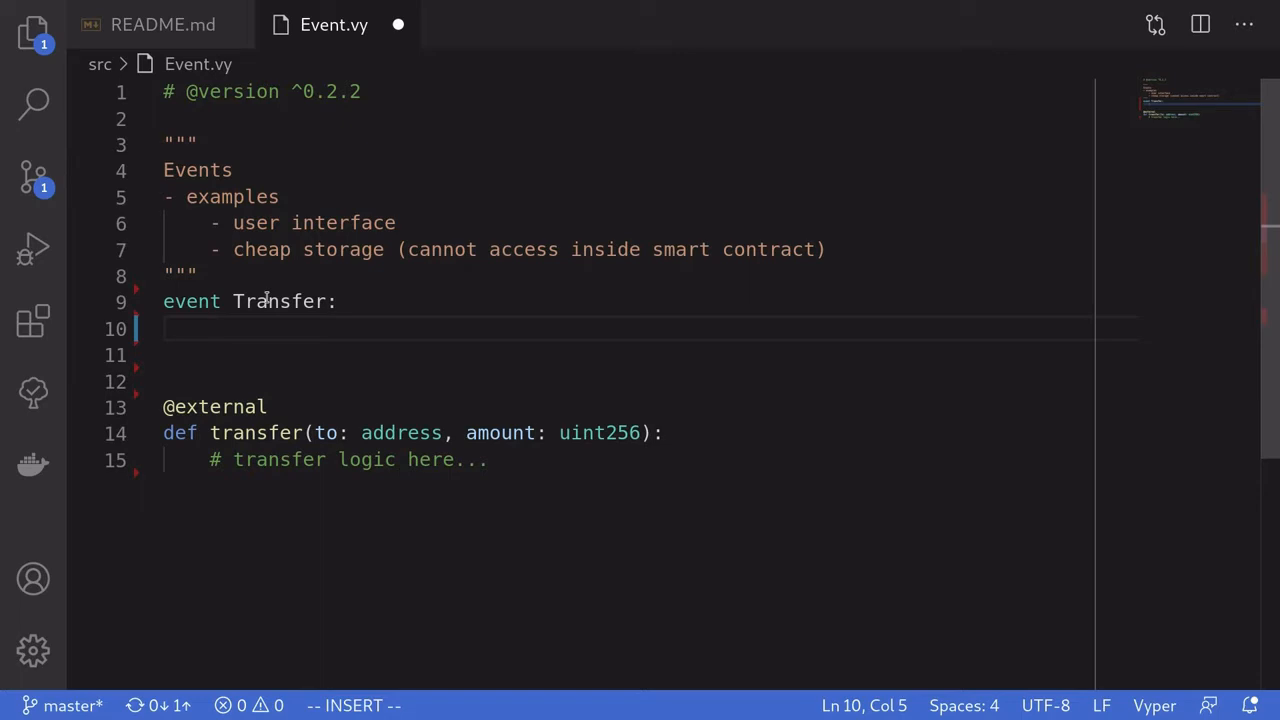
type("sender:")
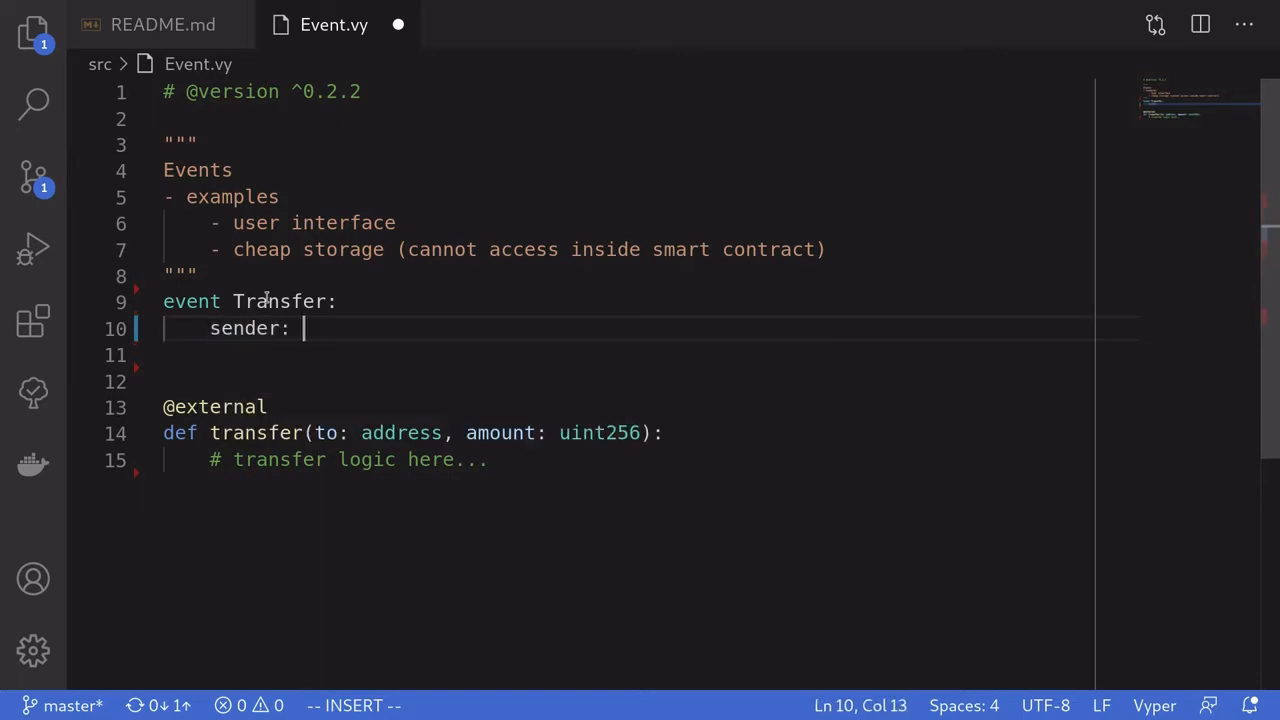
type("ad")
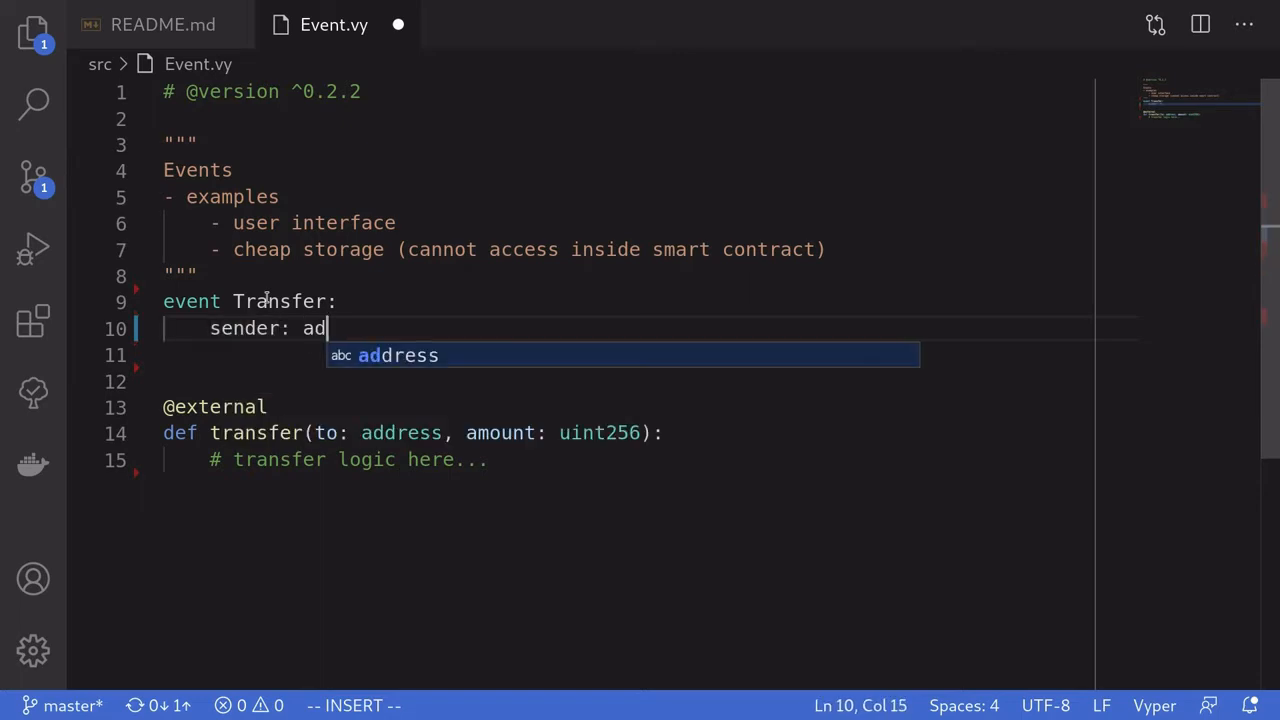
key("Enter")
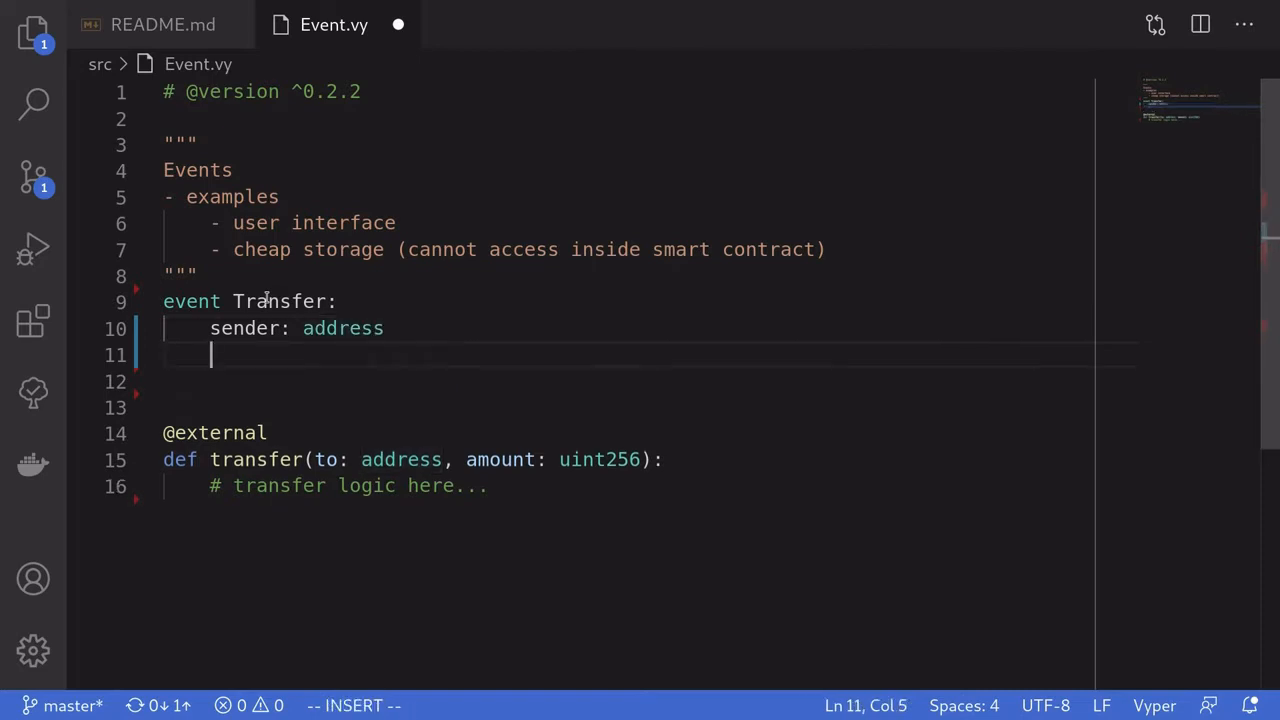
type("receiver: address")
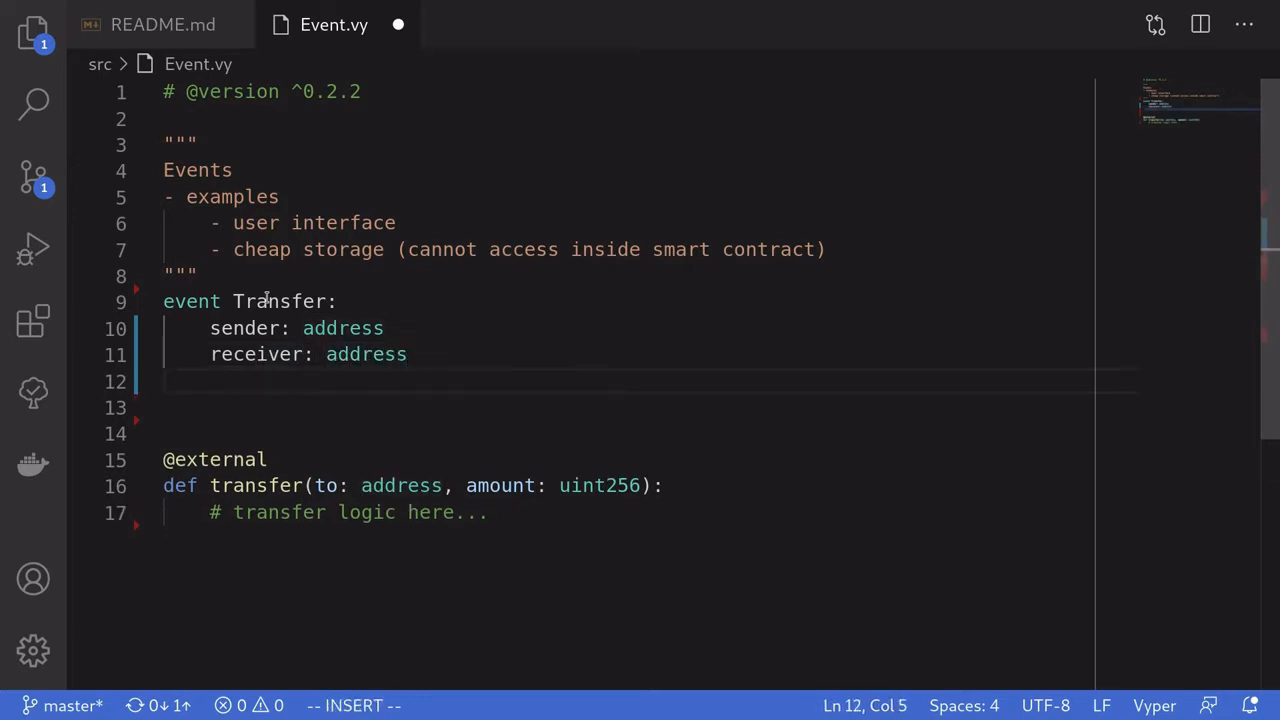
type("value:")
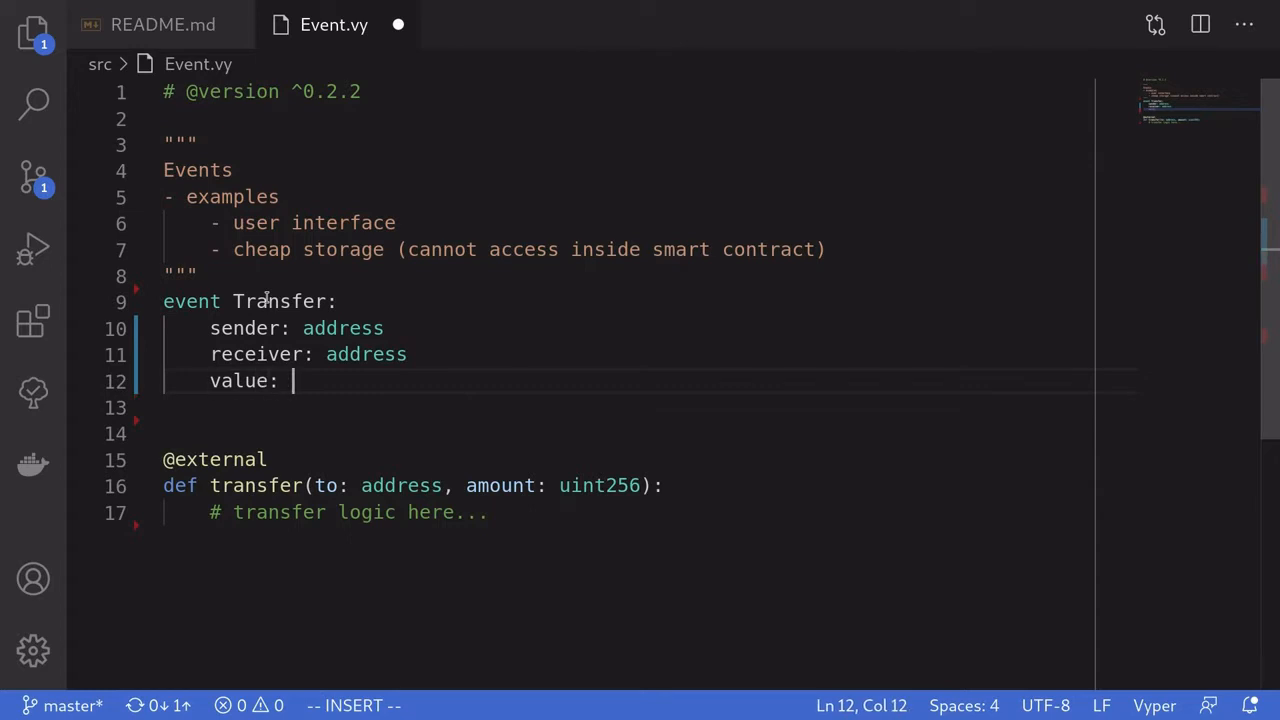
type("uint256")
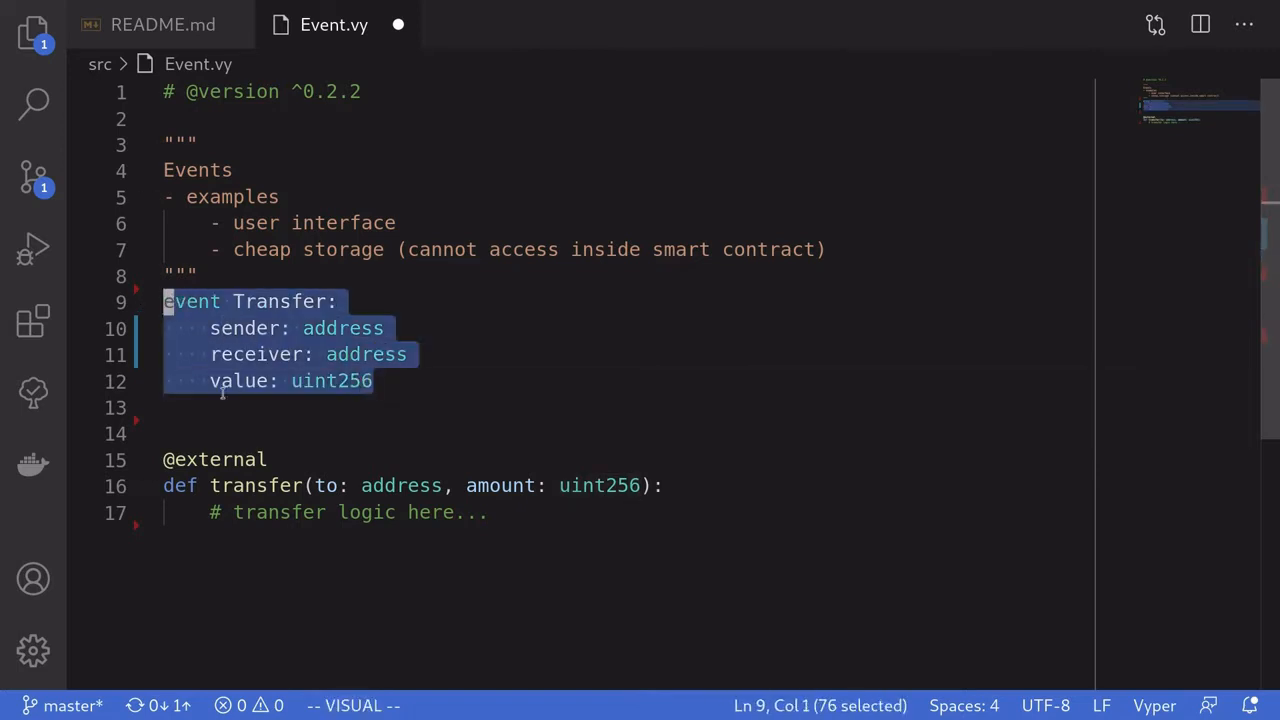
mouse_move(546, 544)
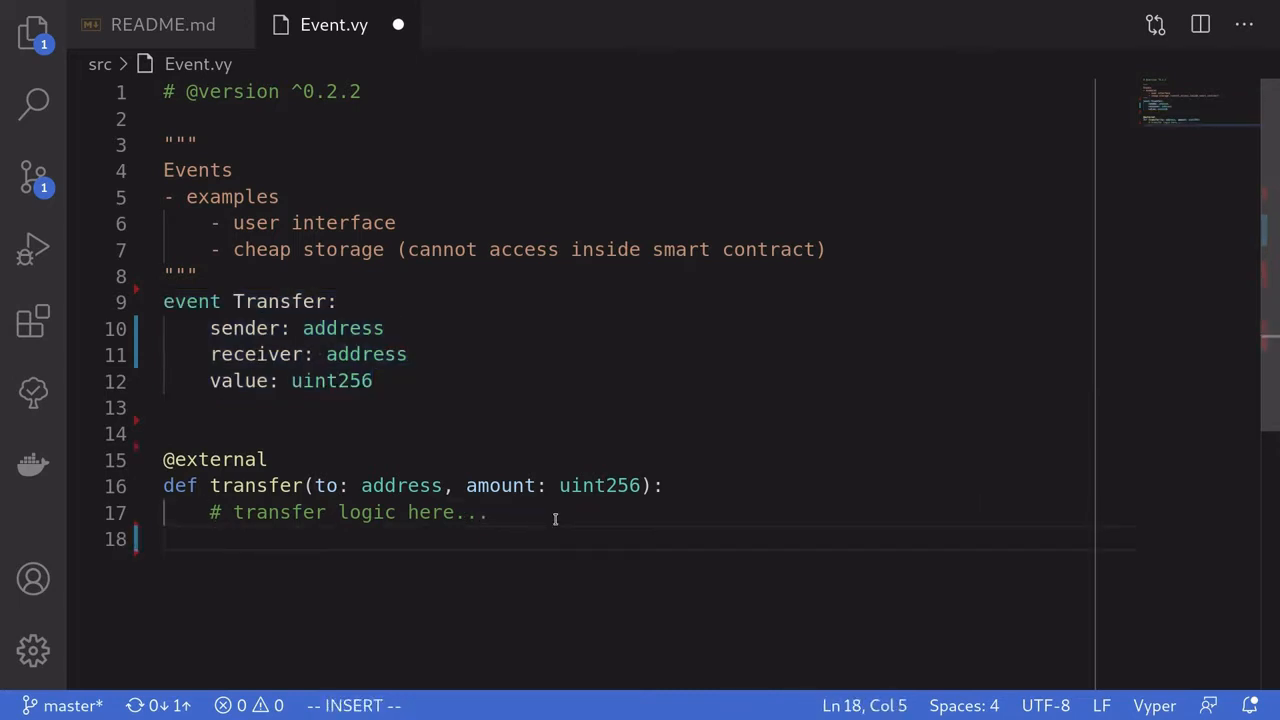
End transfer with log Transfer(msg.sender, to, amount)
type("log")
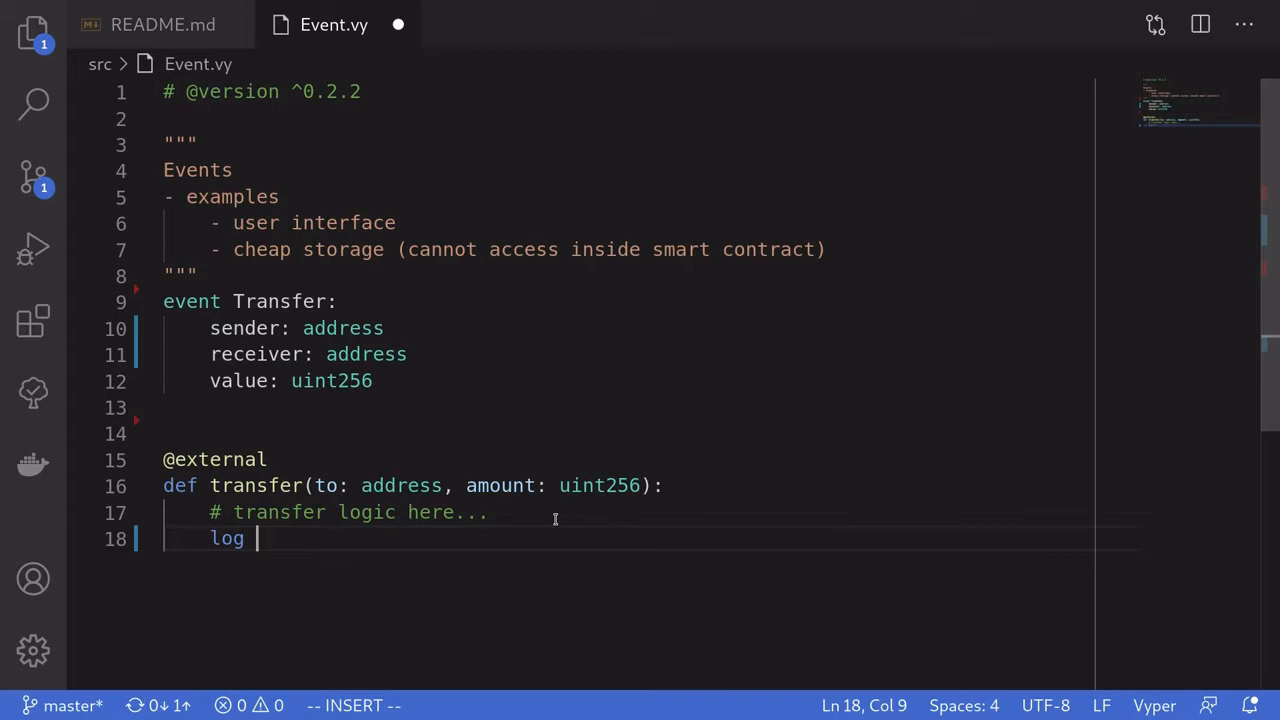
type("Transfer(")
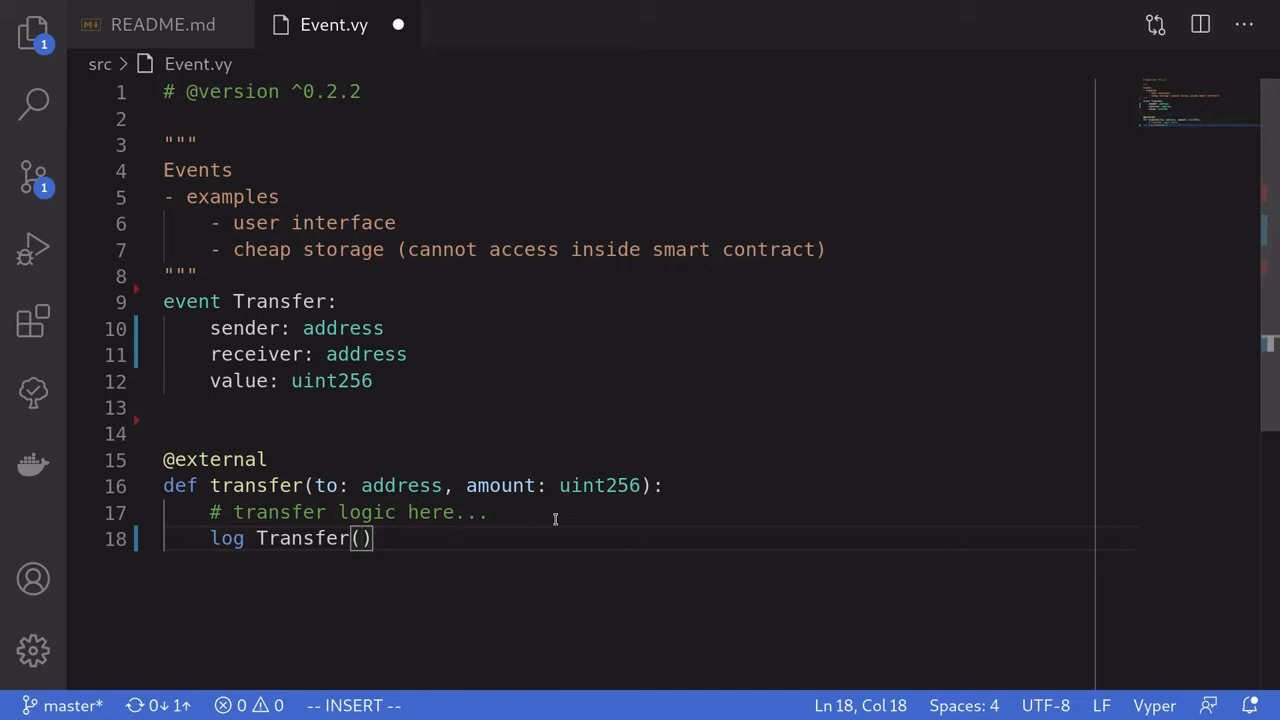
type("msg")
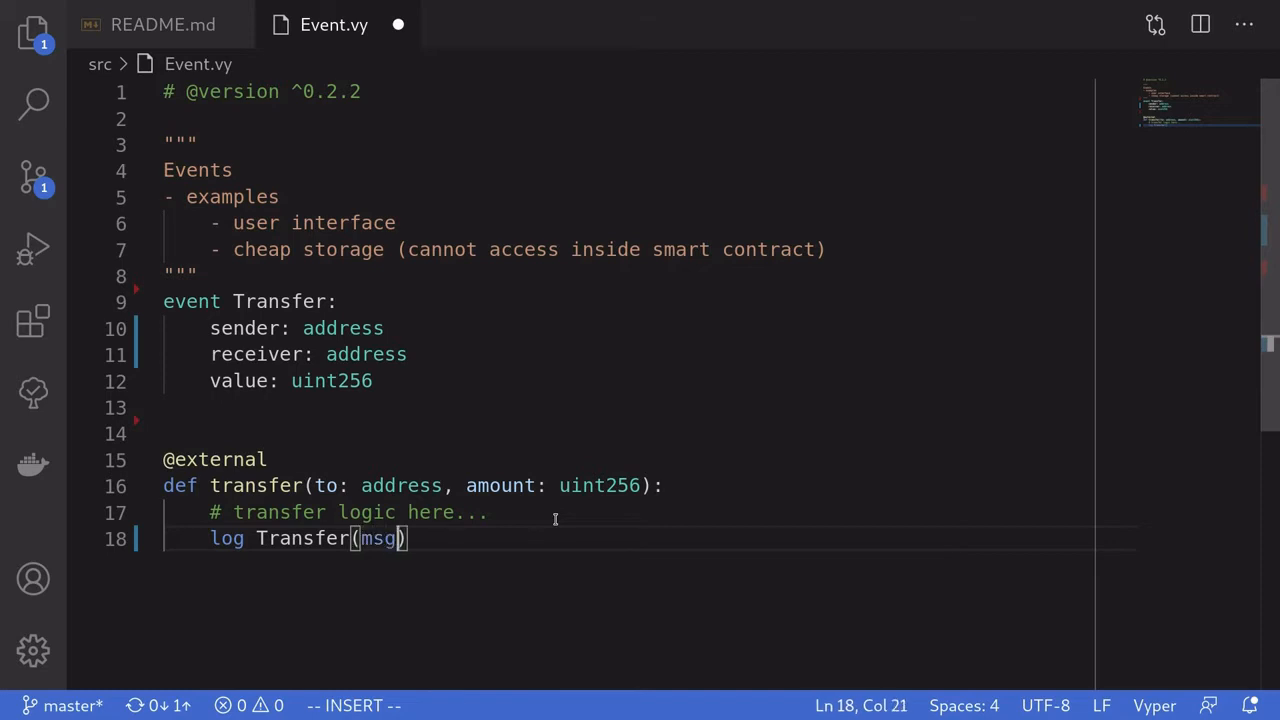
type(".sender,")
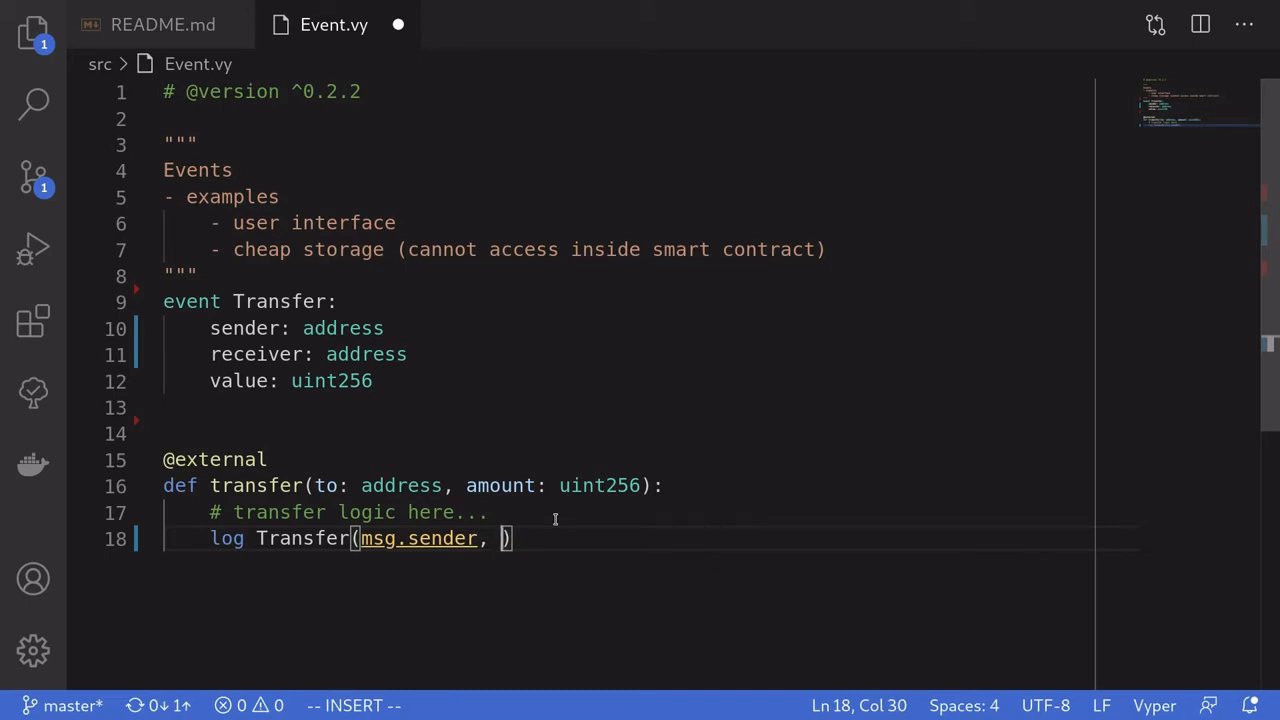
type("to,")
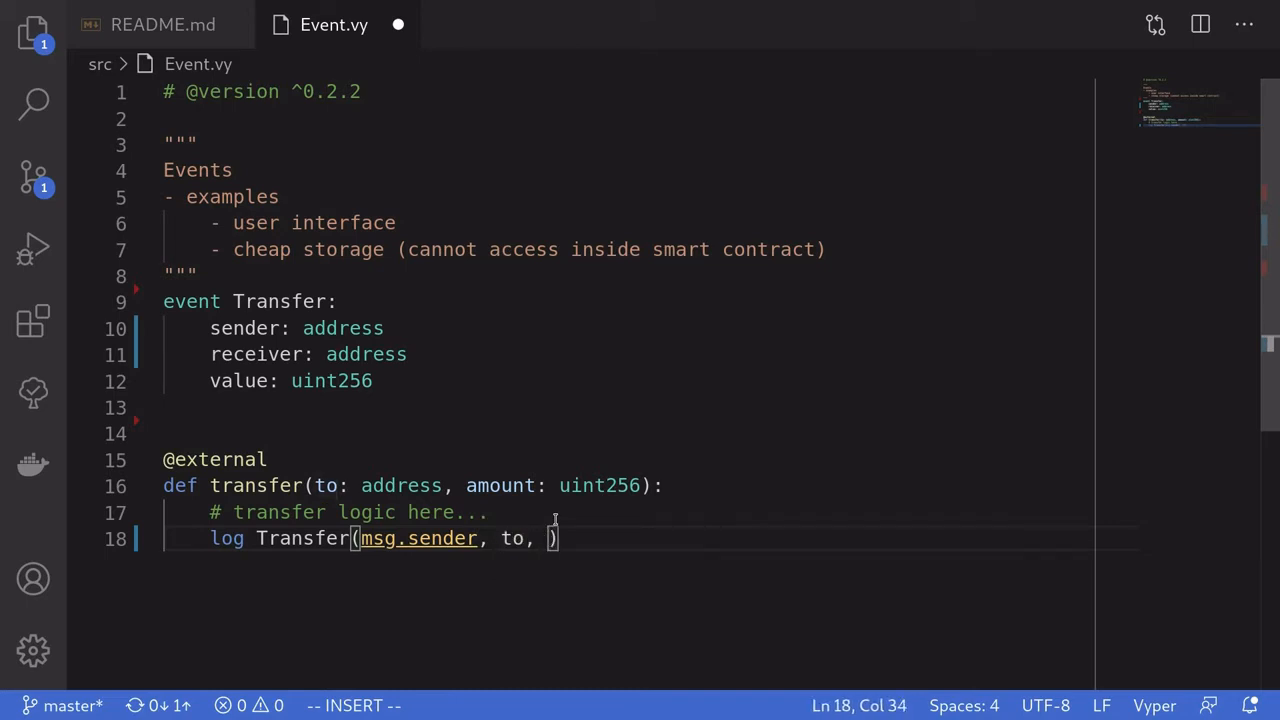
type("amount")
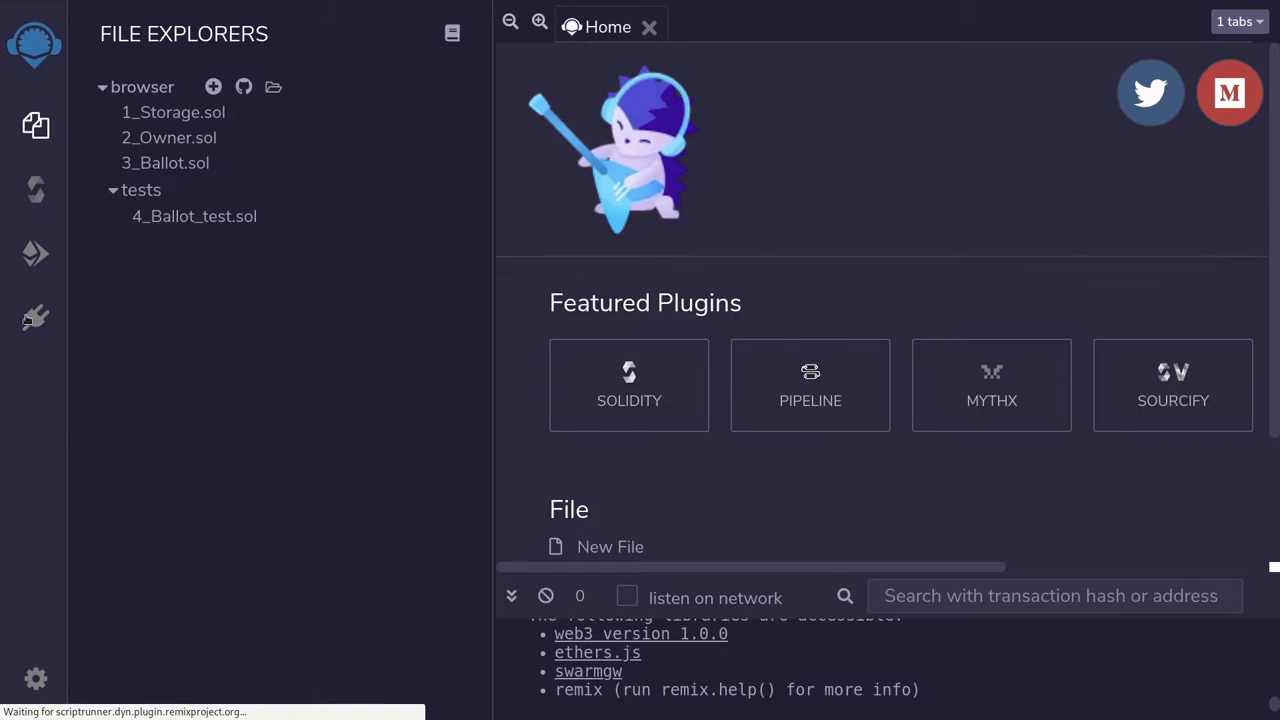
Activate the Vyper plugin, create Event.vy with the contract code, and show the Vyper panel
type("vyper")
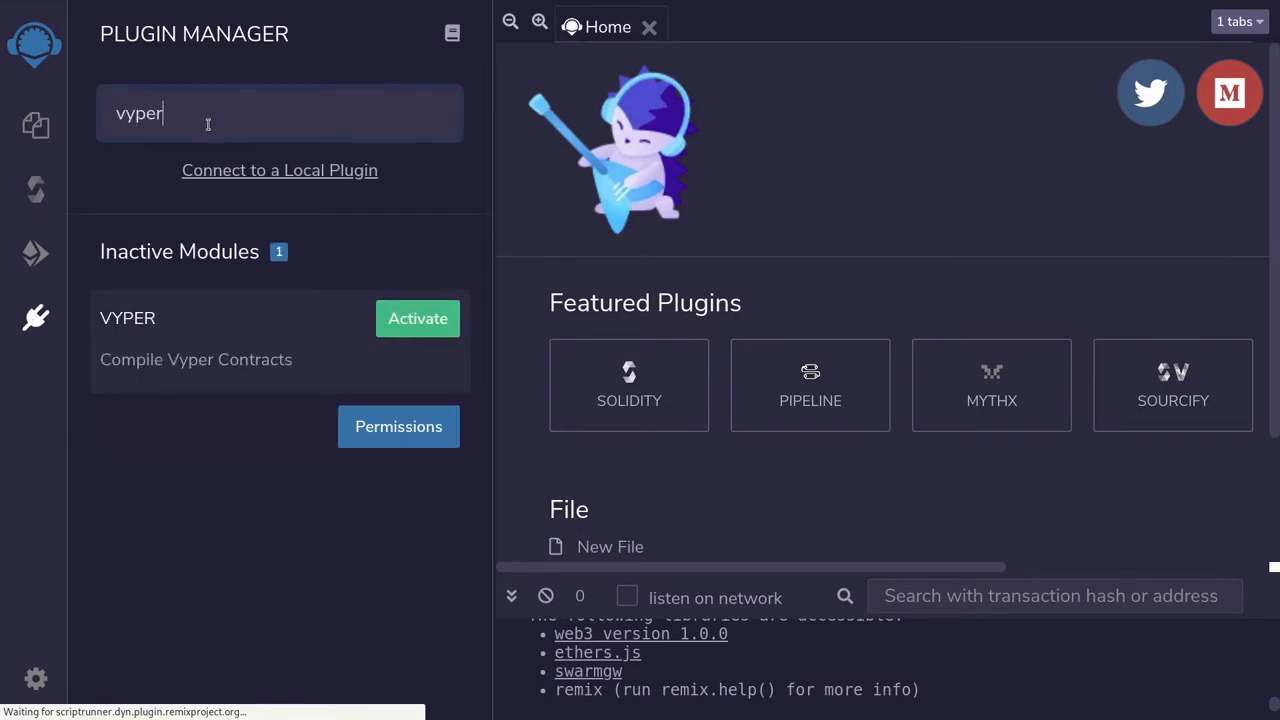
left_click(416, 318)
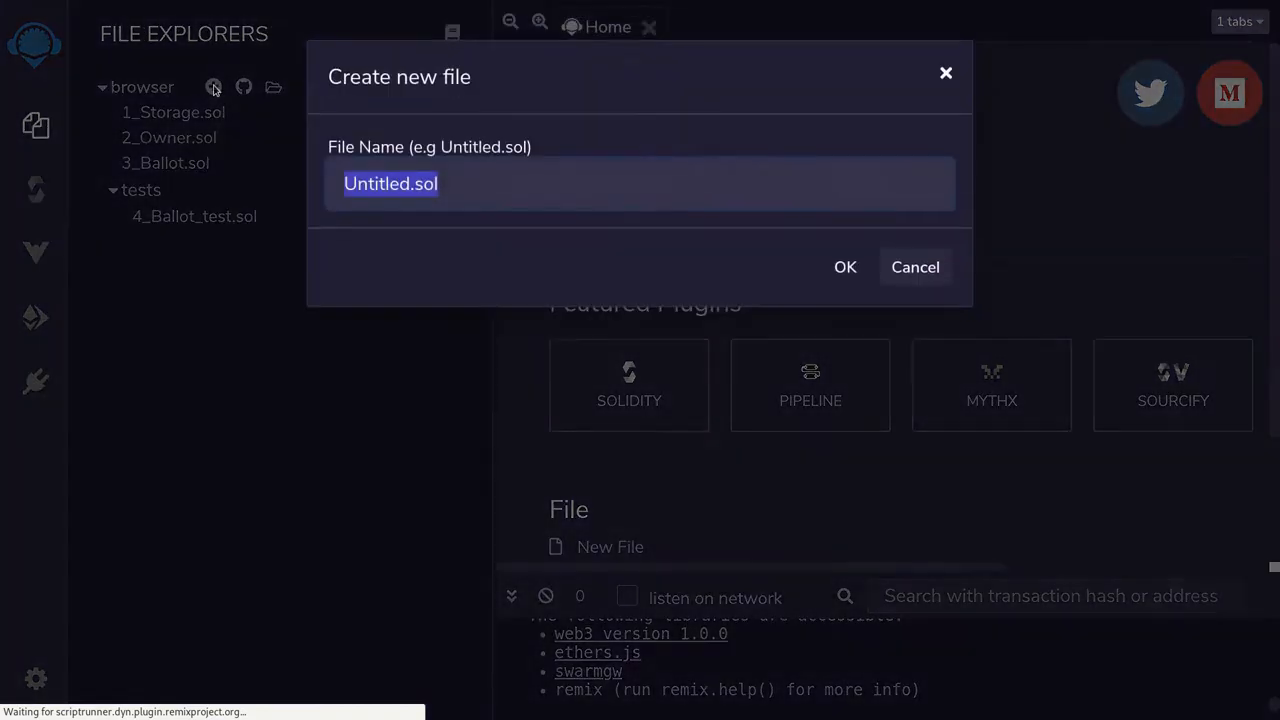
type("Even")
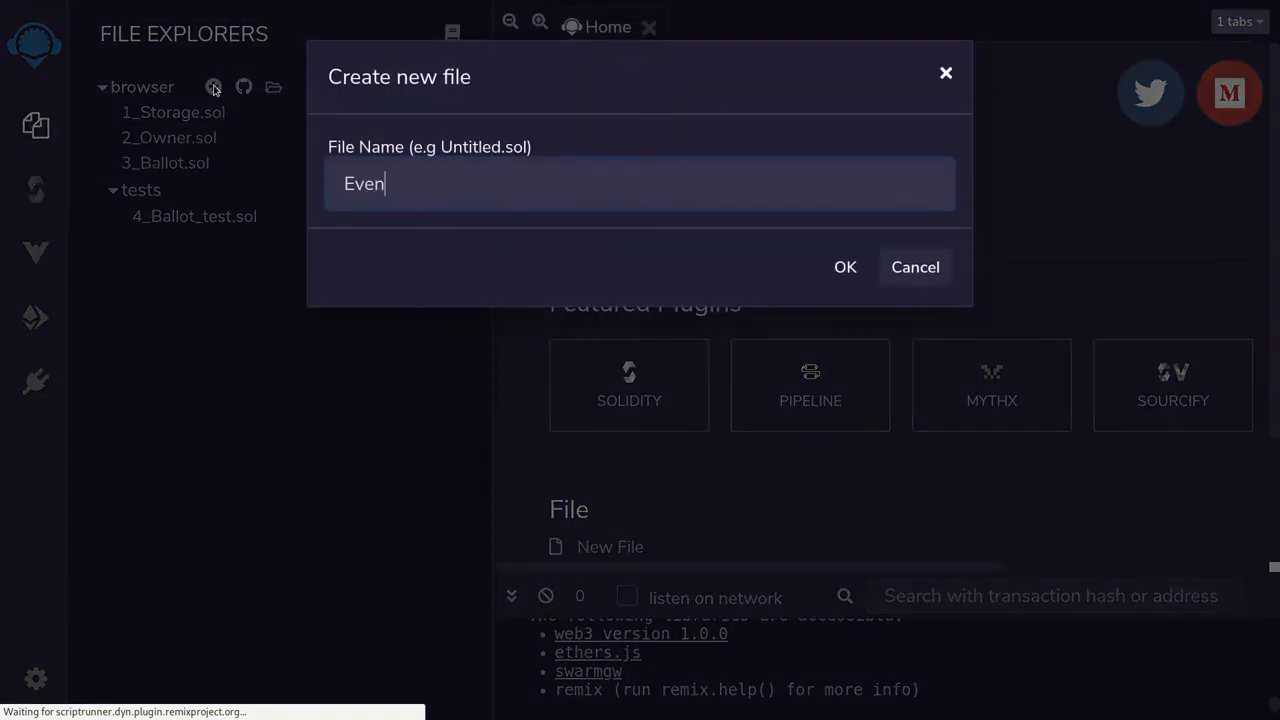
left_click(844, 268)
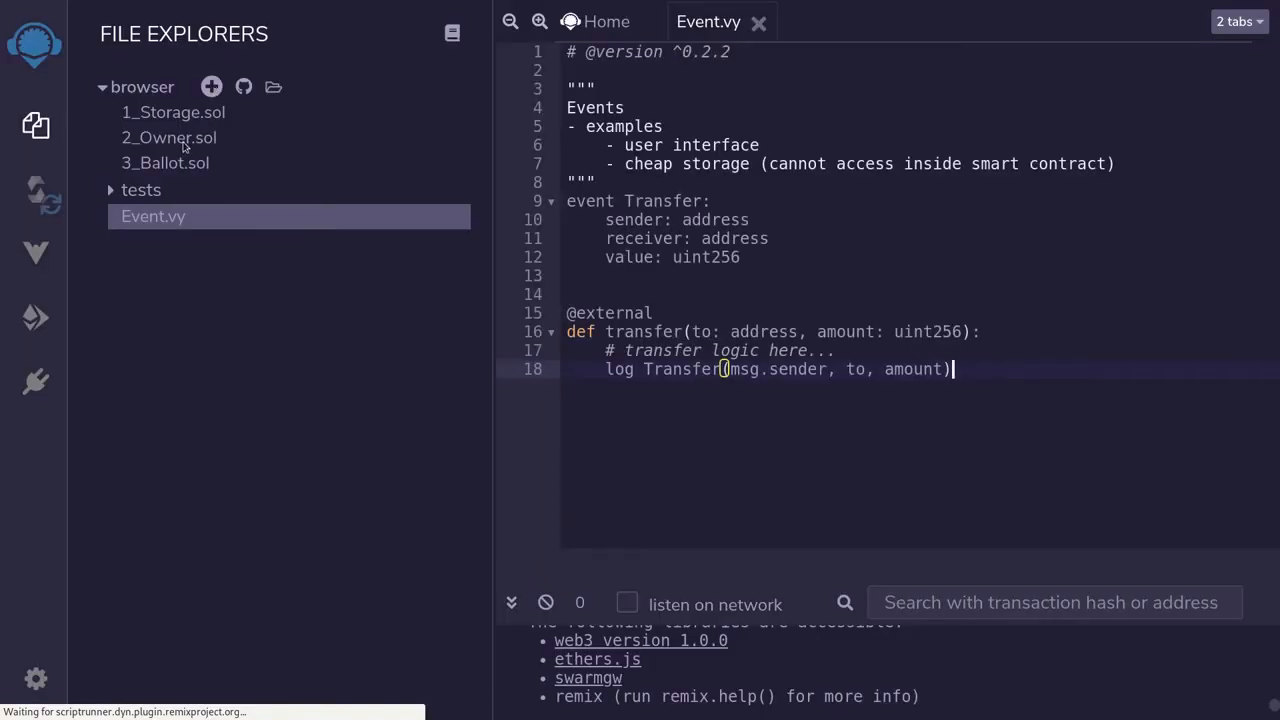
left_click(36, 256)
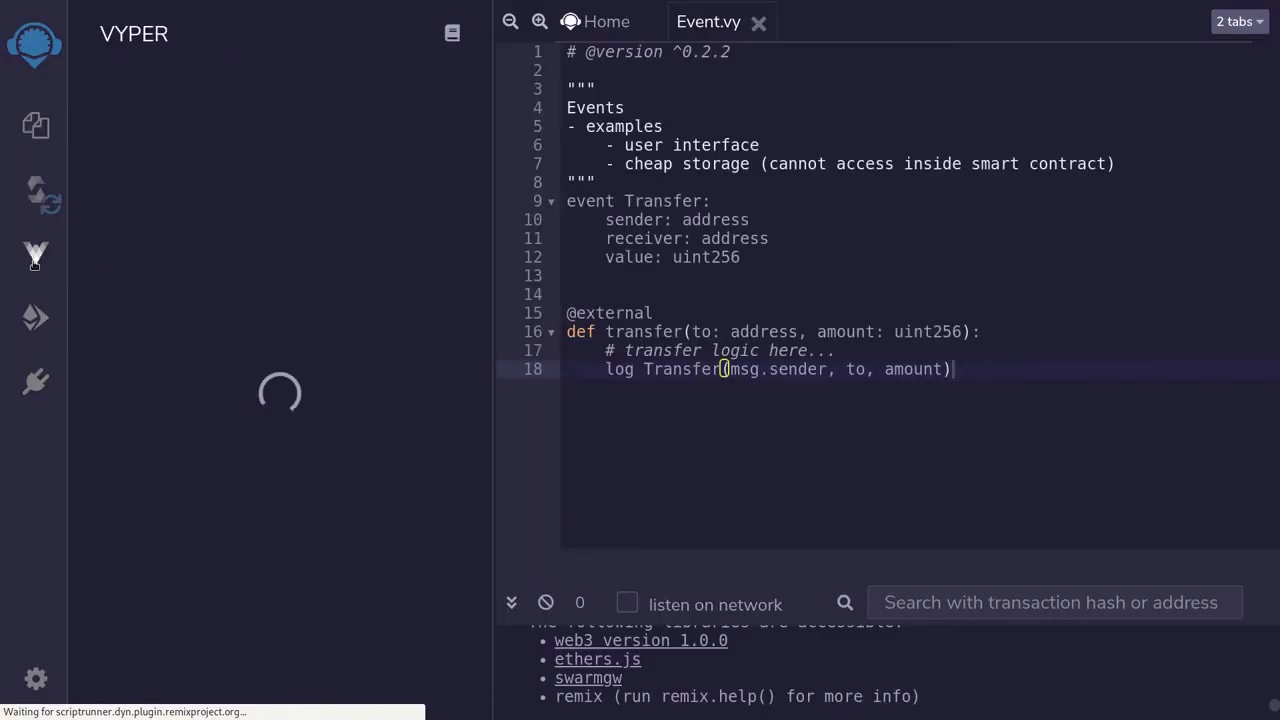
Compile Event.vy with the local Vyper compiler and switch to Deploy & Run Transactions
left_click(36, 256)
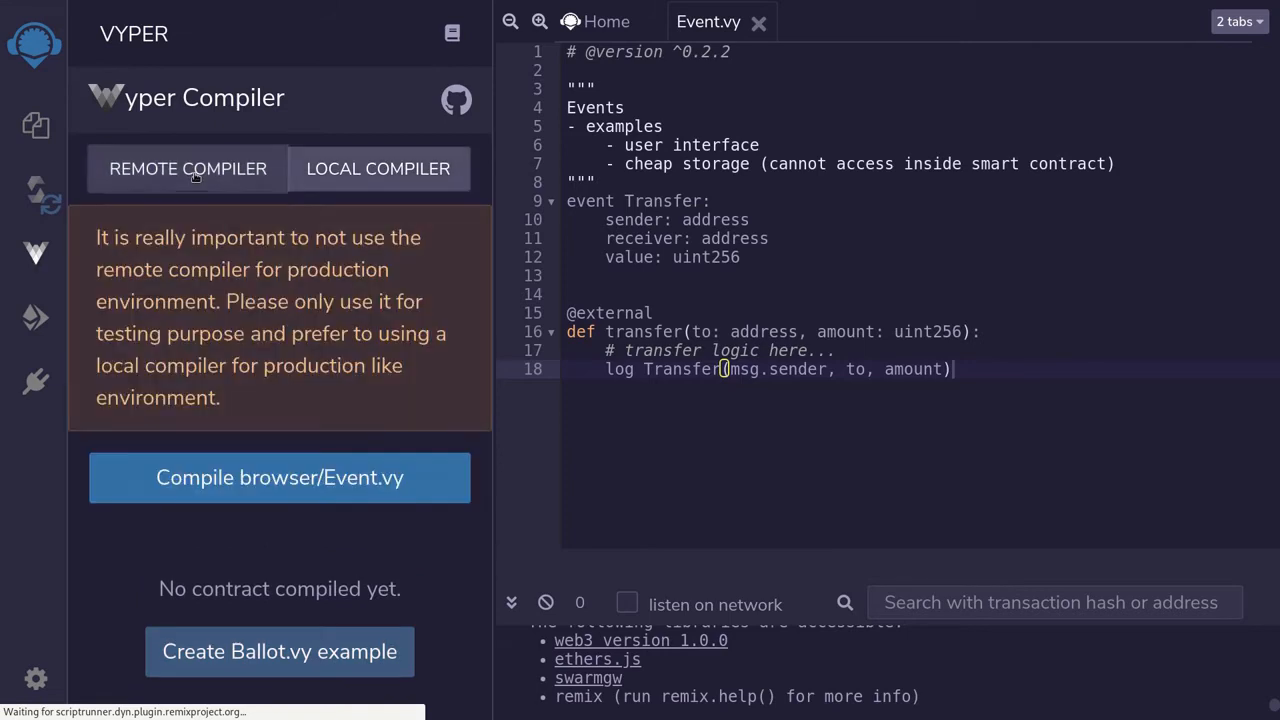
left_click(378, 168)
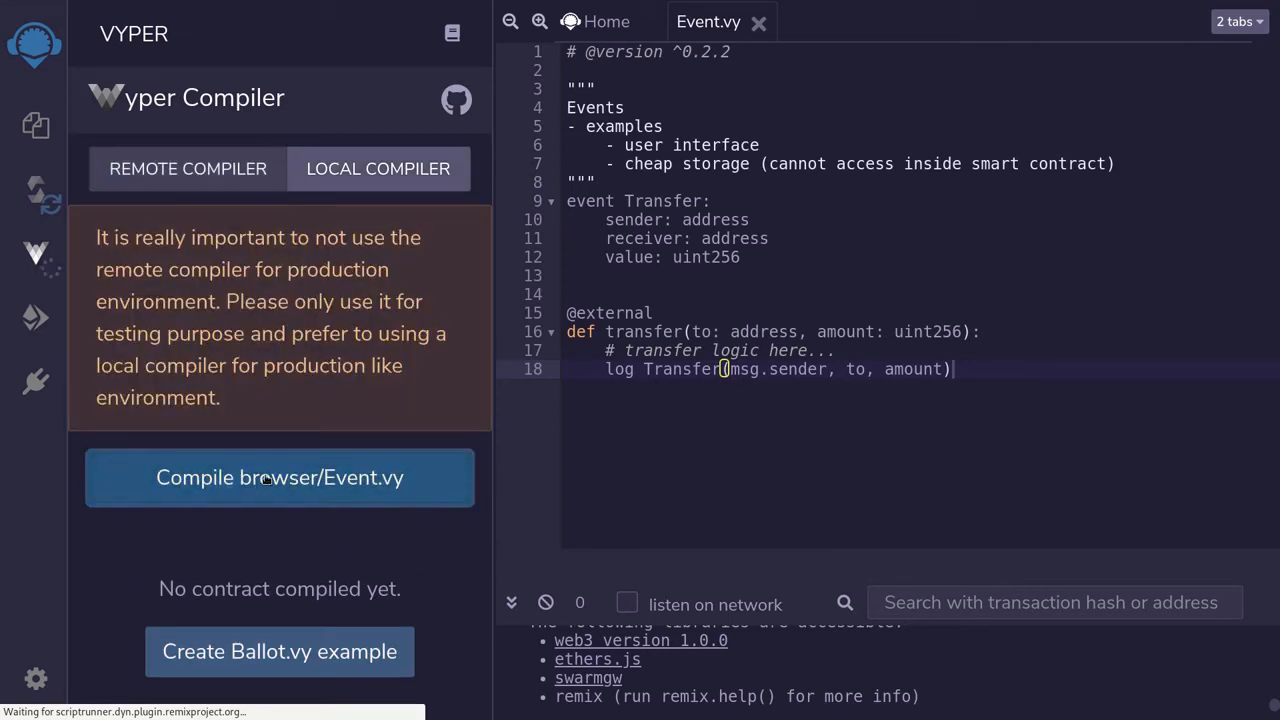
left_click(280, 476)
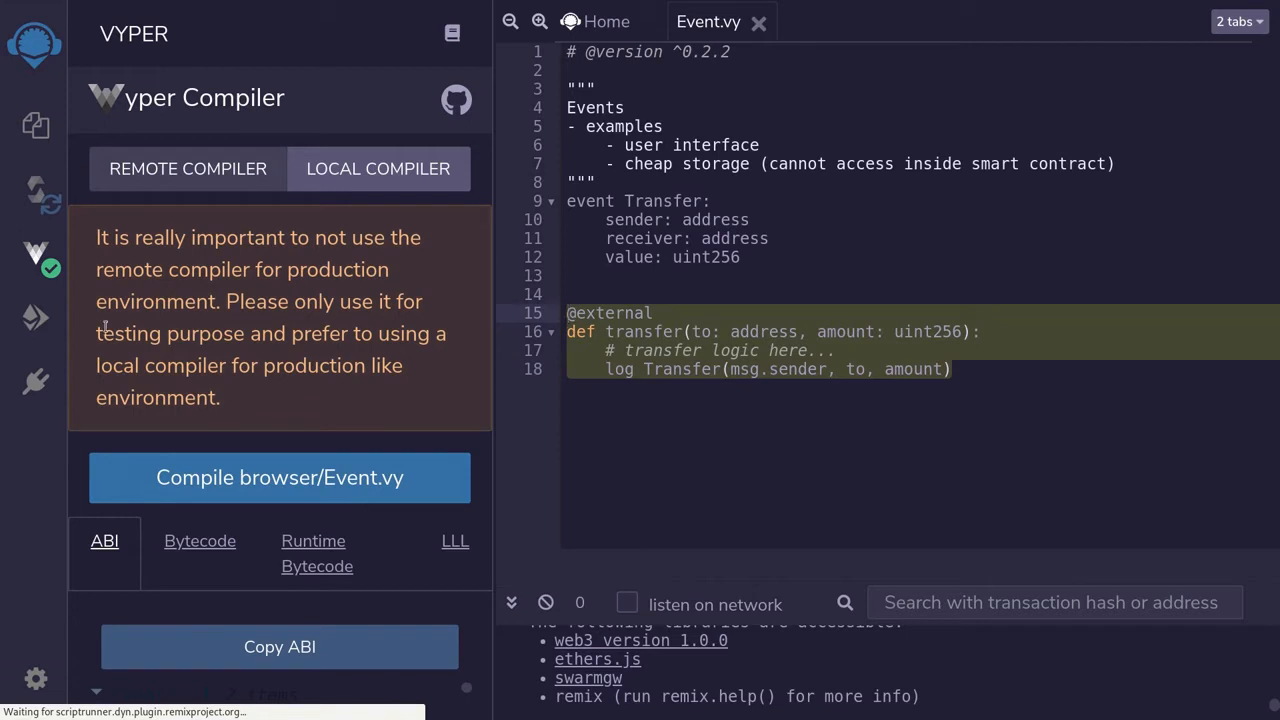
left_click(36, 318)
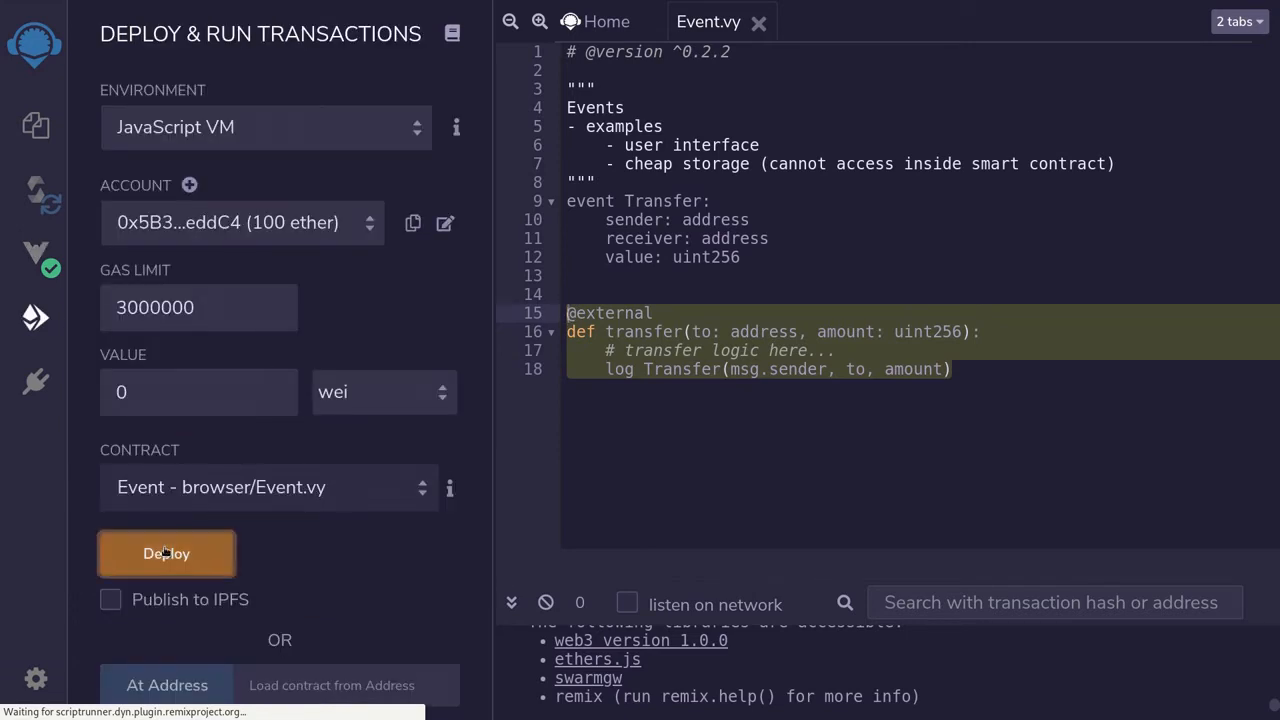
Deploy Event and call transfer with the copied account address and 123, expanding the receipt
left_click(166, 552)
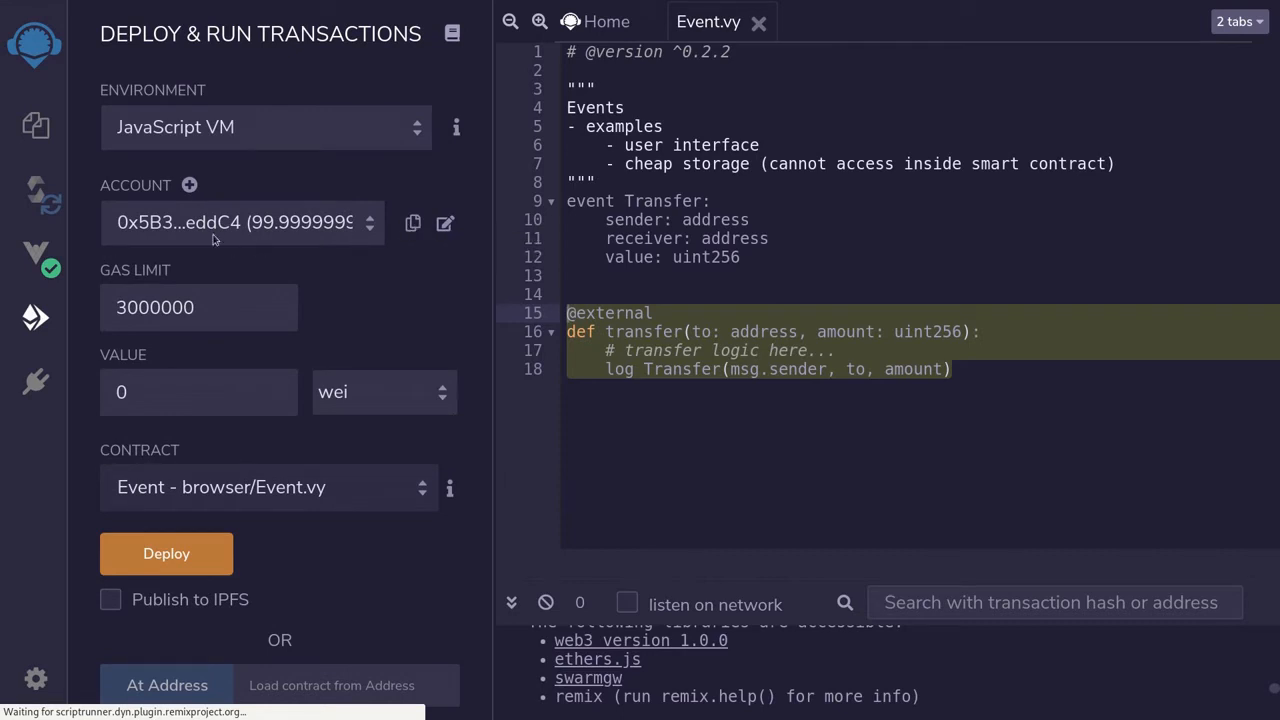
left_click(412, 224)
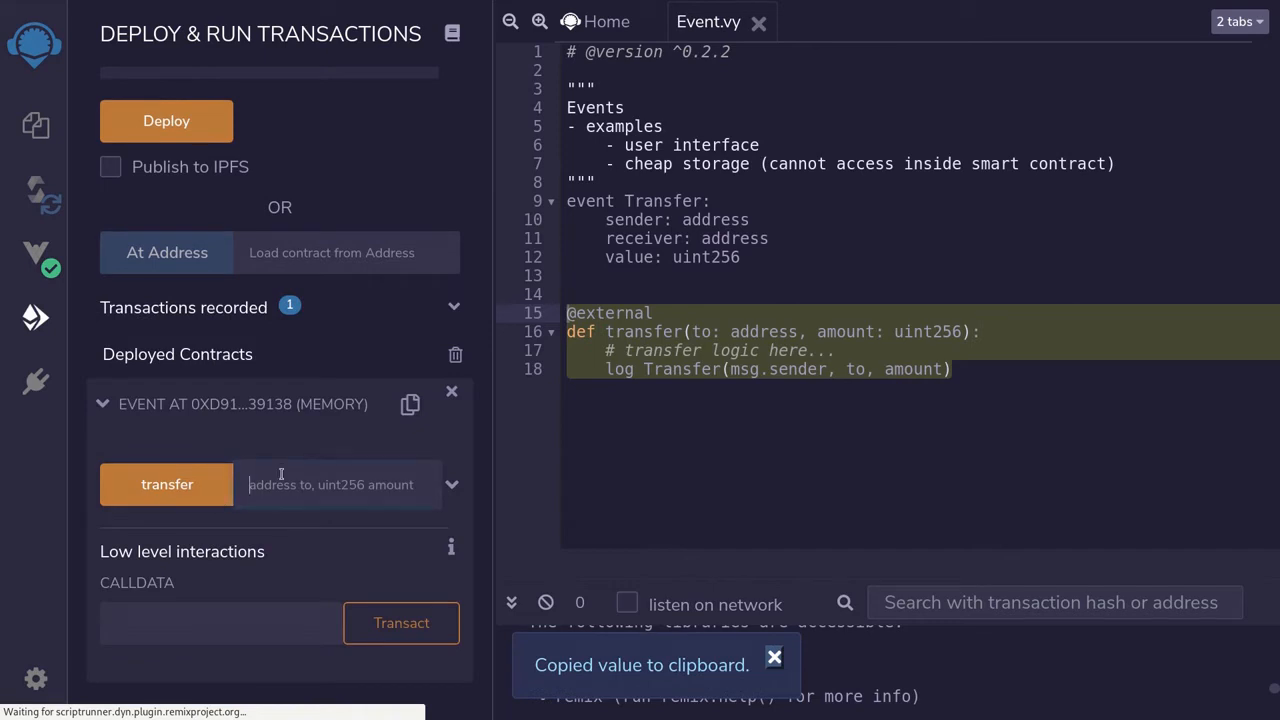
type("dCfcB03FcB875f56beddC4,")
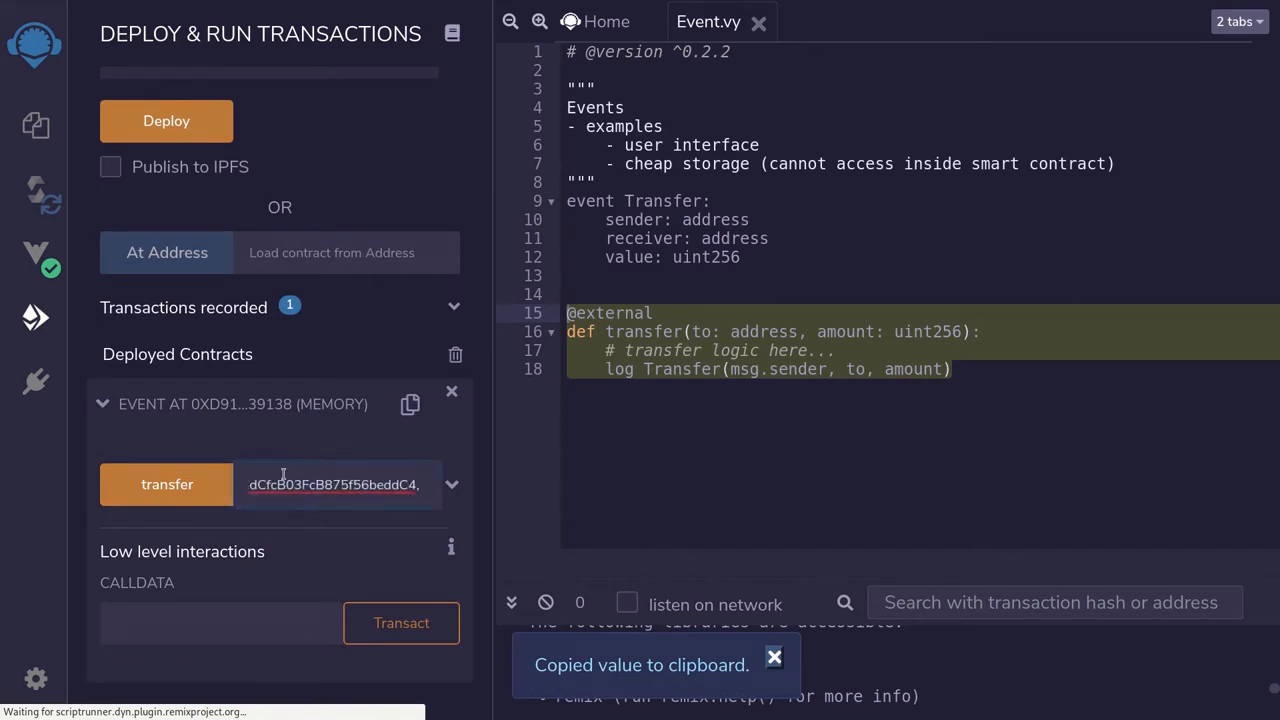
type(", 123")
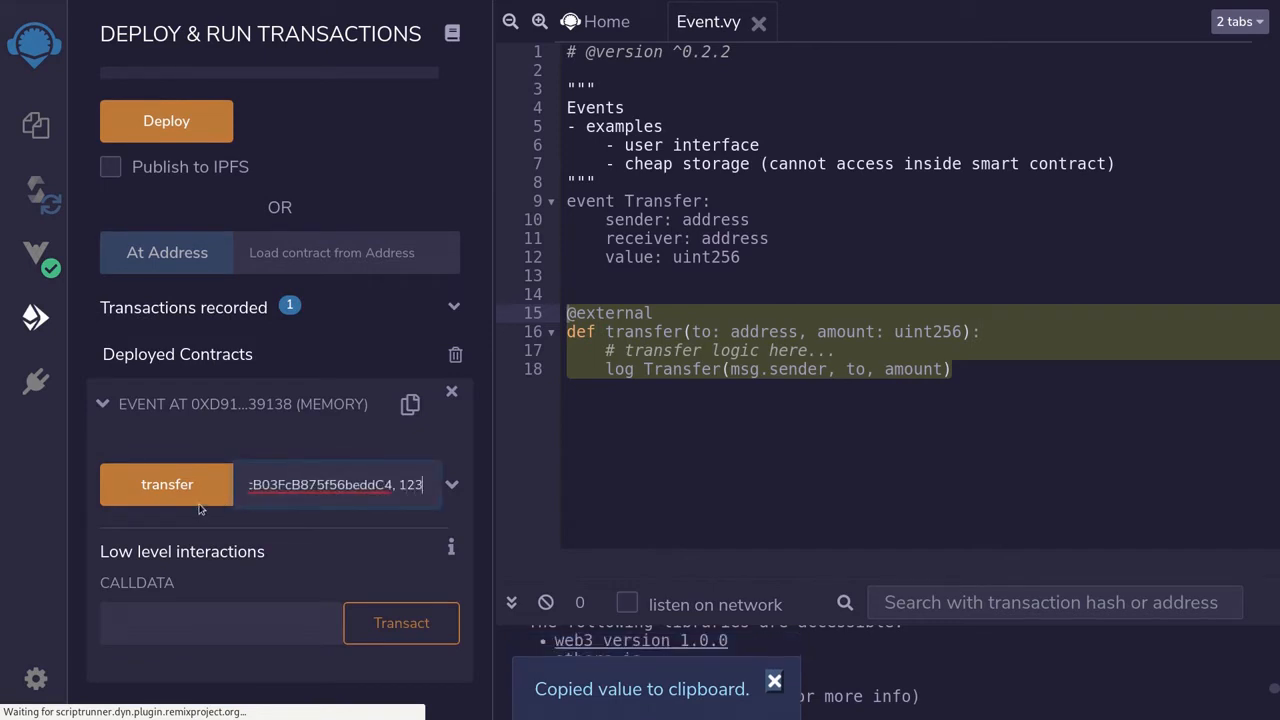
left_click(168, 484)
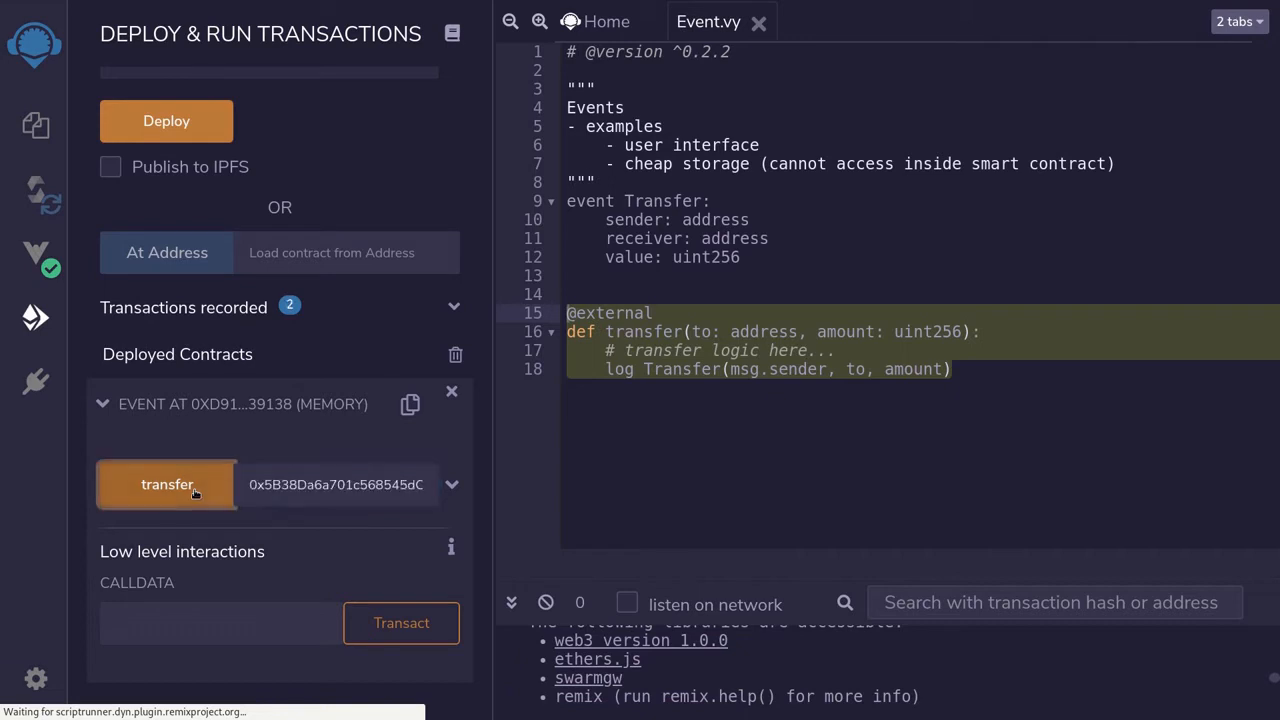
left_click(166, 484)
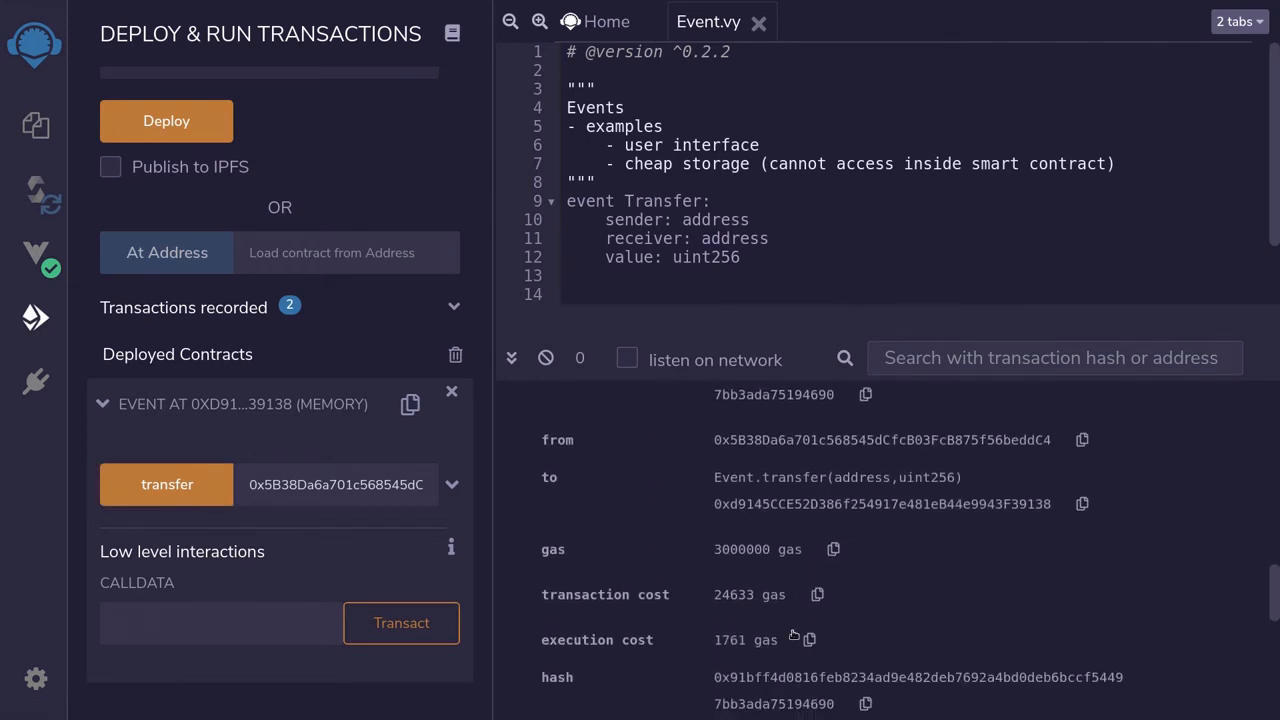
scroll("down", 3)
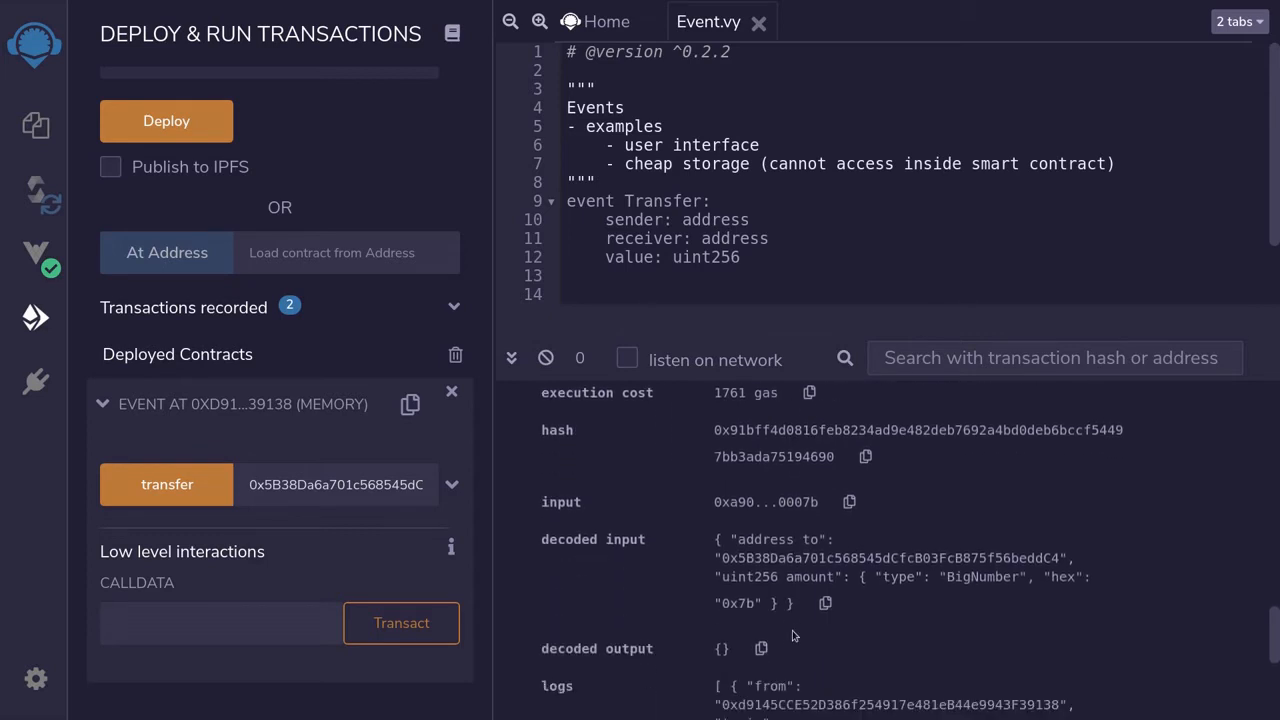
scroll("down", 3)
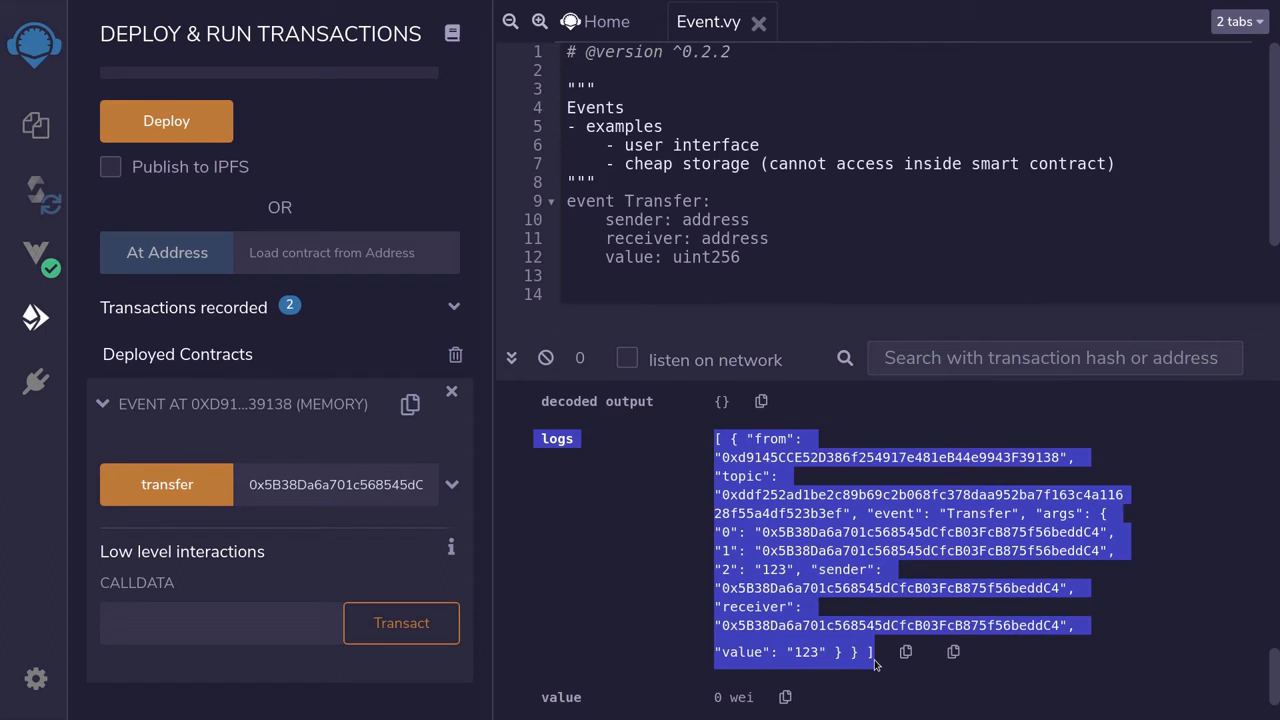
mouse_move(592, 424)
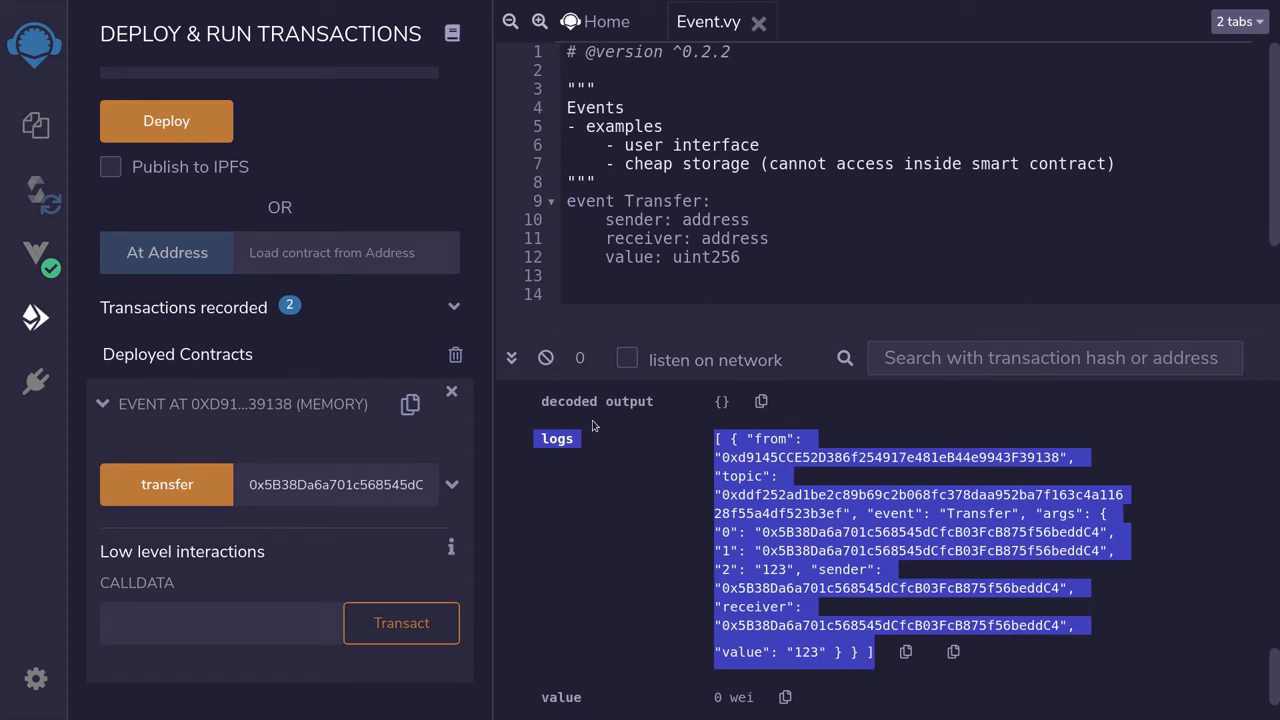
mouse_move(826, 592)
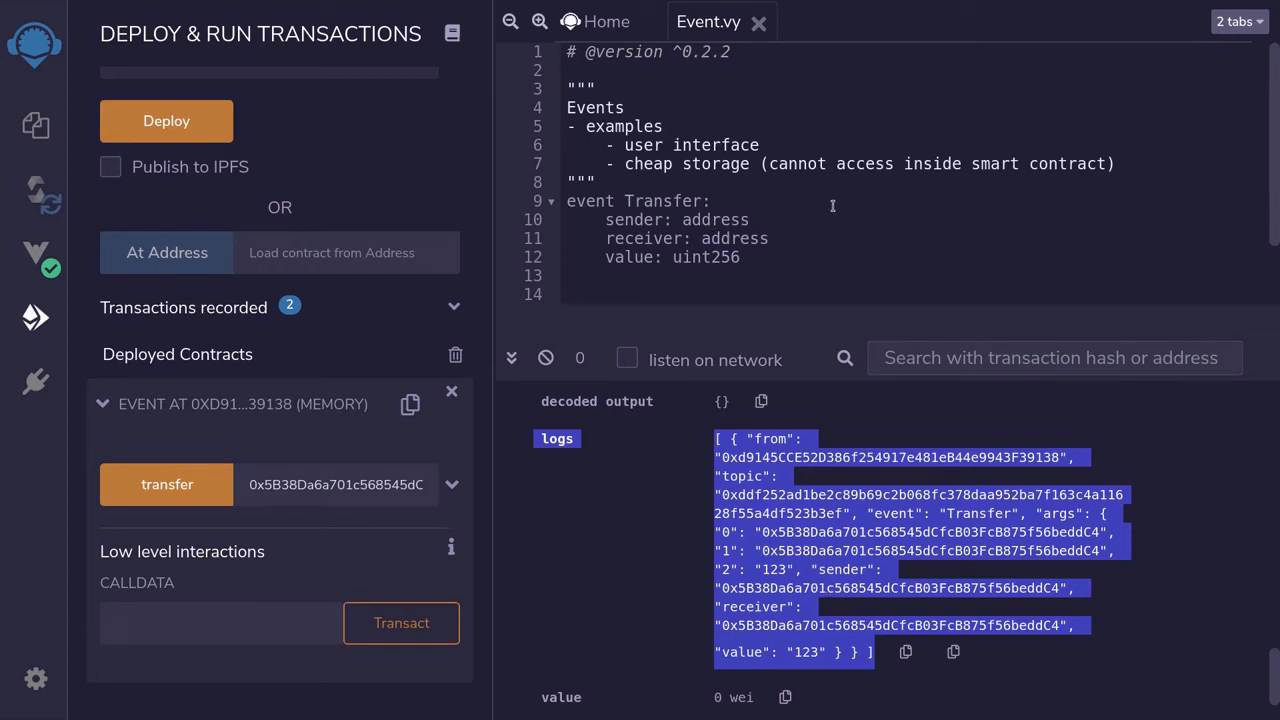
left_click(1120, 164)
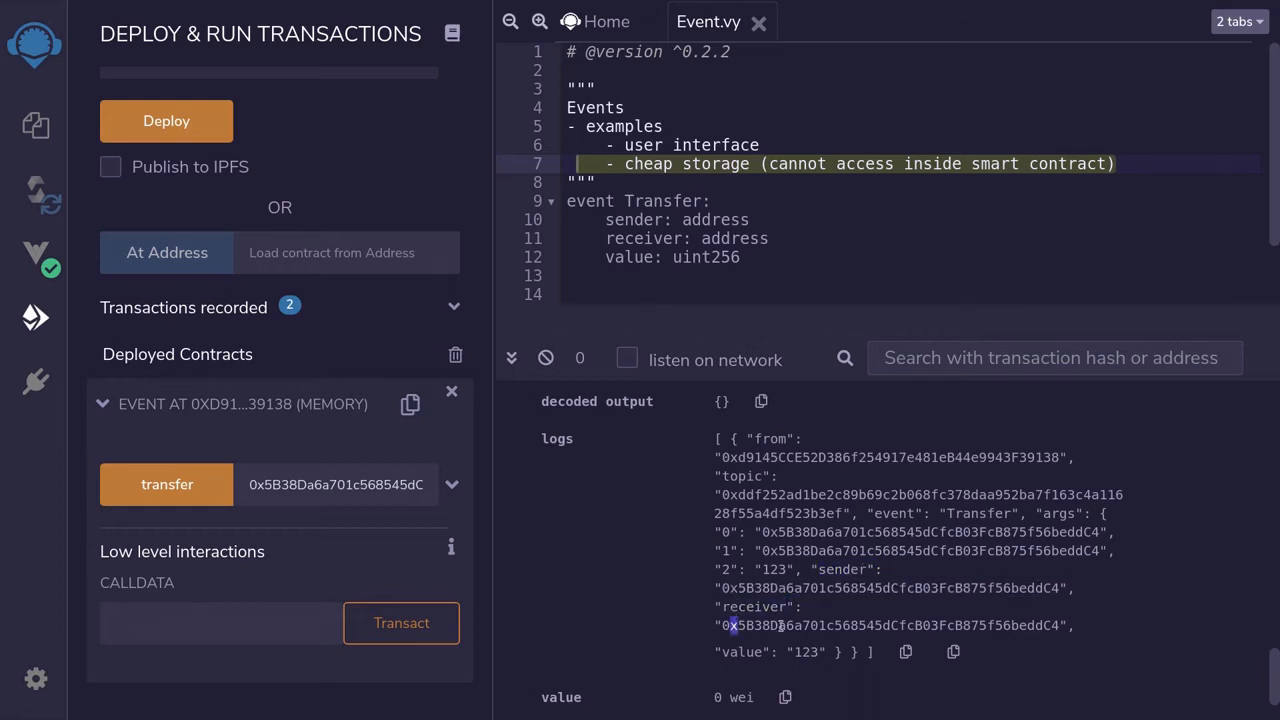
double_click(740, 652)
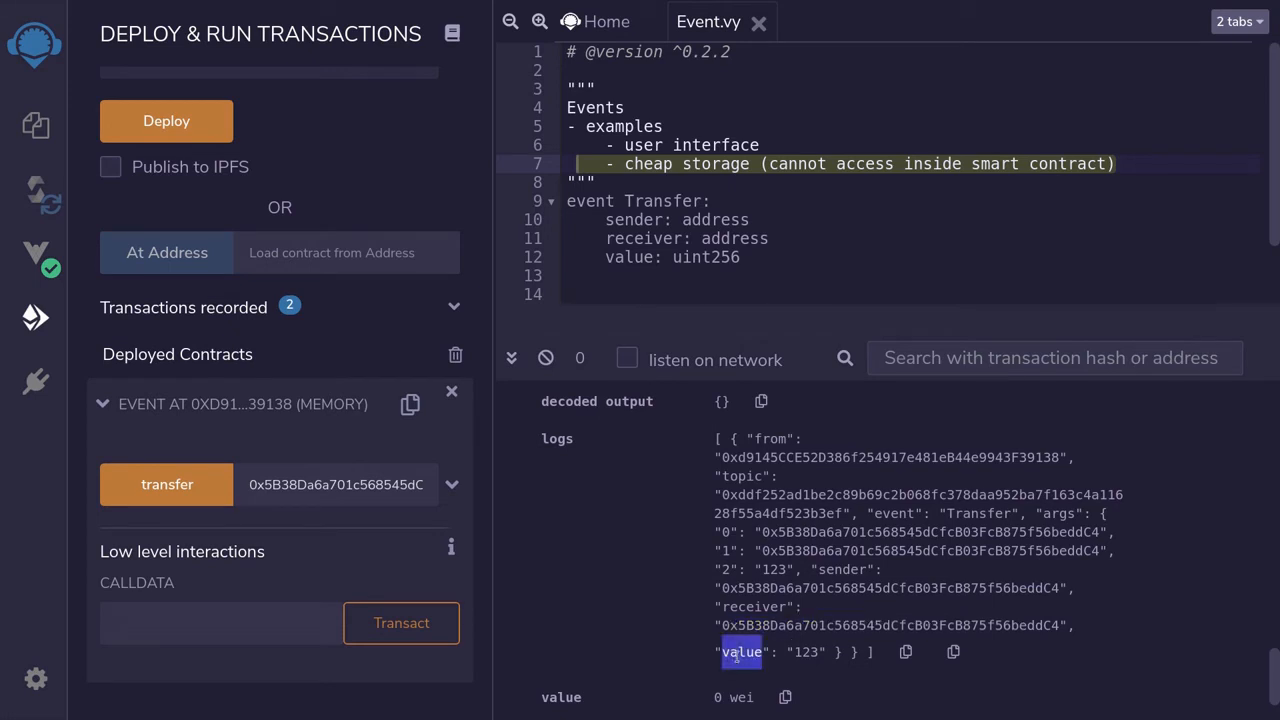
double_click(810, 652)
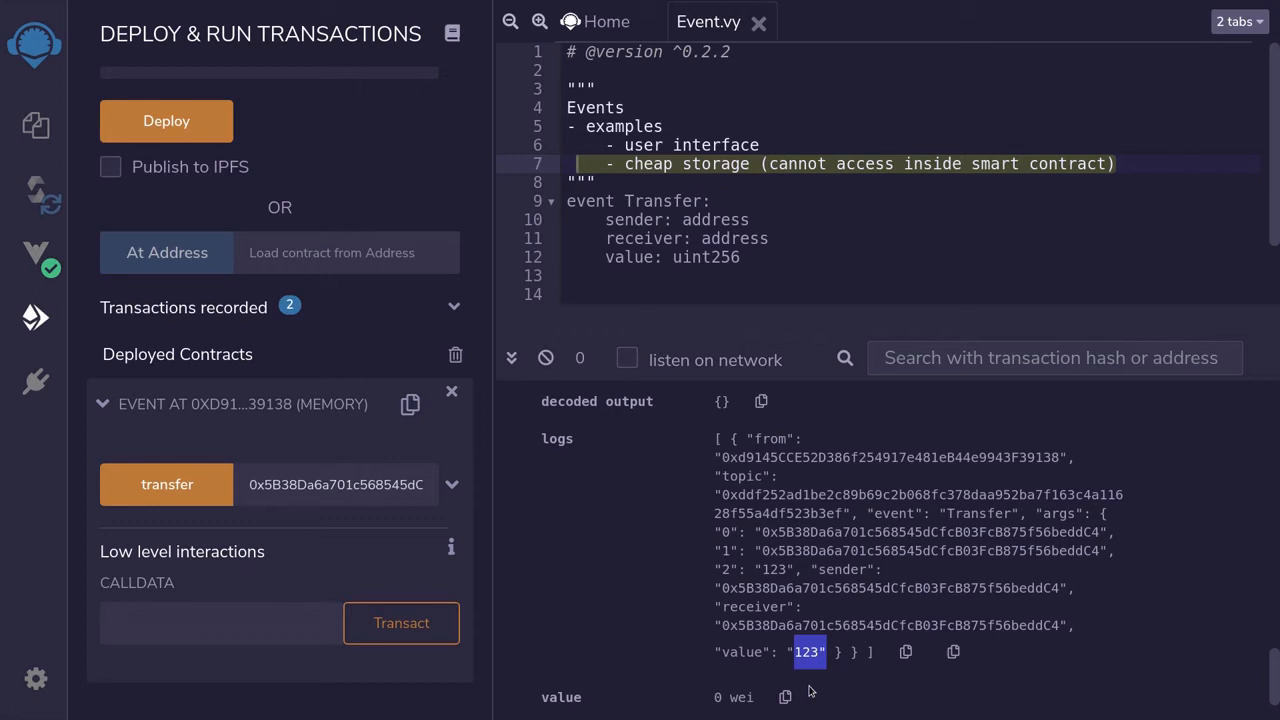
mouse_move(728, 176)
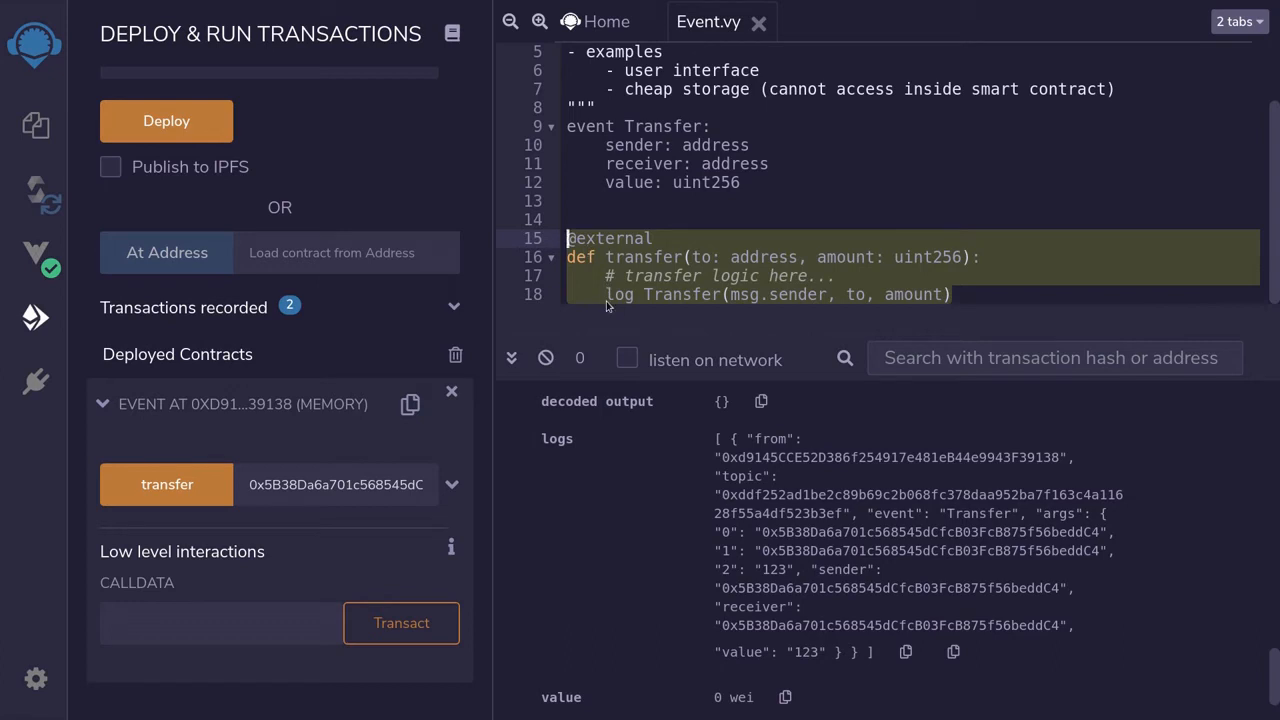
double_click(642, 256)
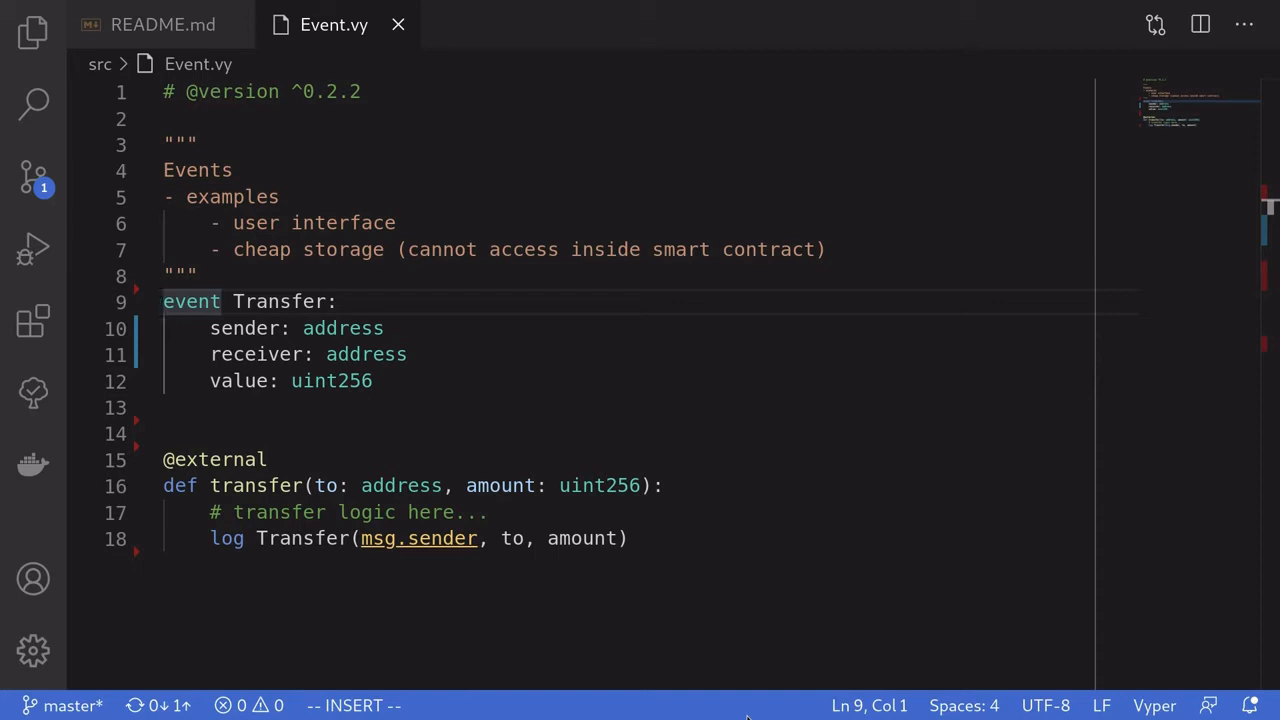
Make sender and receiver indexed(address) and comment '# up to 3 indexed arguments'
left_click(300, 328)
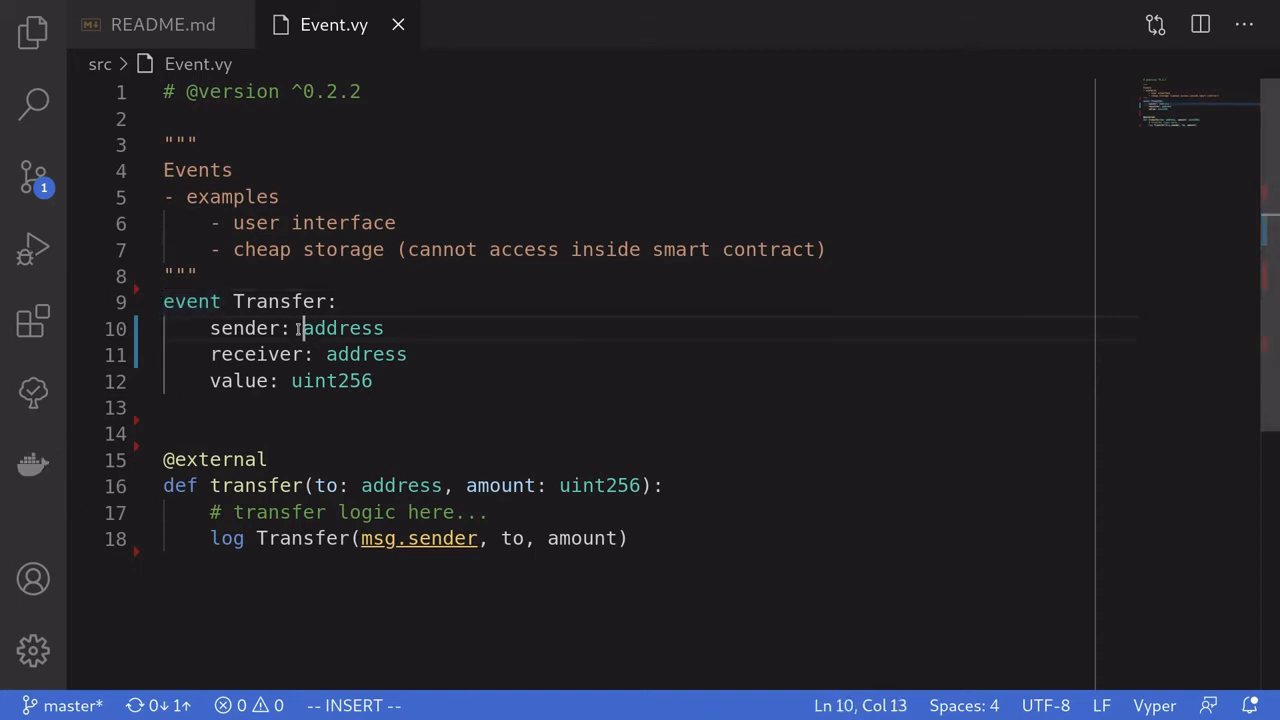
type("indexed")
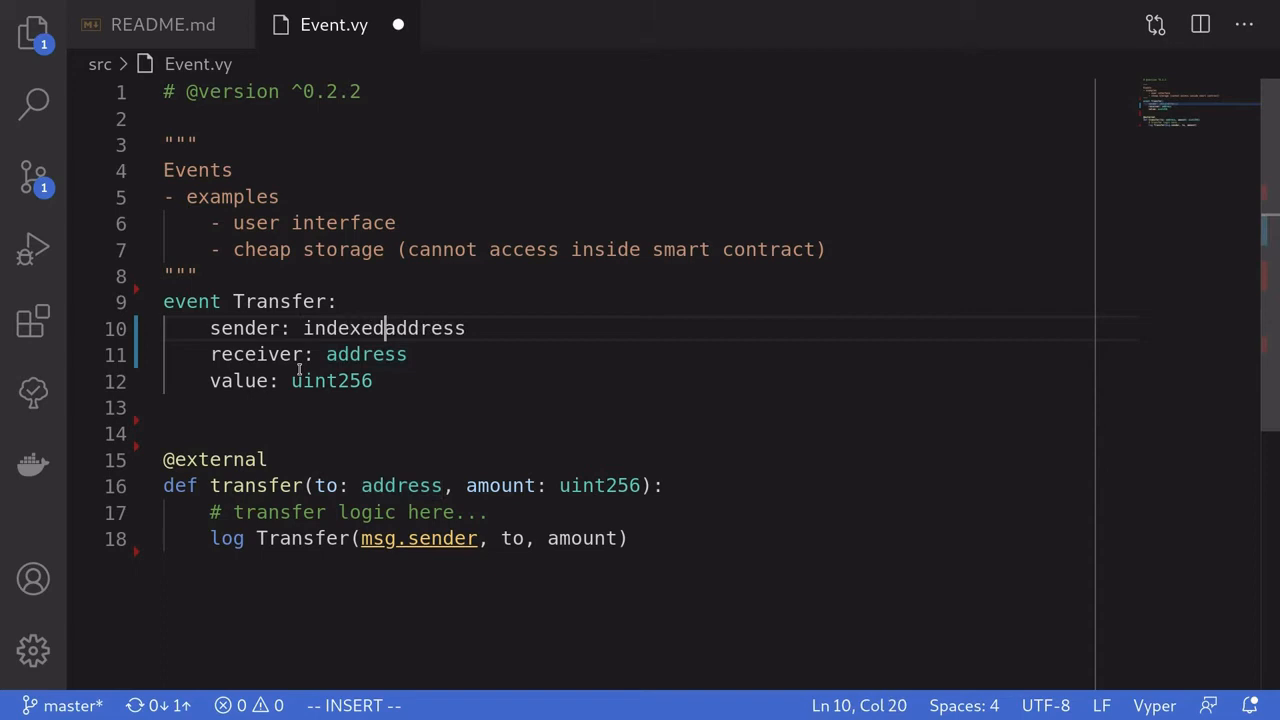
type("(")
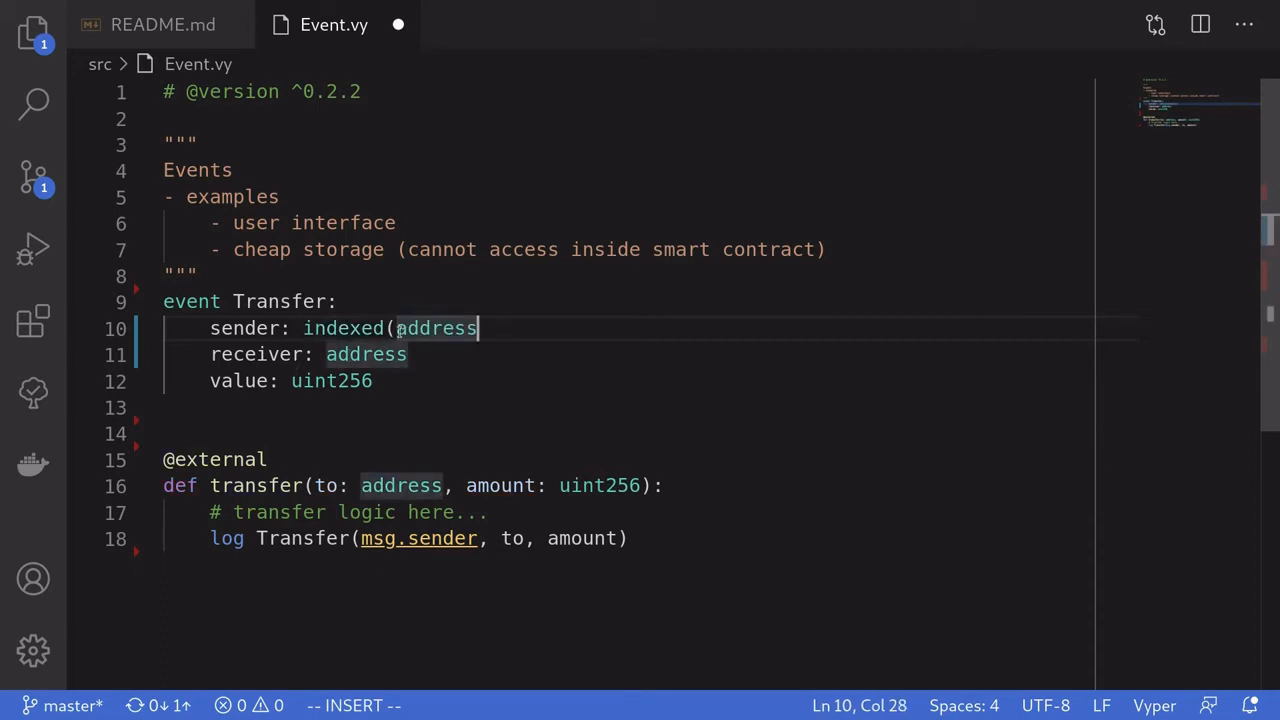
type(")")
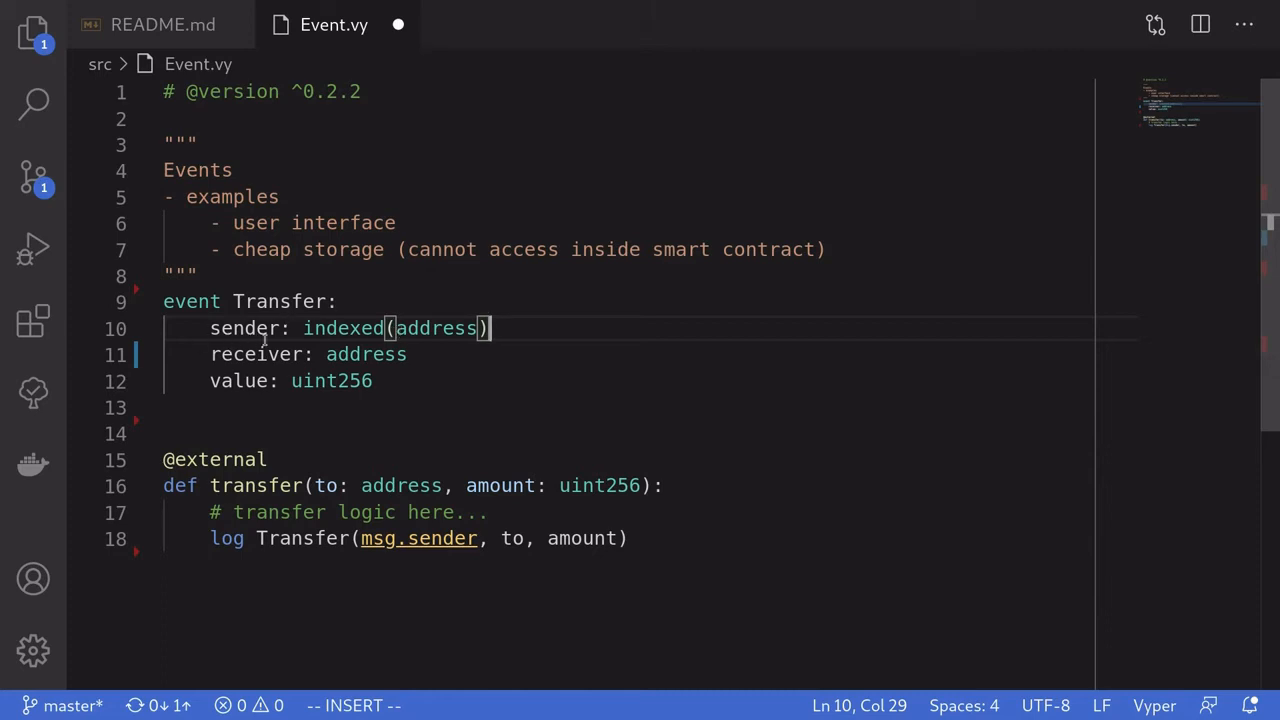
mouse_move(444, 344)
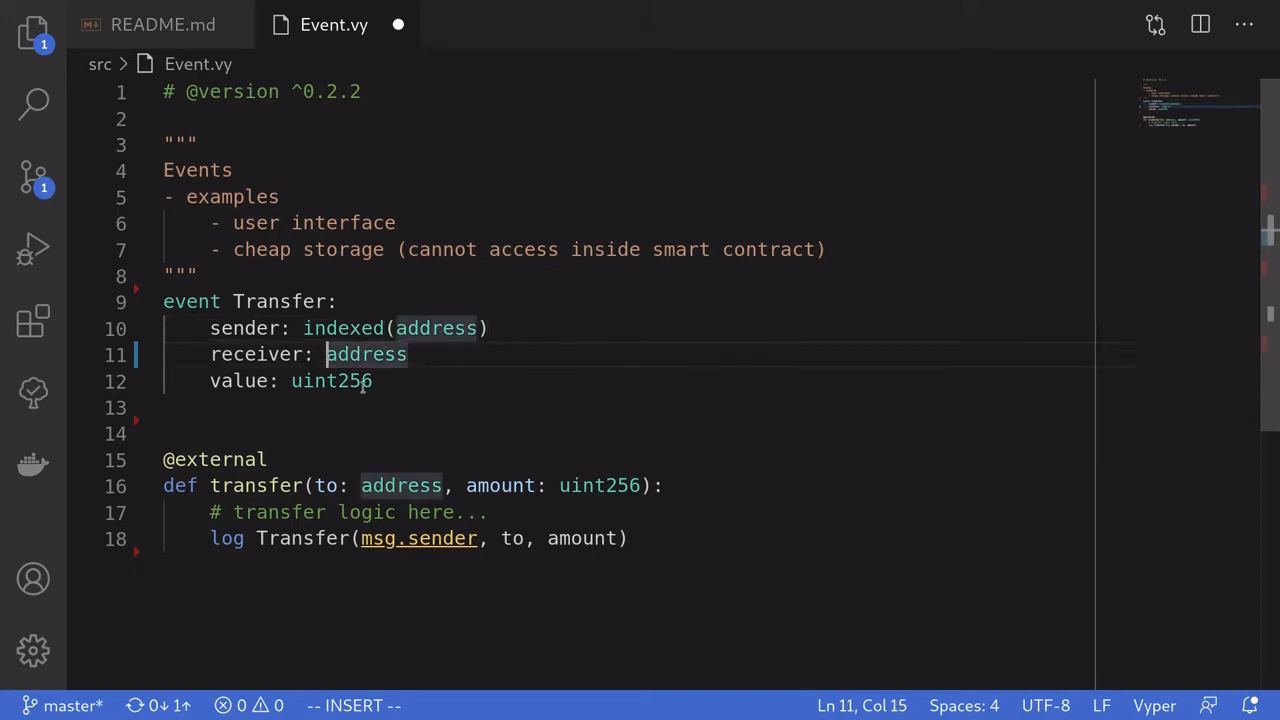
type("indexed(")
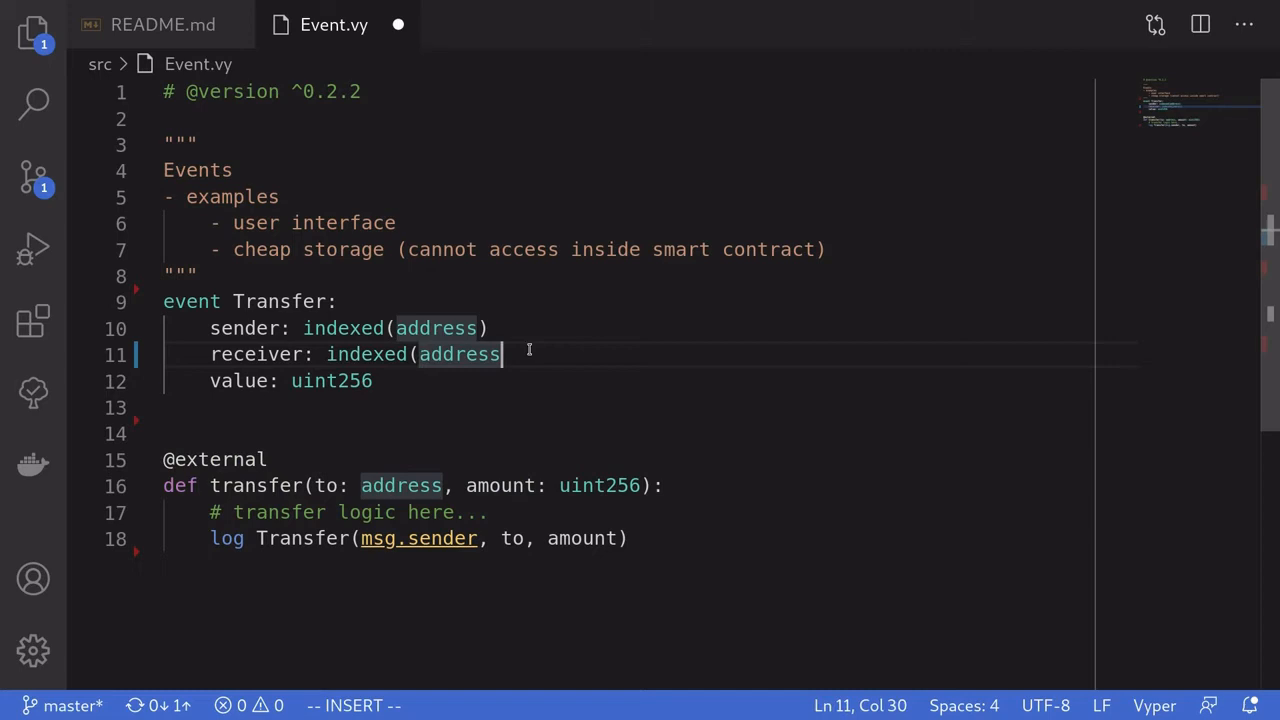
type(")")
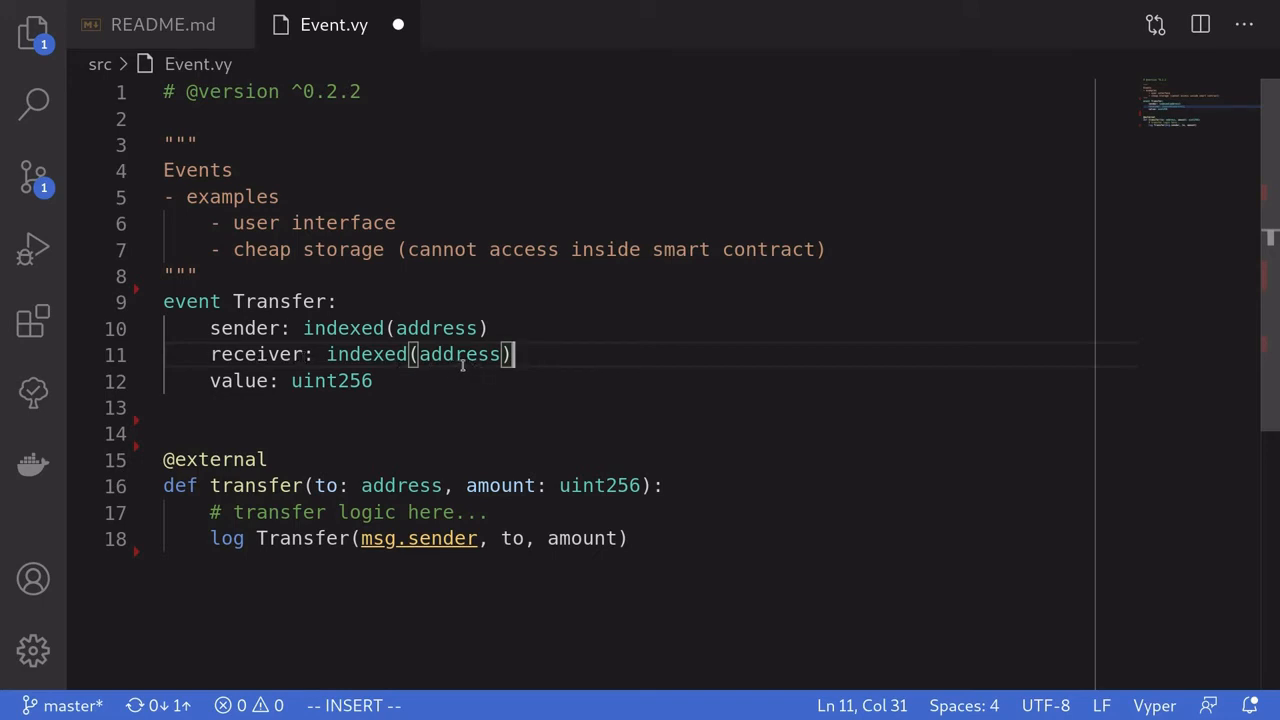
type("# up to 3 indexed arguments")
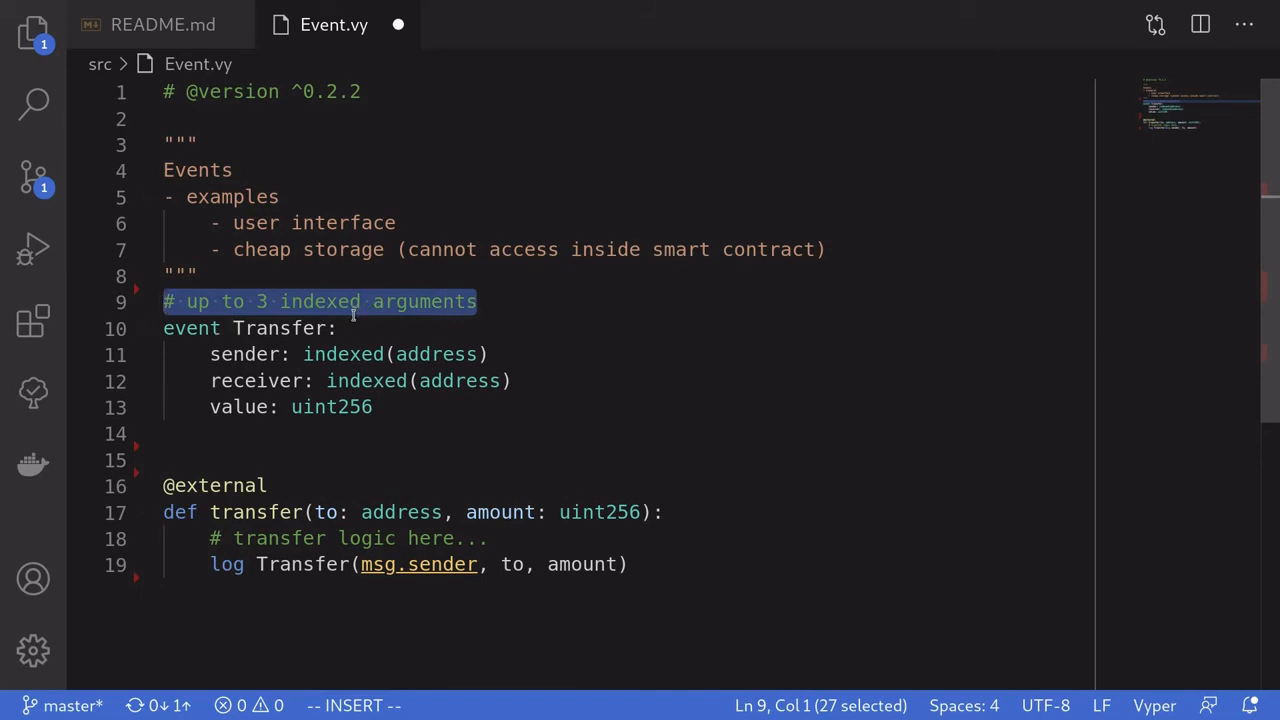
Add x and y uint256 fields to Transfer and wrap them in indexed(...)
type("x: uint256")
type("y: uint256")
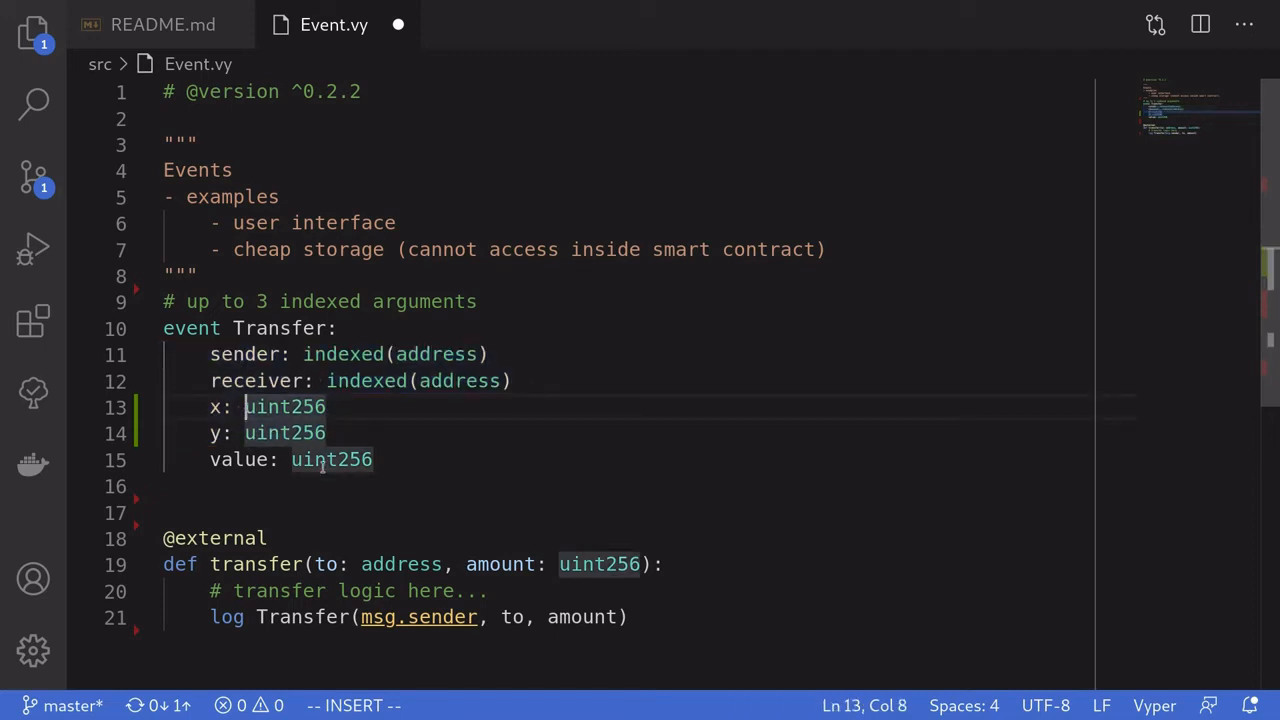
type("indexed(")
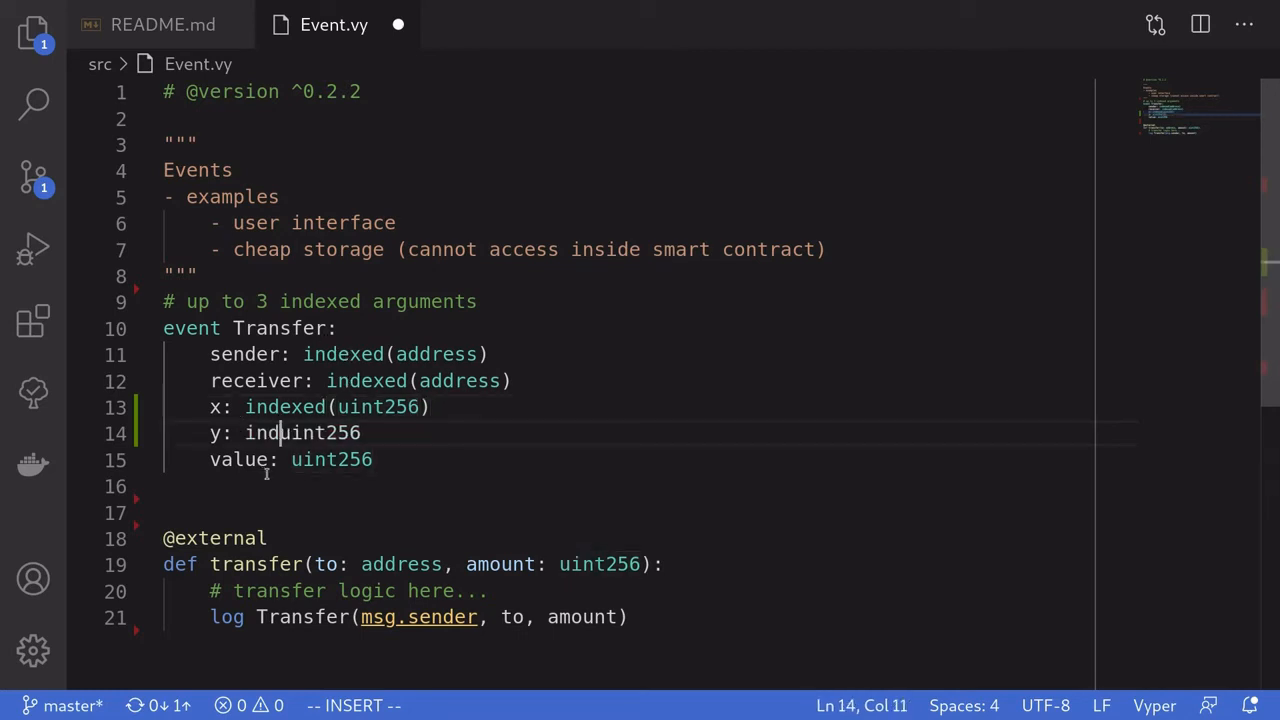
type("exed(")
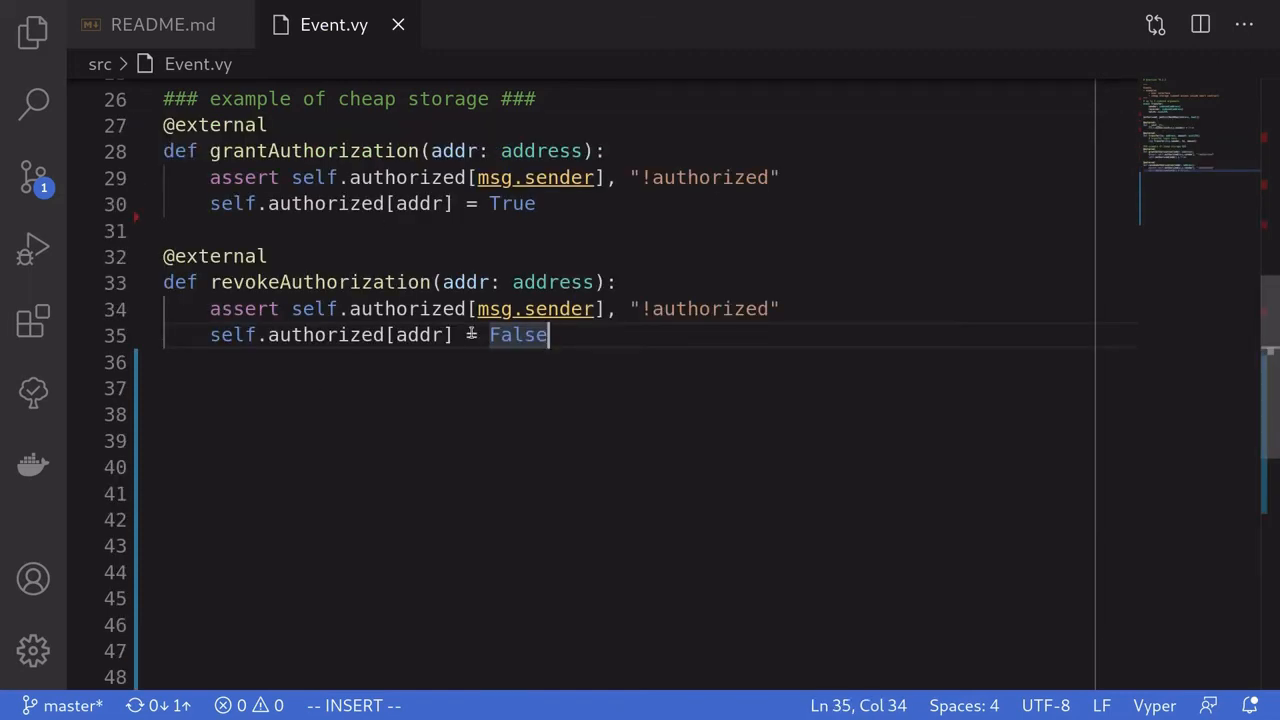
mouse_move(416, 224)
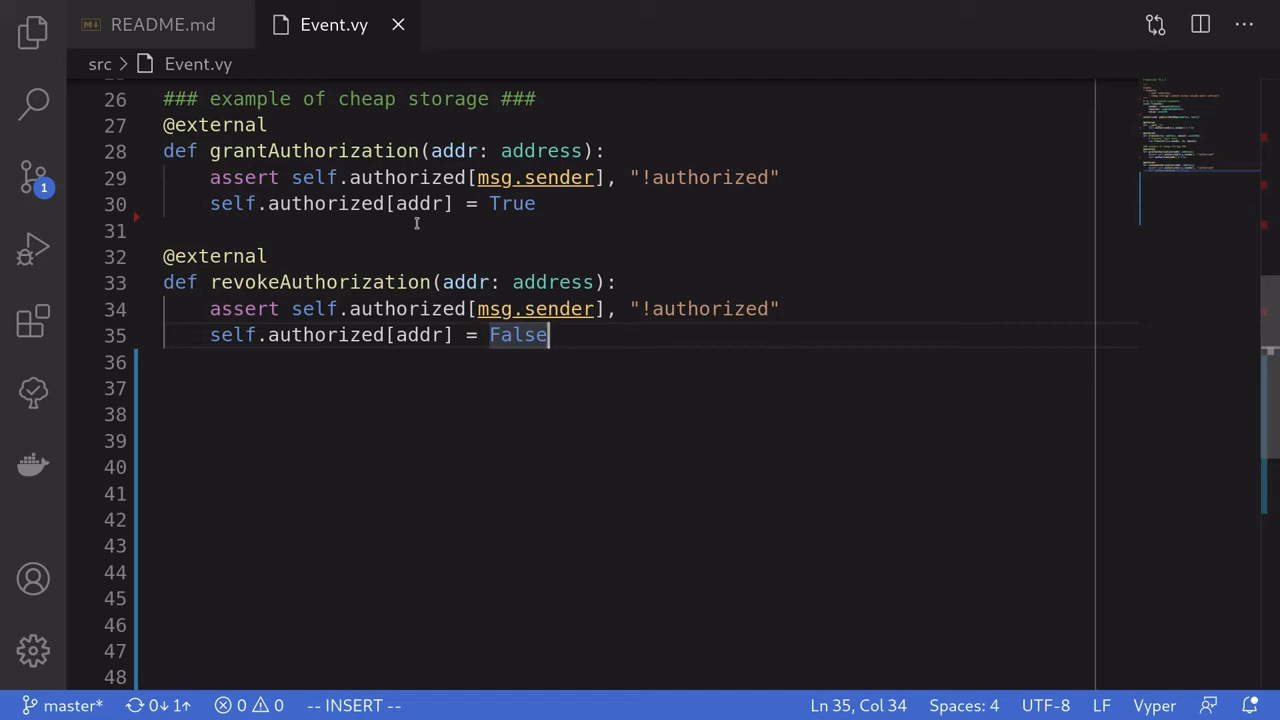
Highlight authorized, addr and True in grantAuthorization and revokeAuthorization to review them
double_click(408, 176)
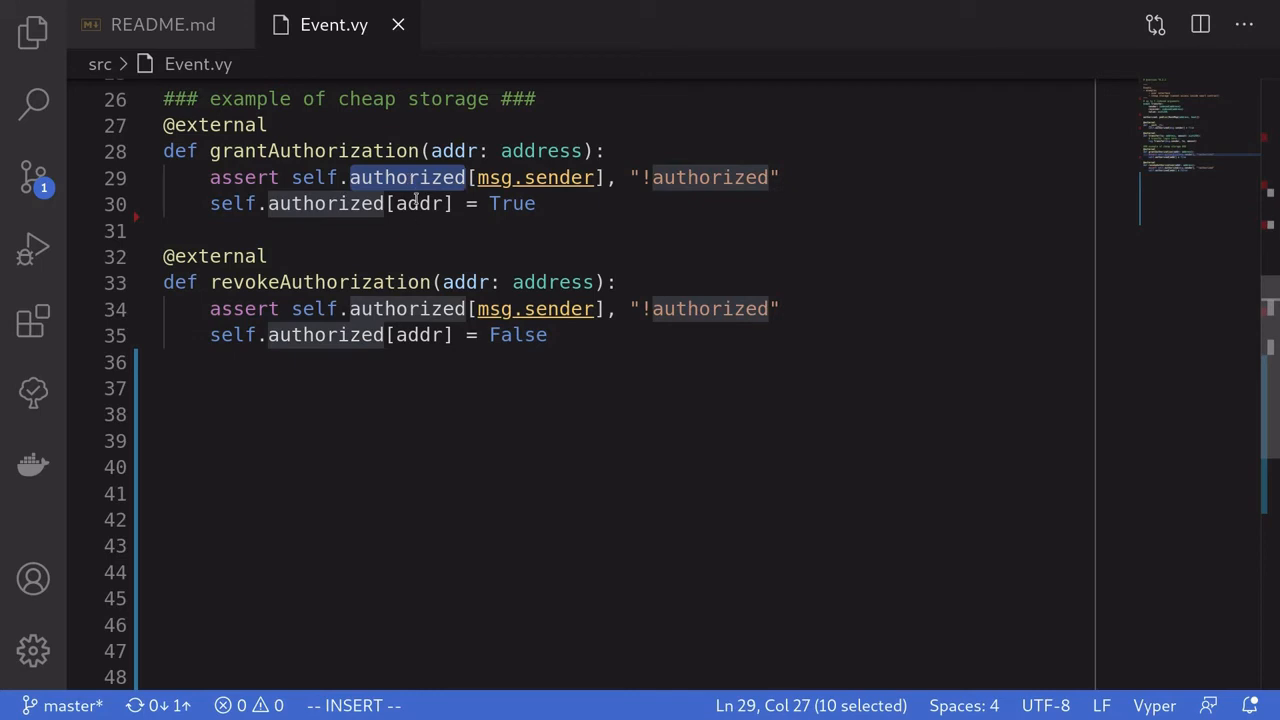
mouse_move(600, 224)
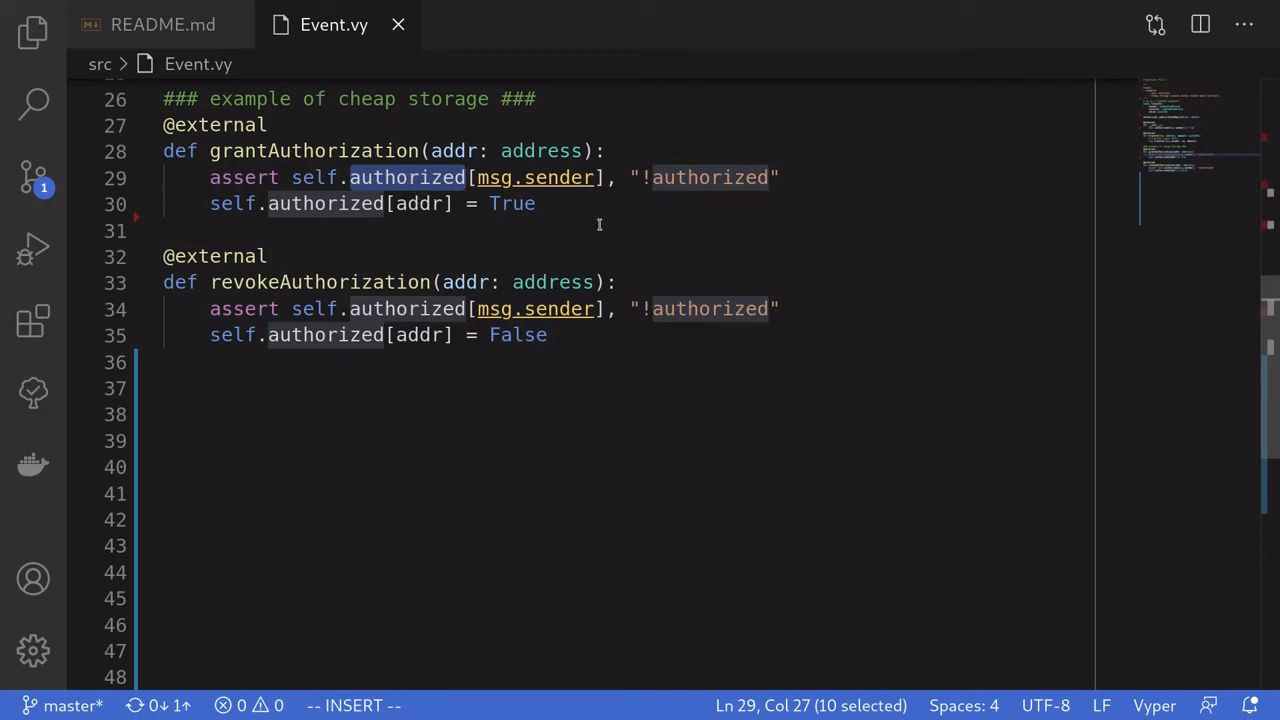
double_click(300, 152)
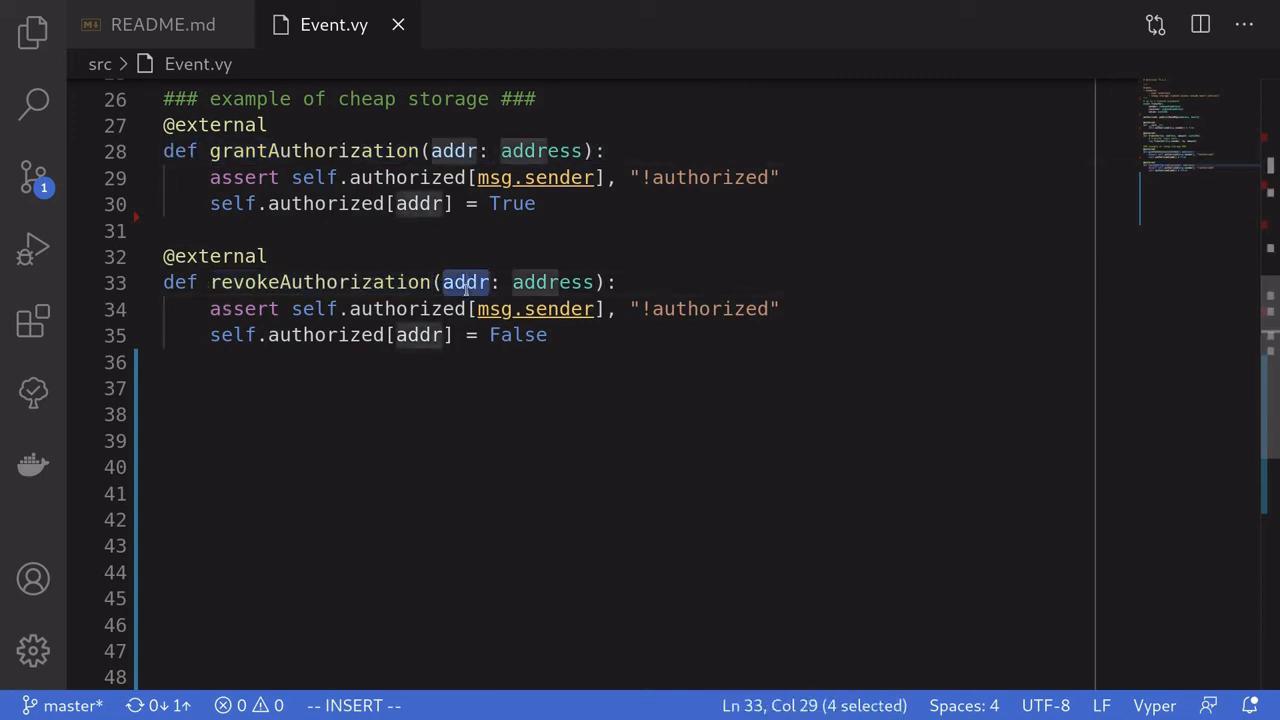
double_click(324, 204)
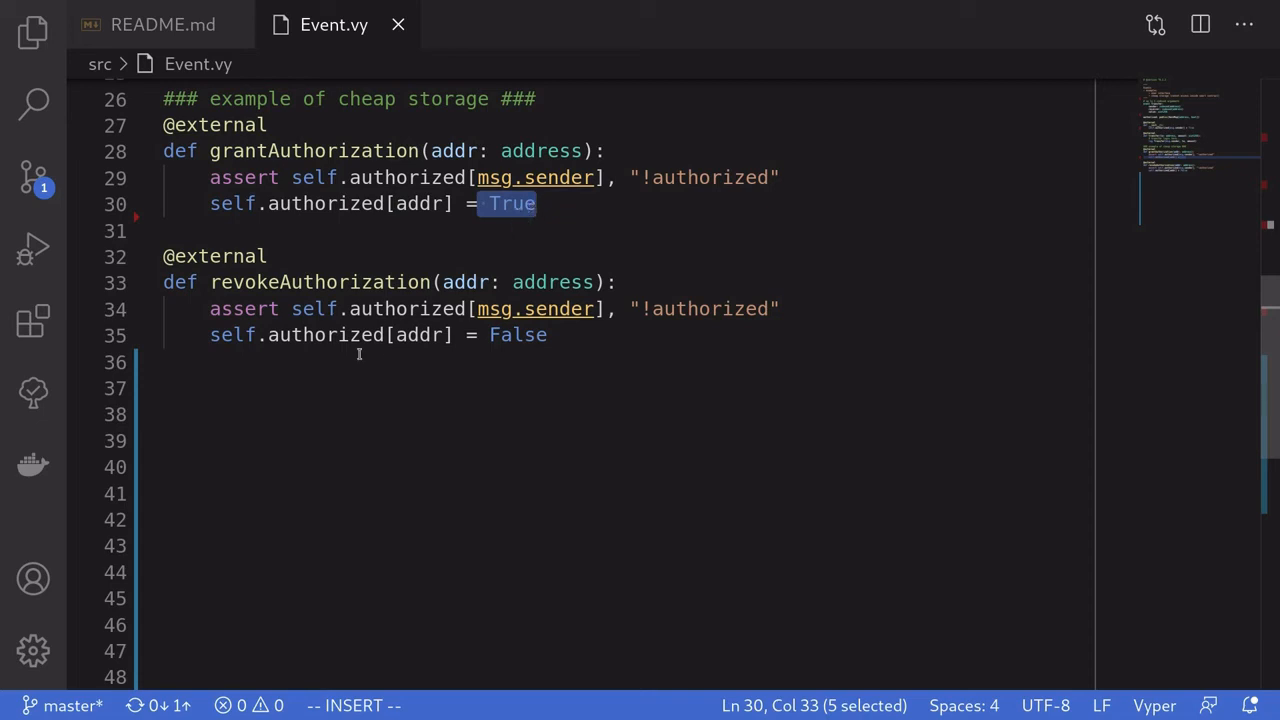
double_click(418, 336)
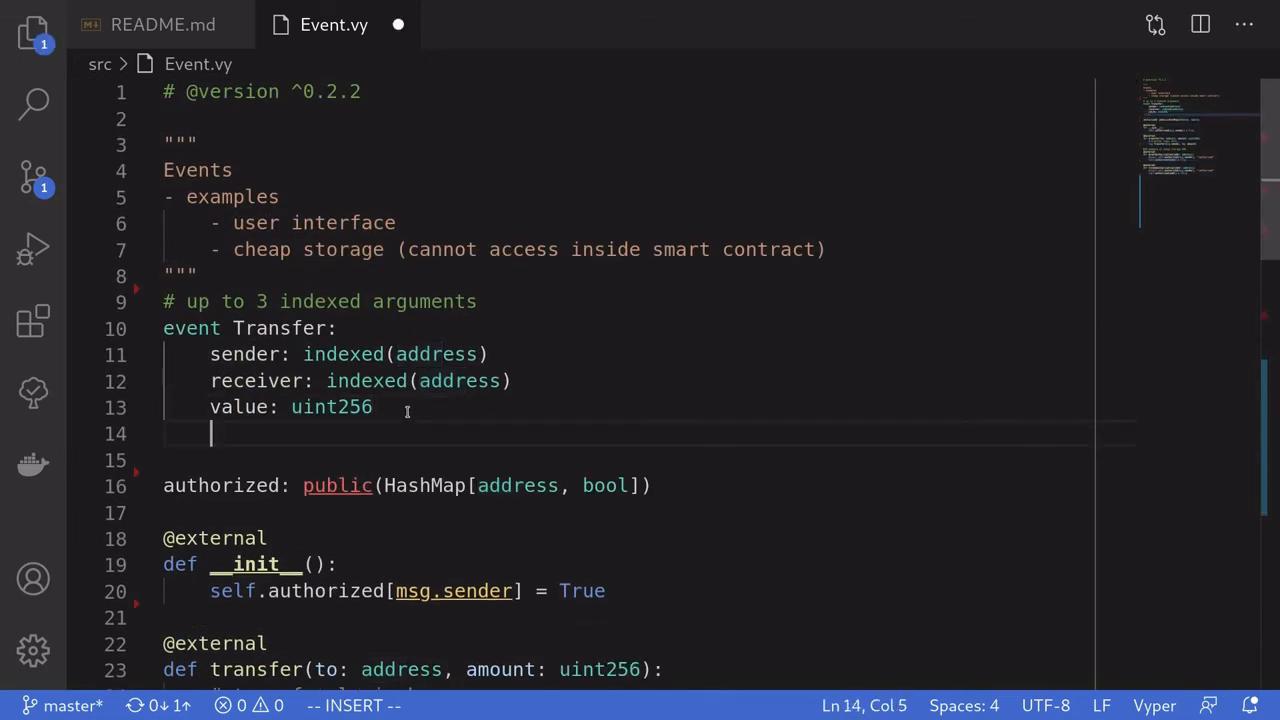
Declare event Authorized with addr: indexed(address) and authorized: bool
type("event A")
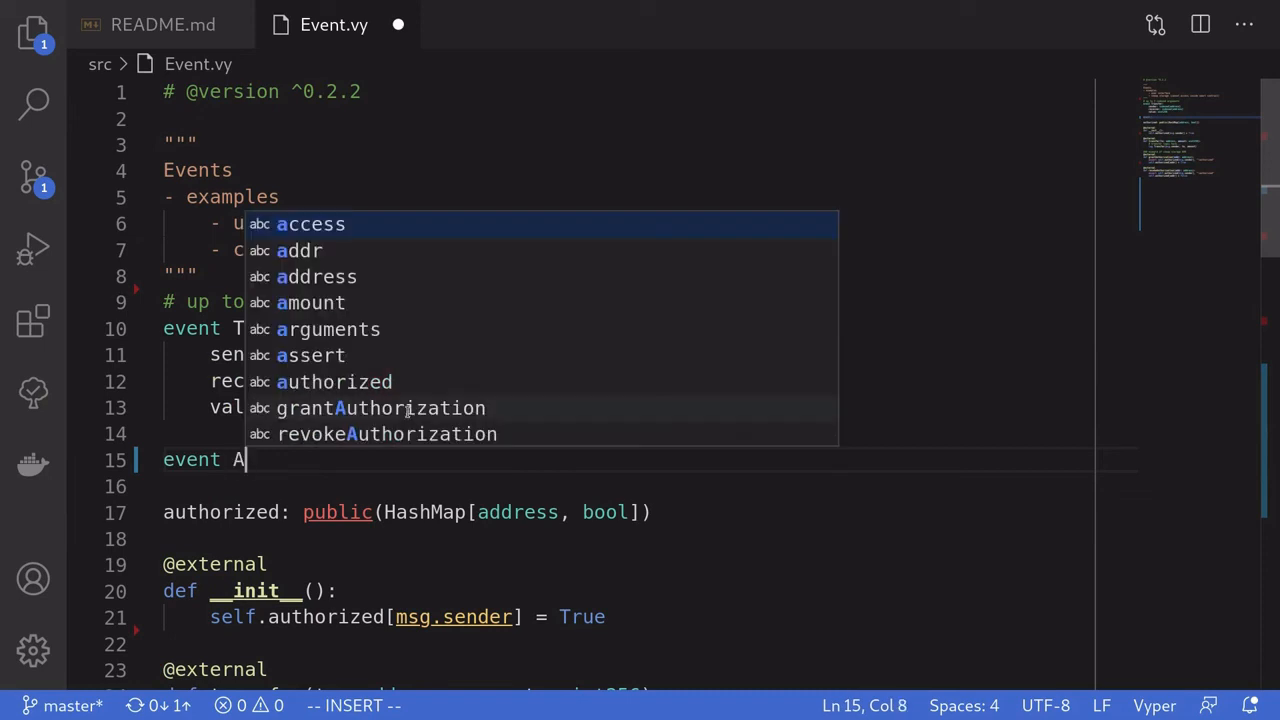
type("uthorized:")
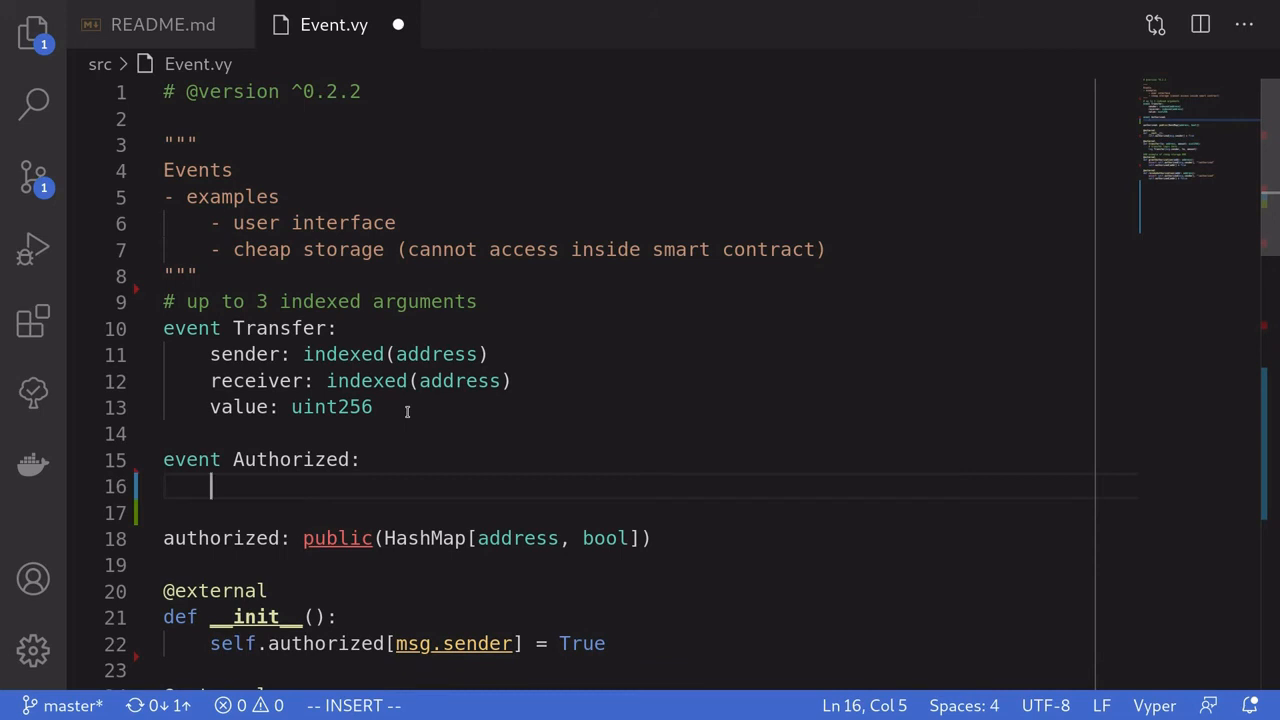
type("addr")
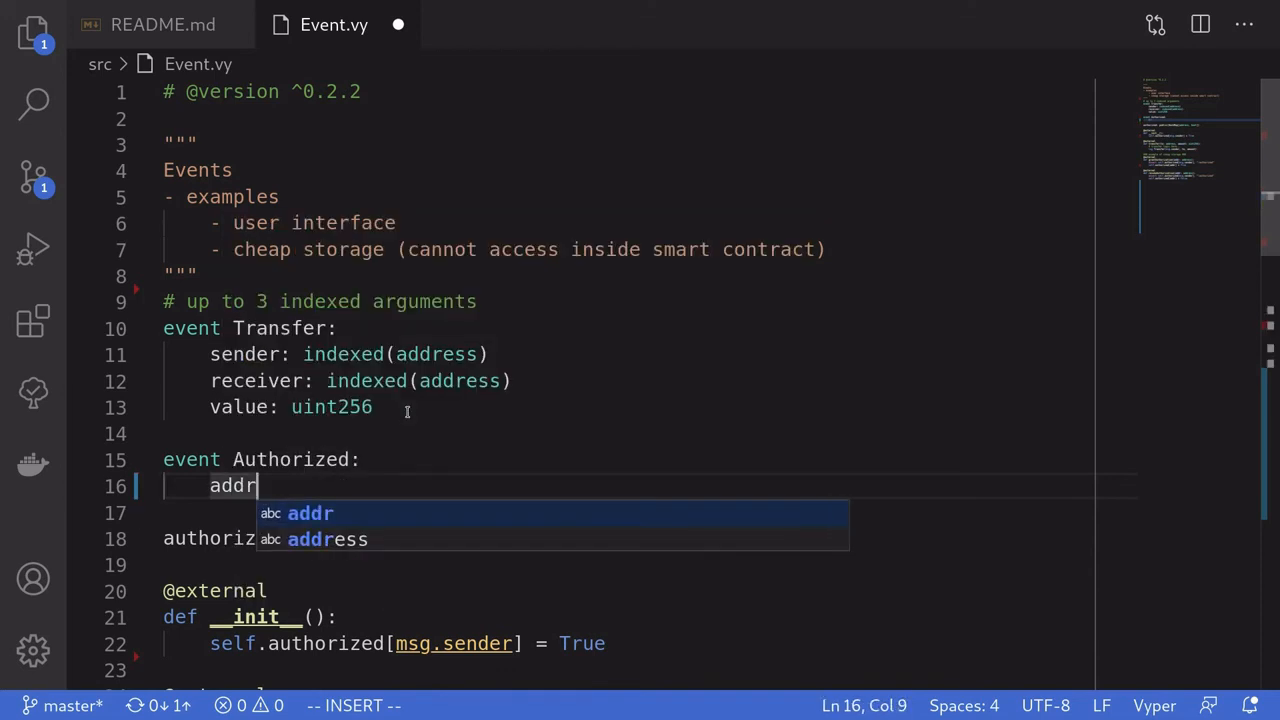
type(":")
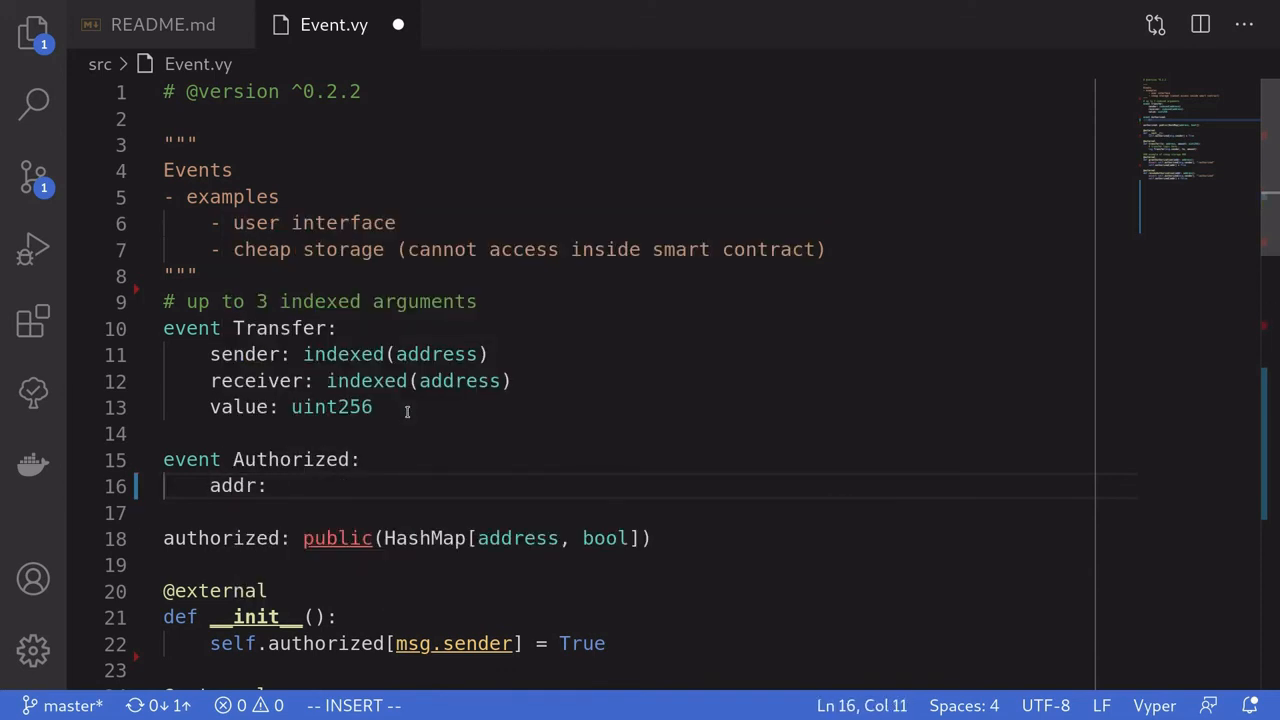
type("indexed(")
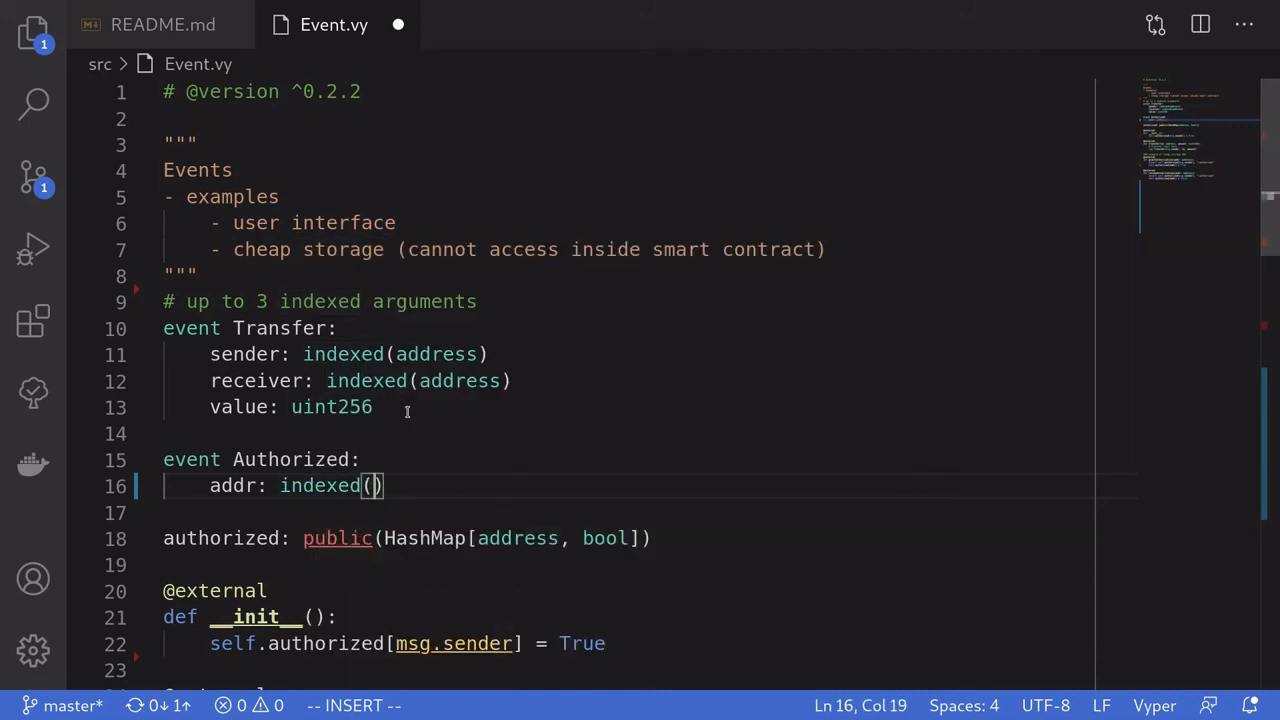
type("address")
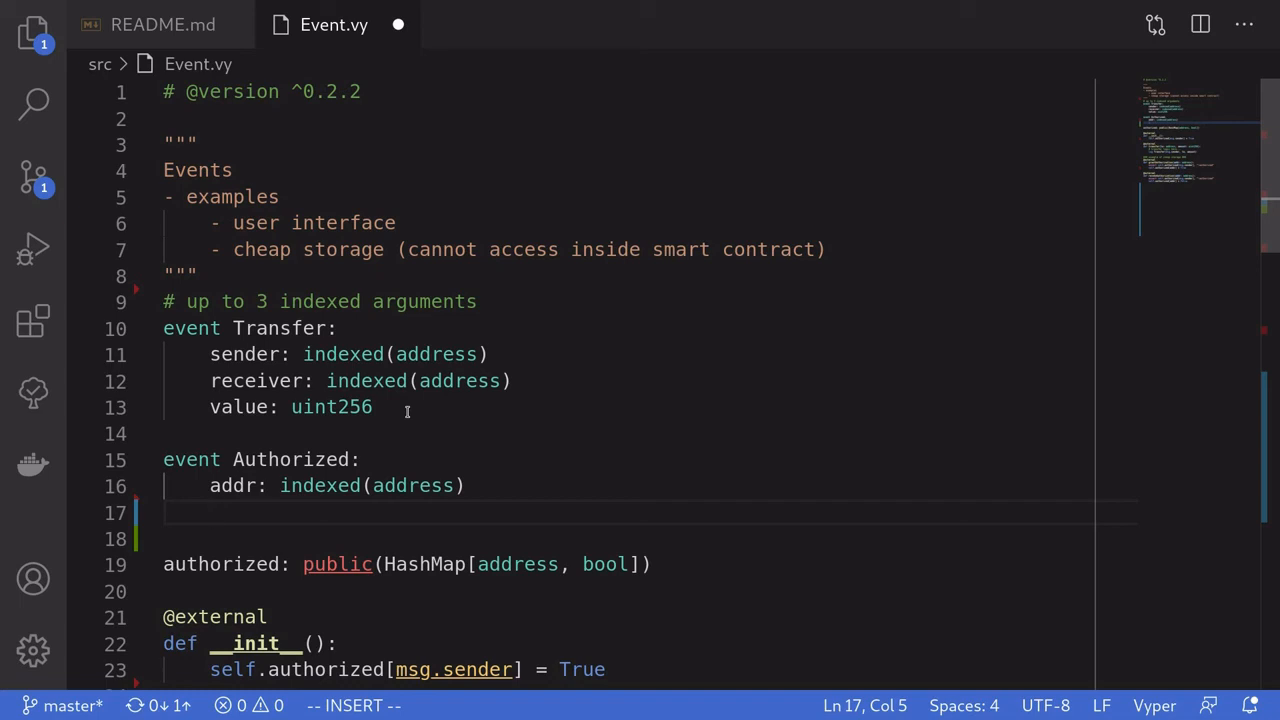
type("authorized:")
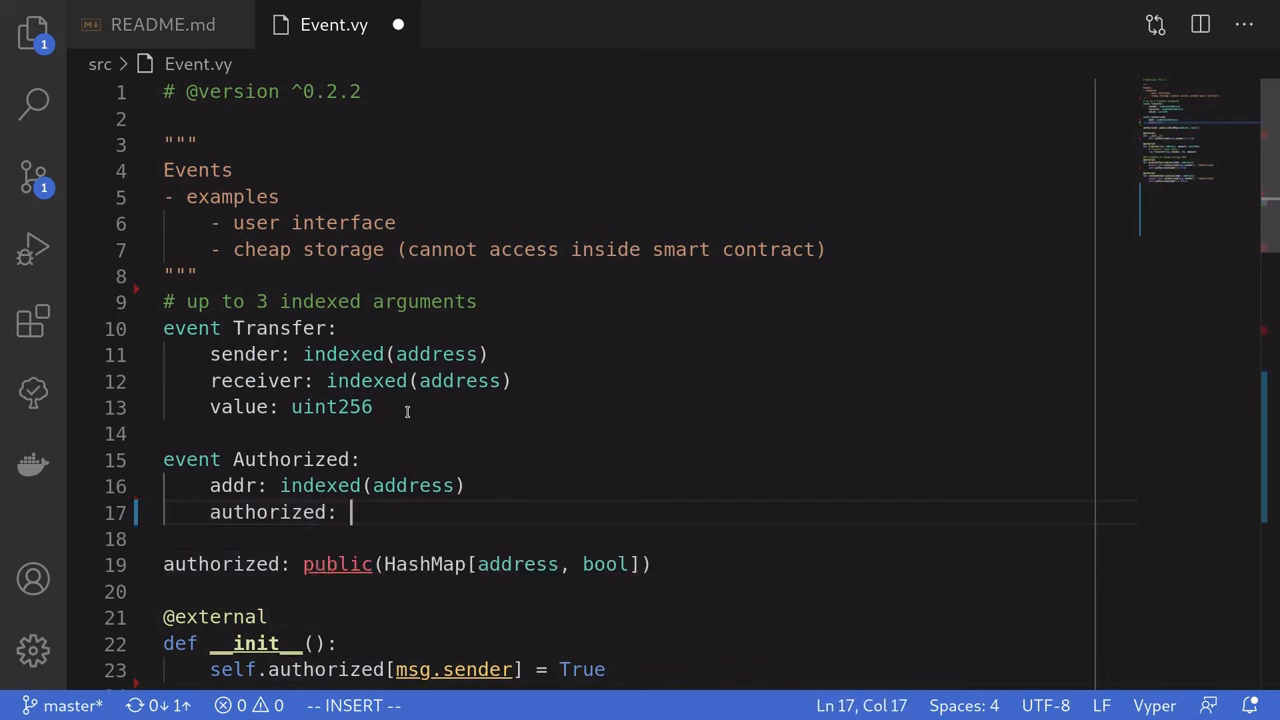
type("bool")
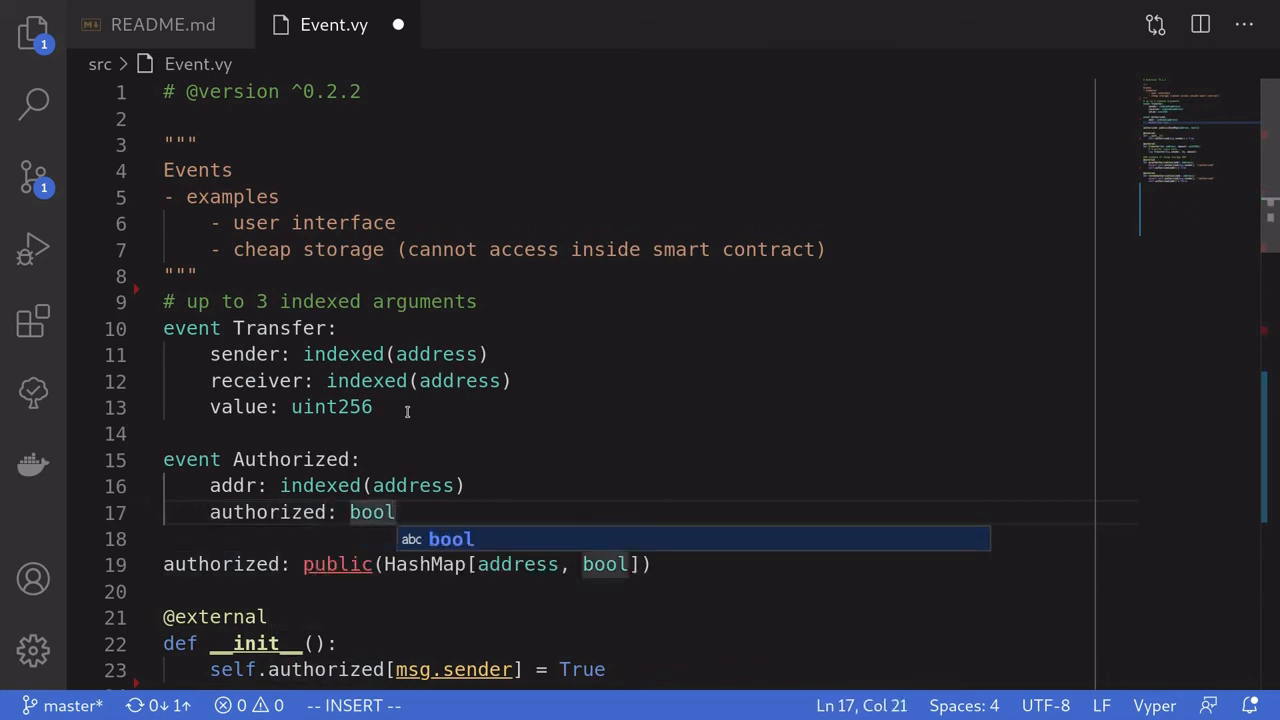
scroll("down", 3)
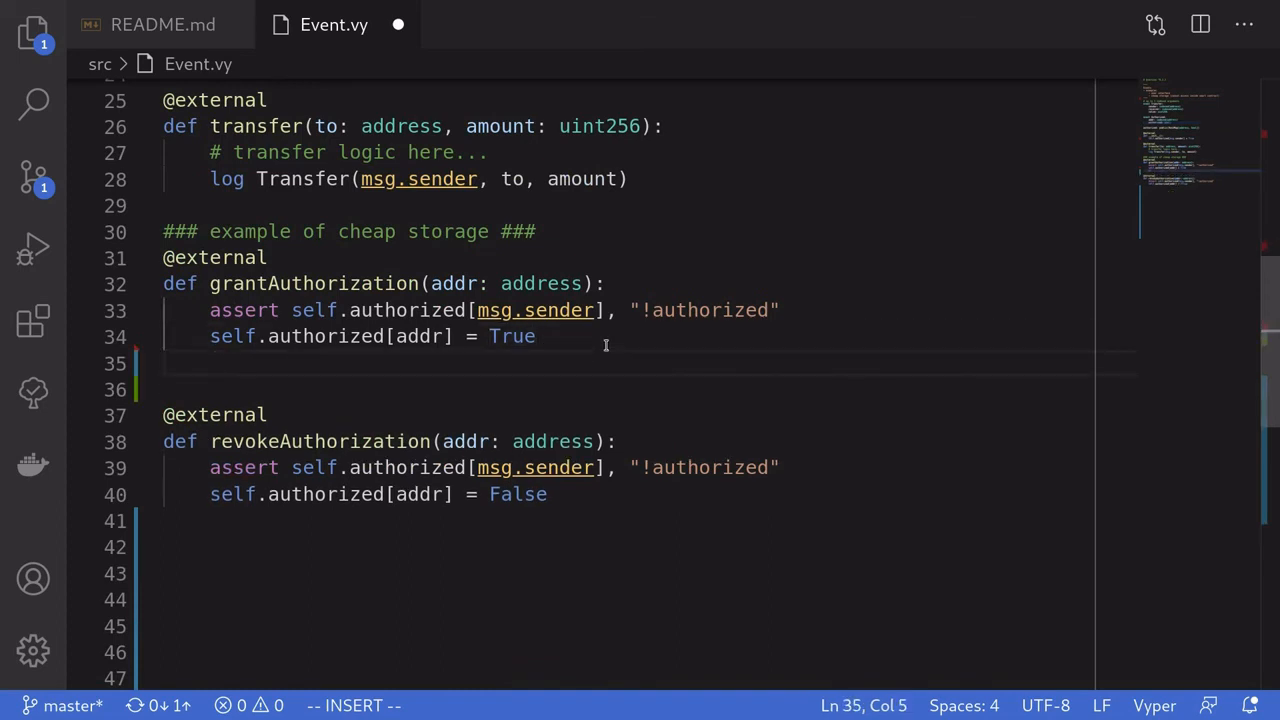
Log Authorized(addr, True) in grantAuthorization and Authorized(addr, False) in revokeAuthorization
type("log Authro")
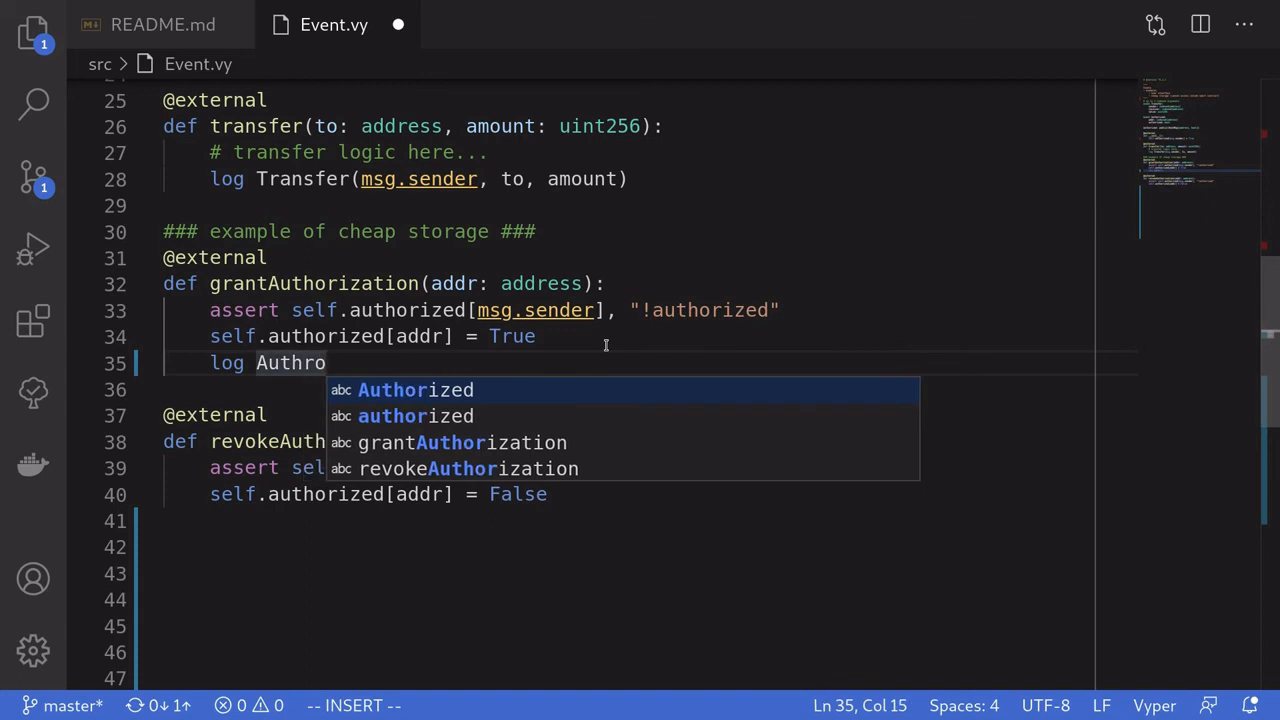
key("Tab")
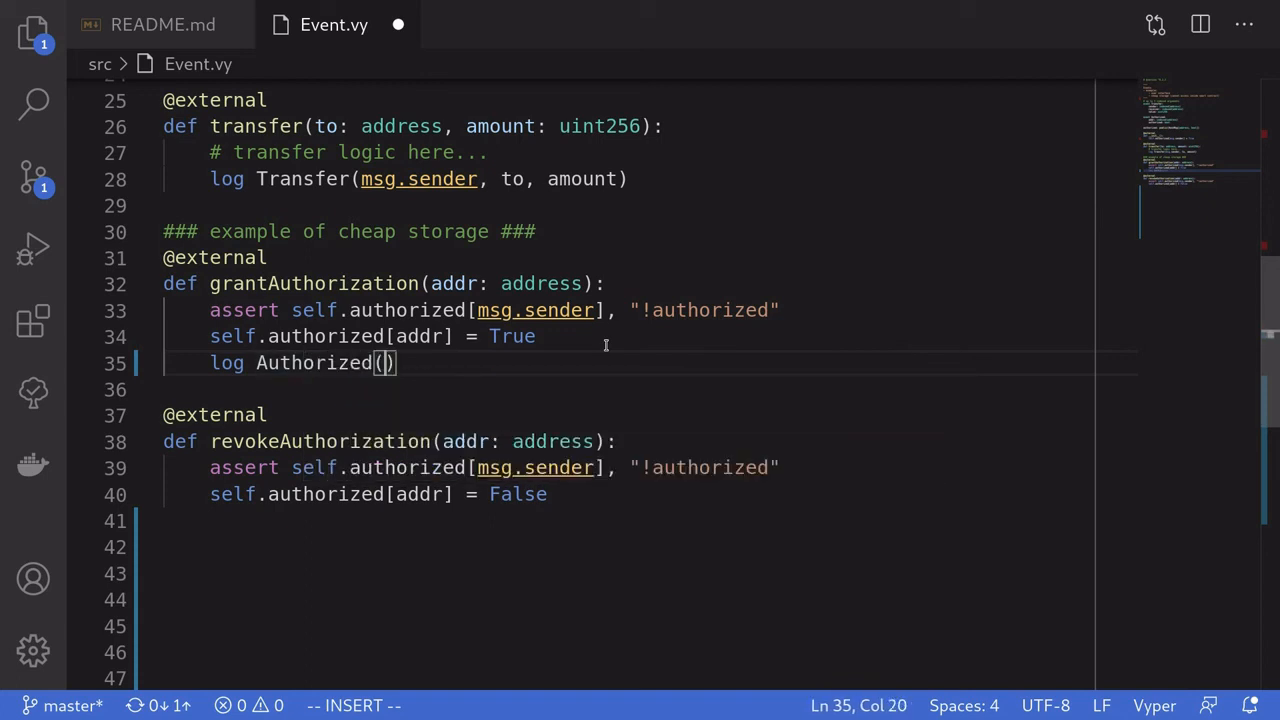
type("addr")
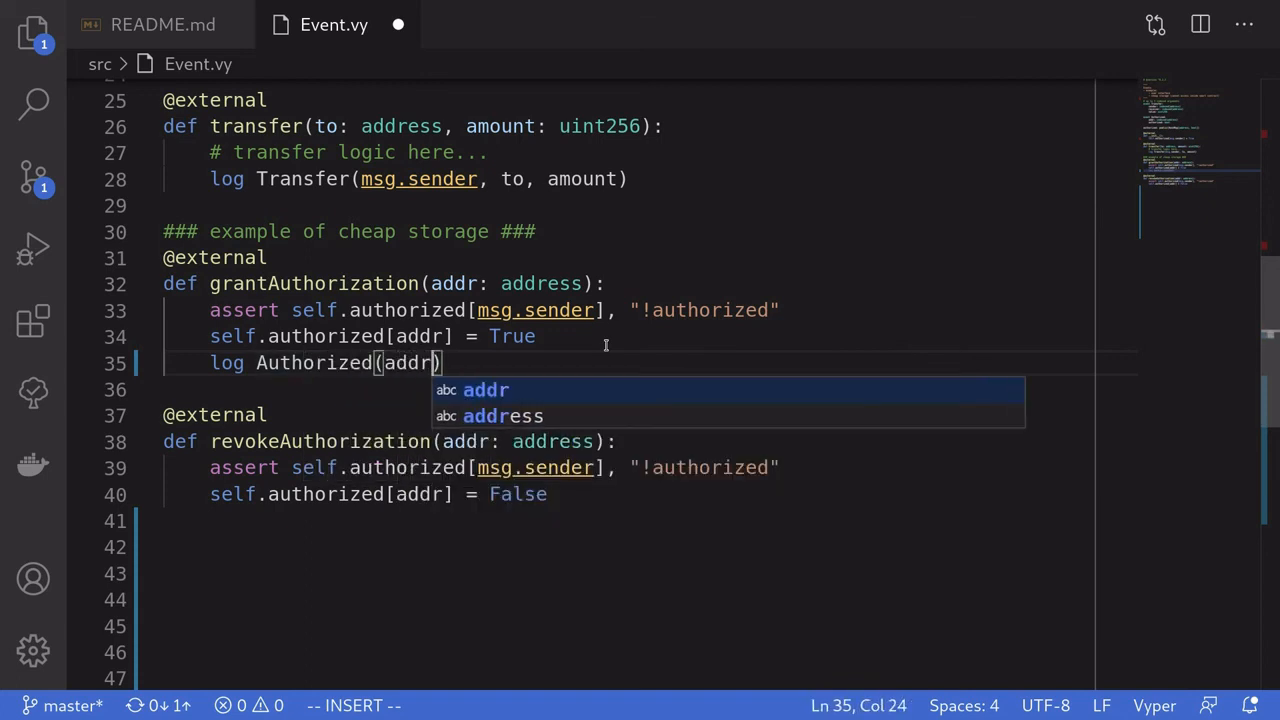
type(", True")
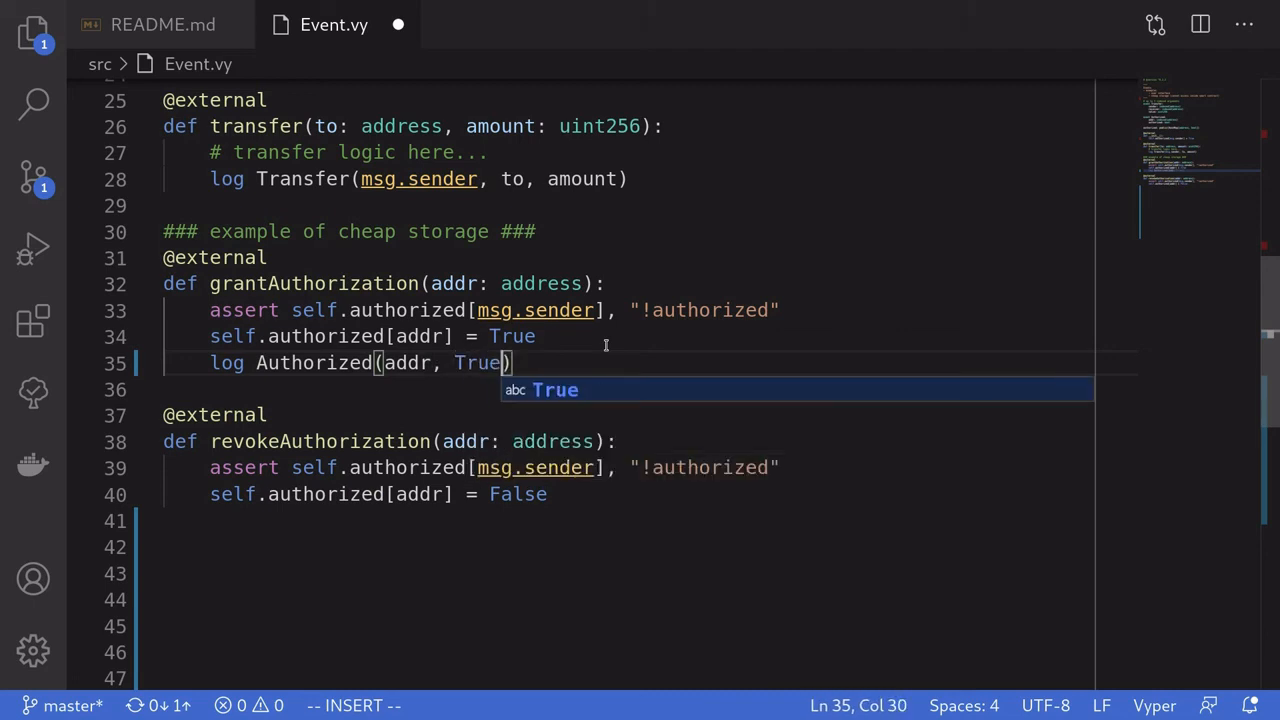
key("Escape")
type("log Authorized(addr, ")
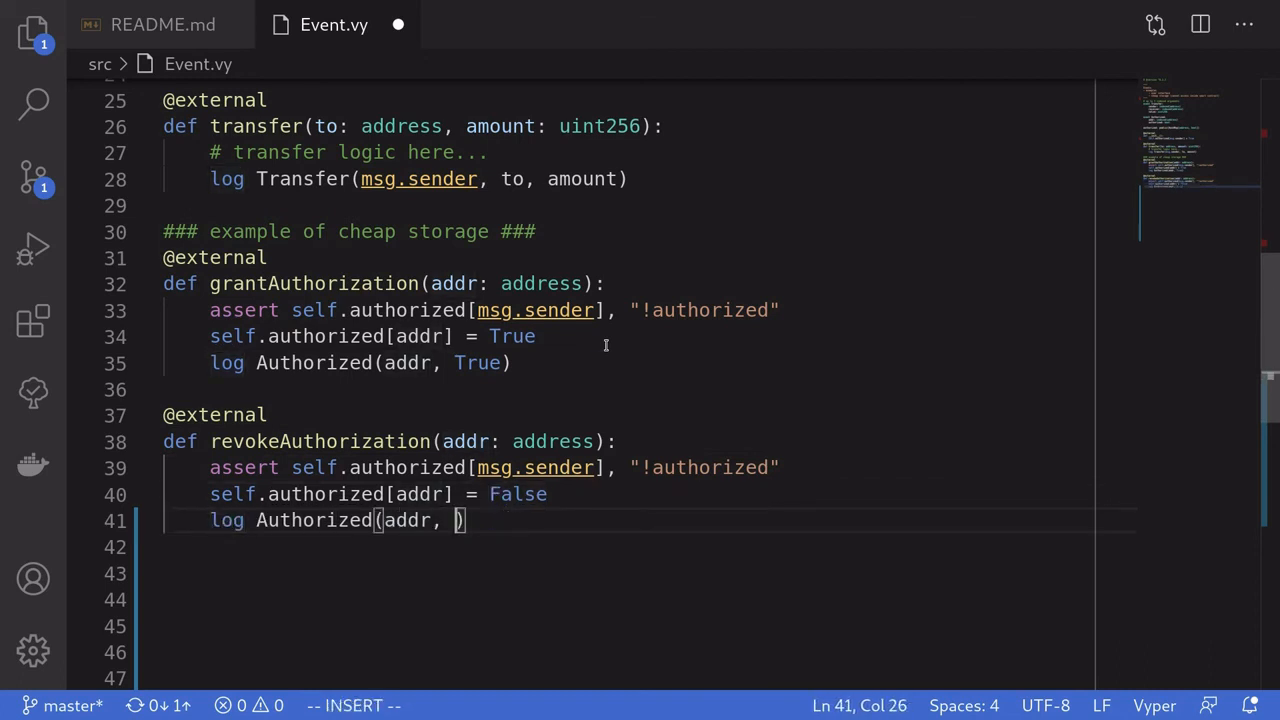
type("False")
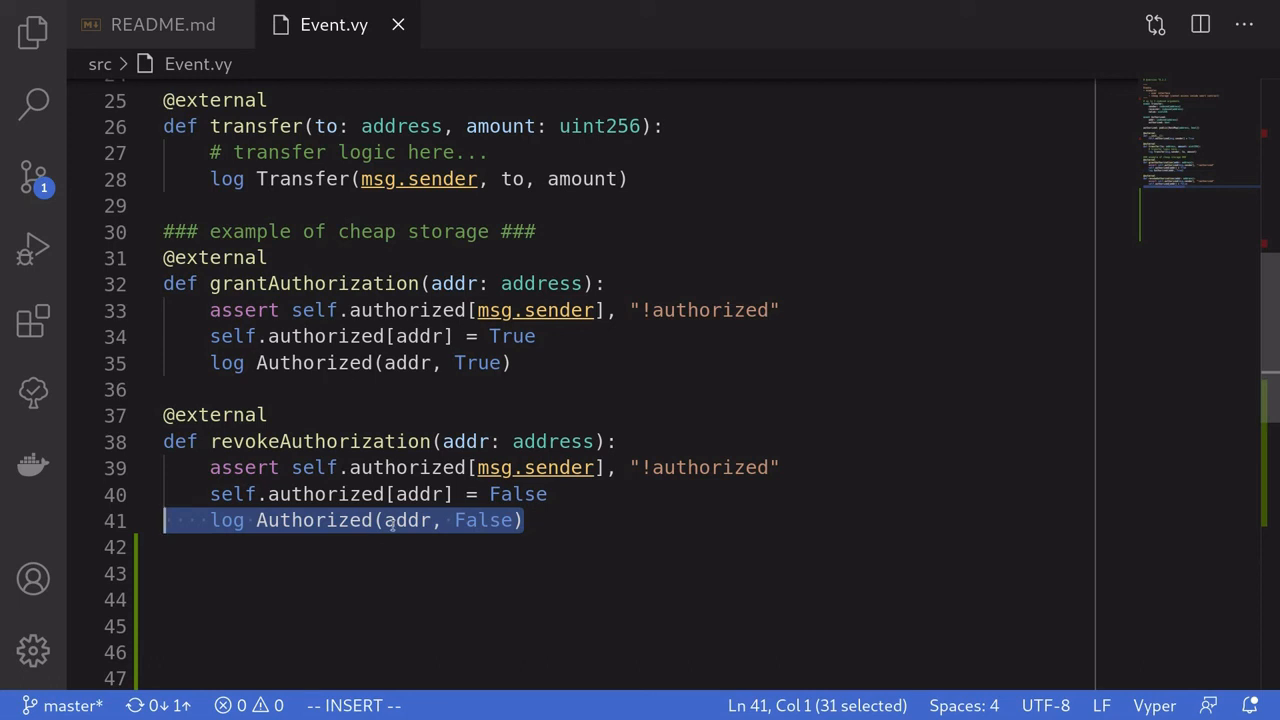
Select the new log Authorized(addr, False) line in revokeAuthorization
left_click(400, 520)
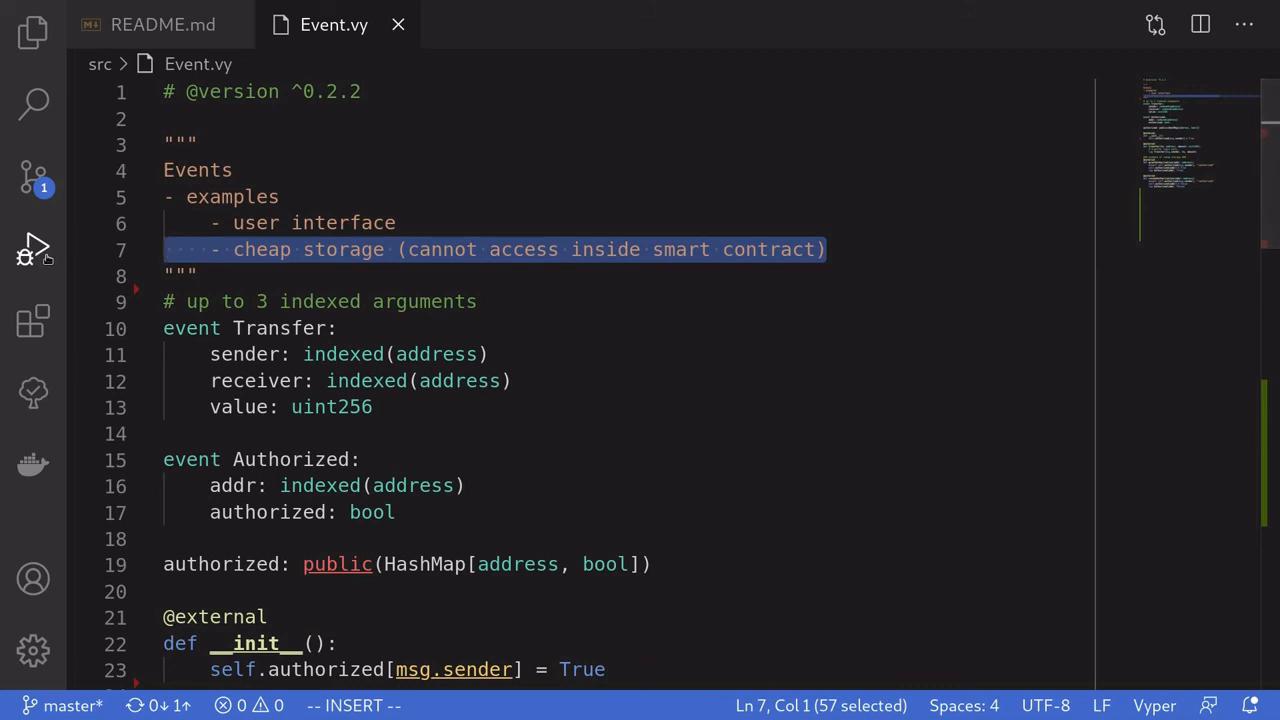
mouse_move(32, 244)
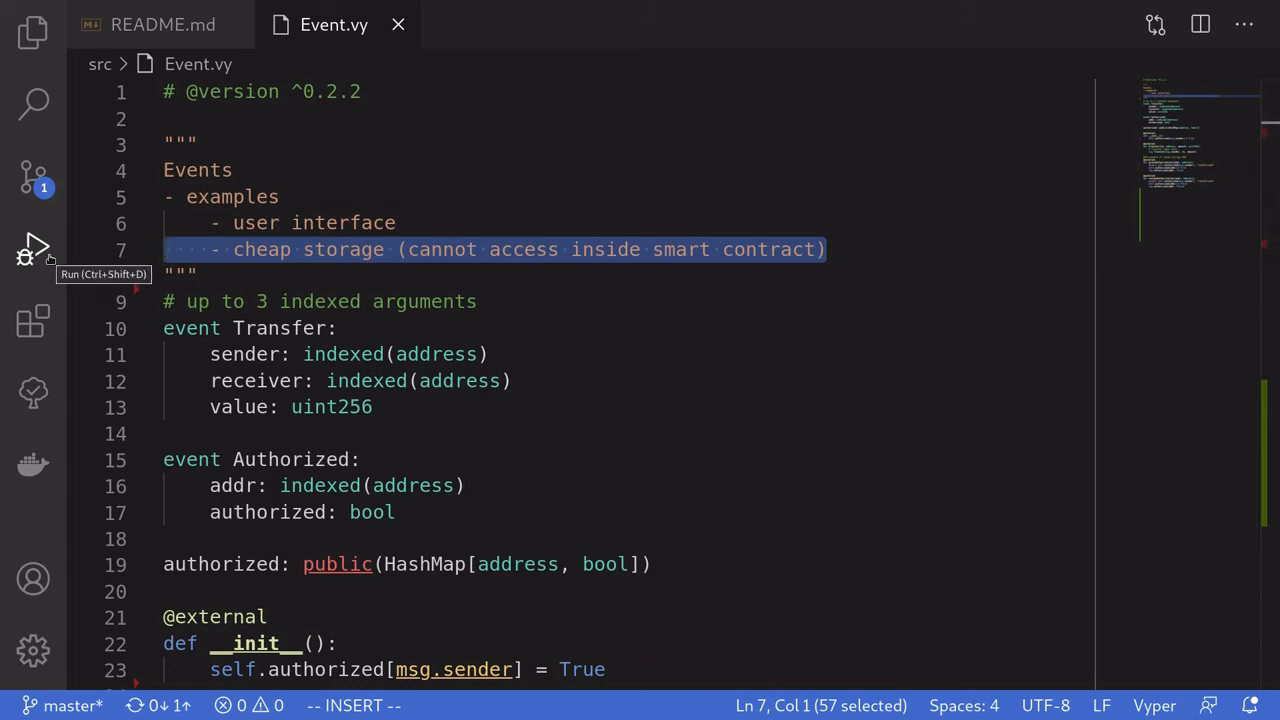